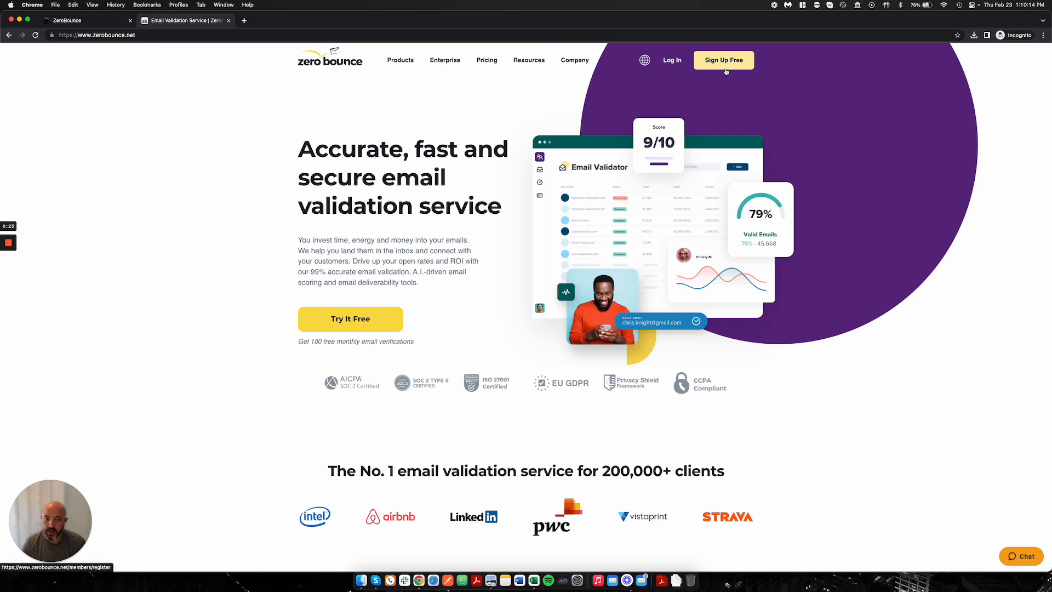
pyautogui.moveTo(711, 107)
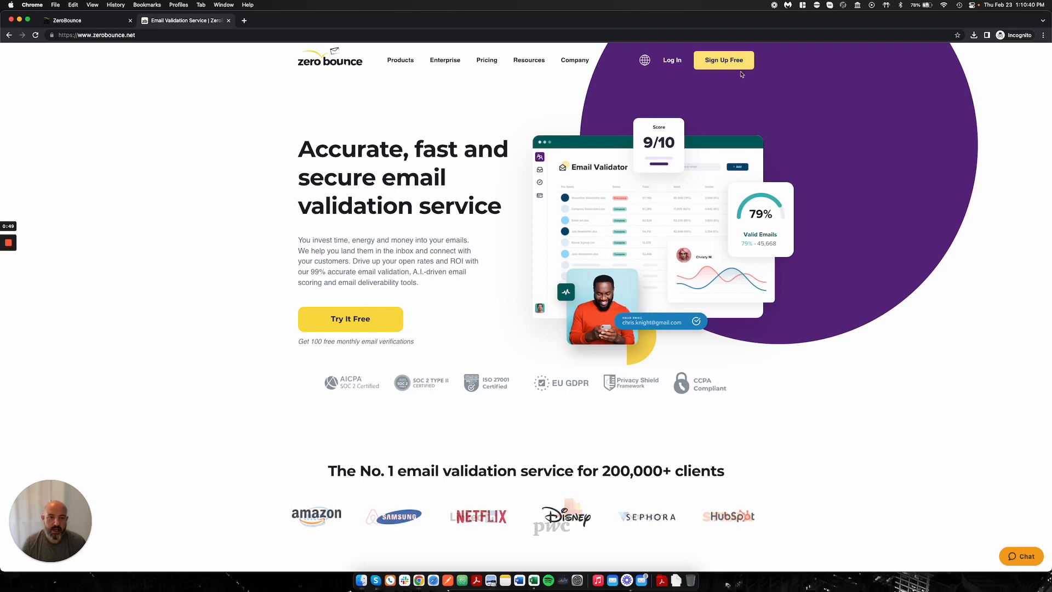
# Open the ZeroBounce registration form via Sign Up Free and the login page's Sign up link
pyautogui.click(671, 60)
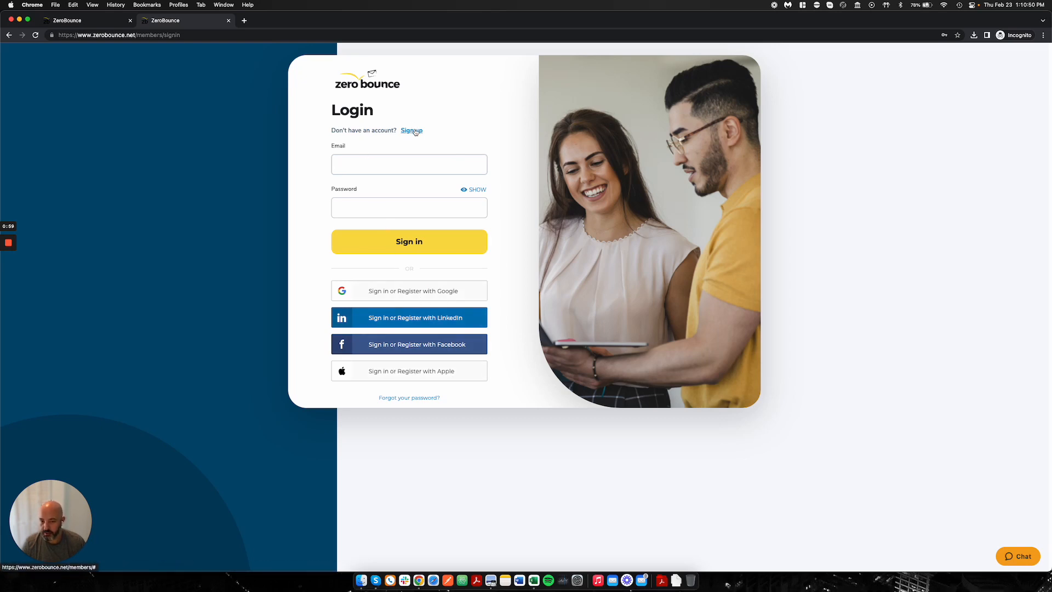
pyautogui.click(411, 131)
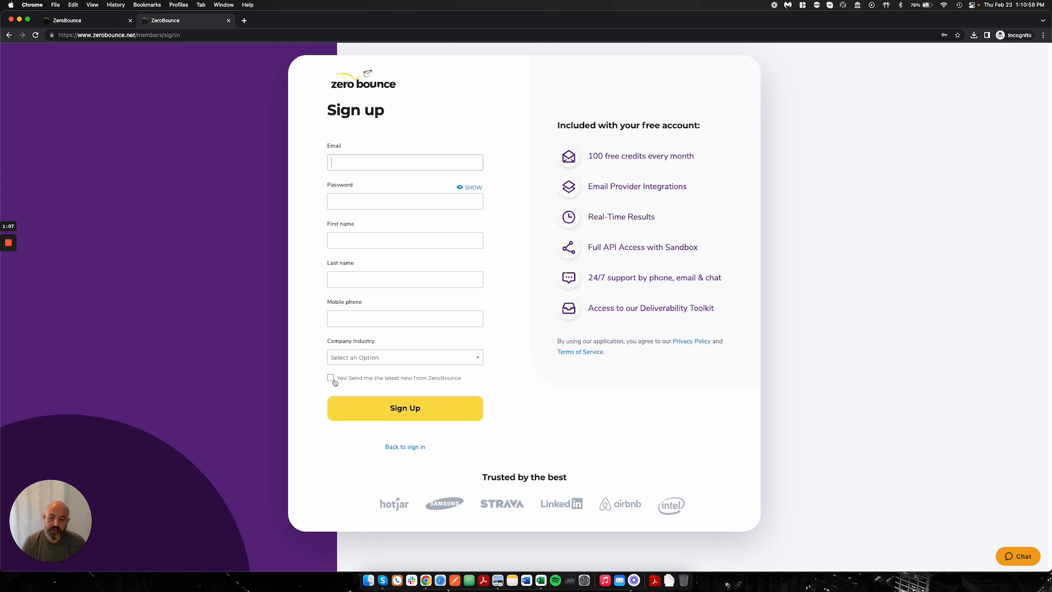
pyautogui.moveTo(366, 378)
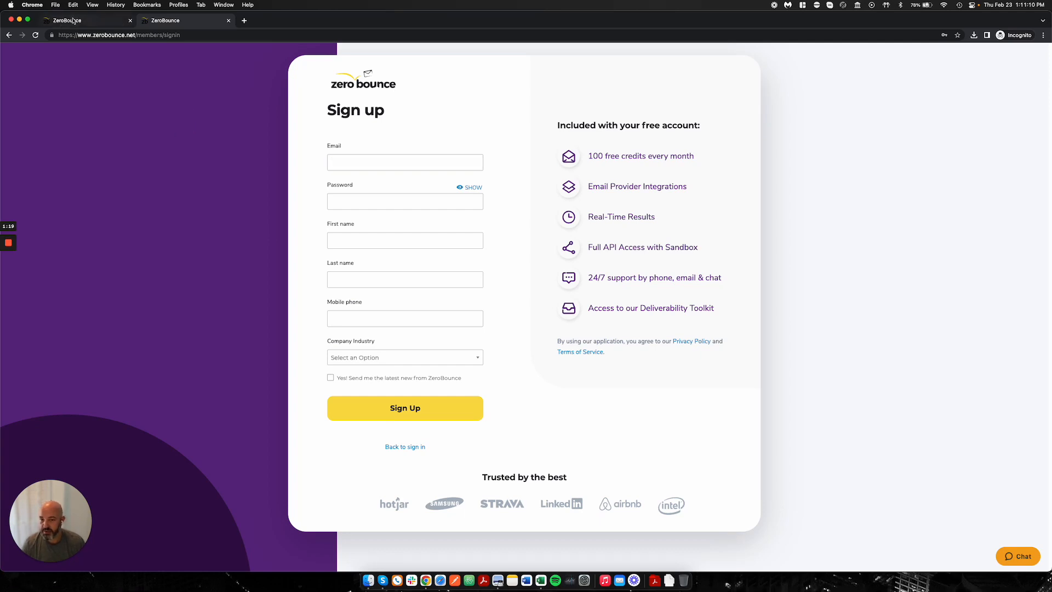
pyautogui.click(405, 407)
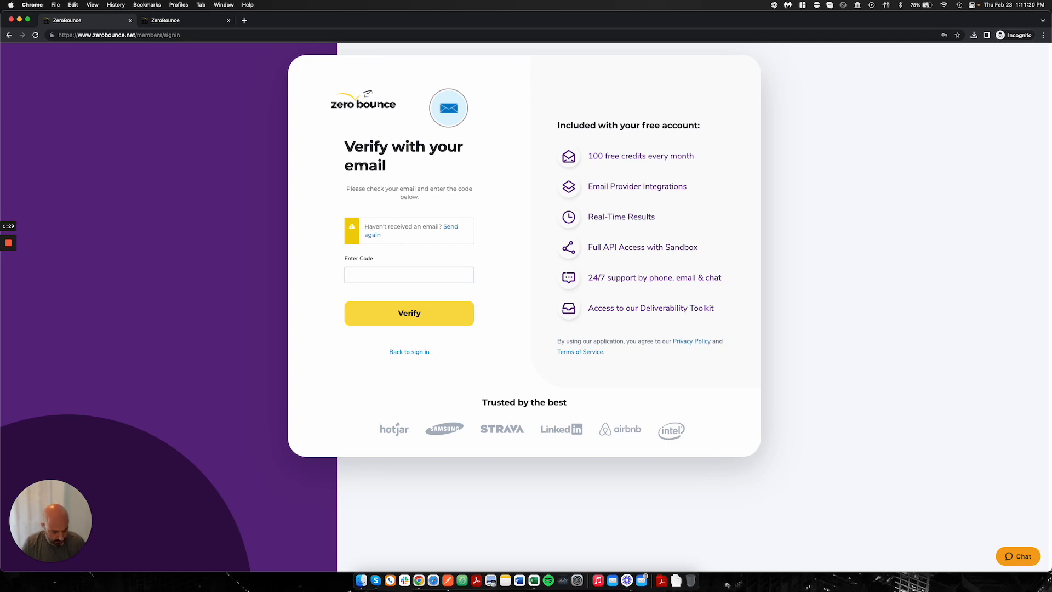
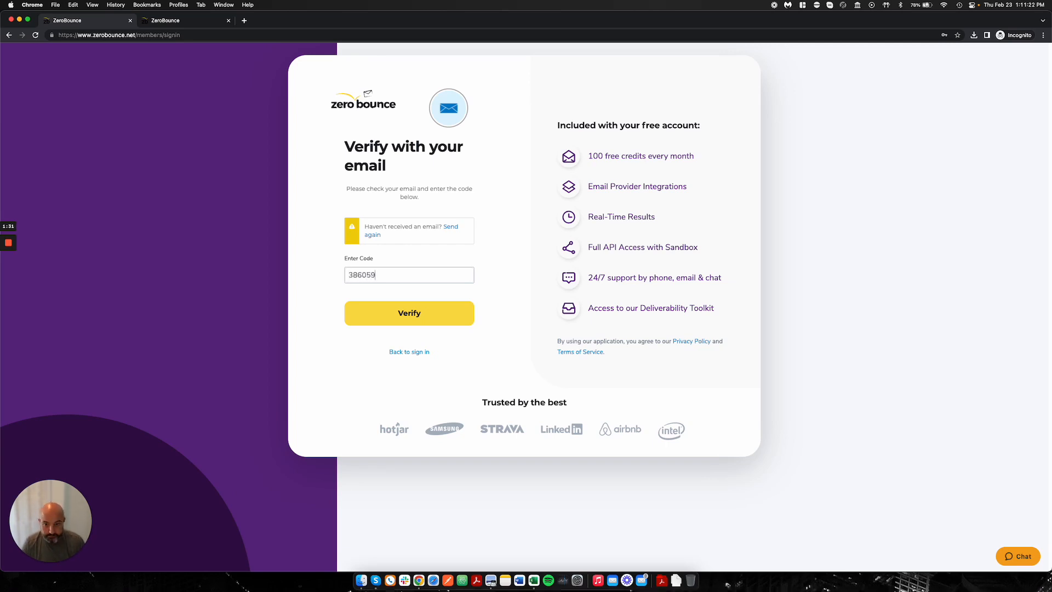
pyautogui.click(409, 313)
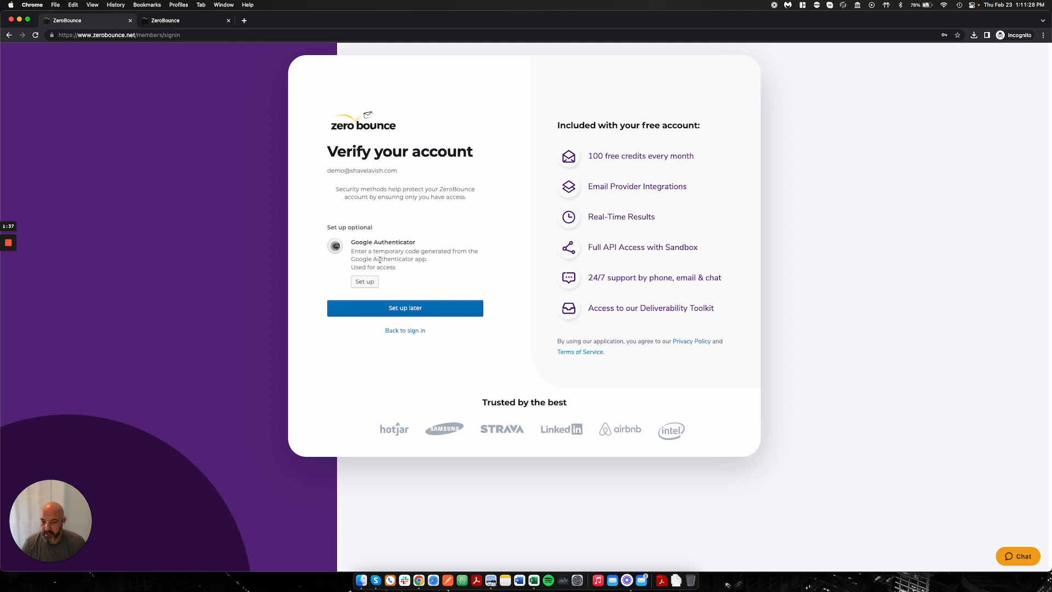
pyautogui.moveTo(374, 262)
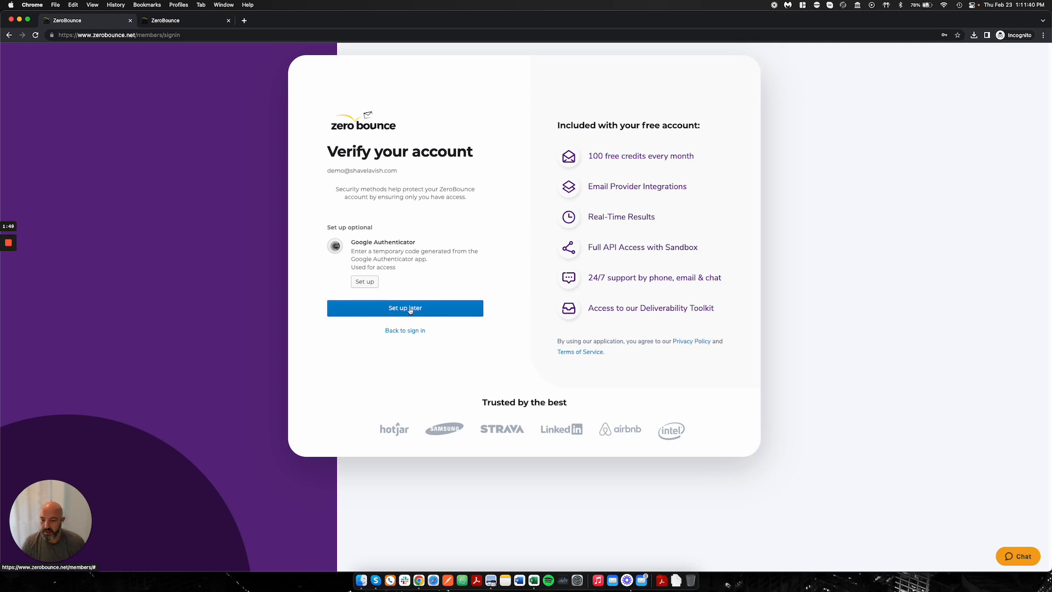
# Skip authenticator setup, dismiss the support chat, and view the 100-credit Freemium dashboard
pyautogui.click(404, 308)
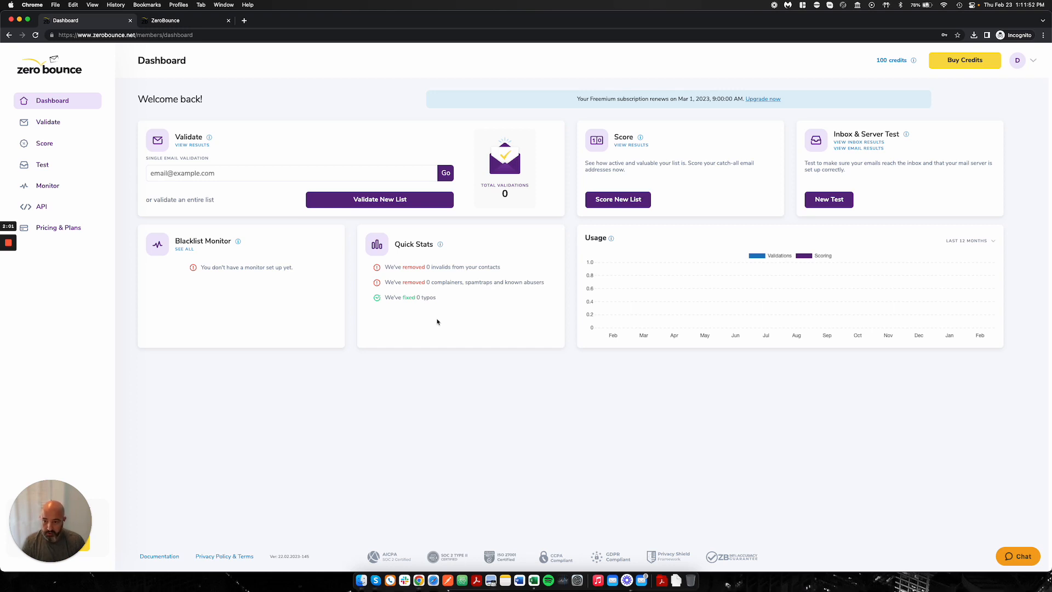
pyautogui.moveTo(694, 204)
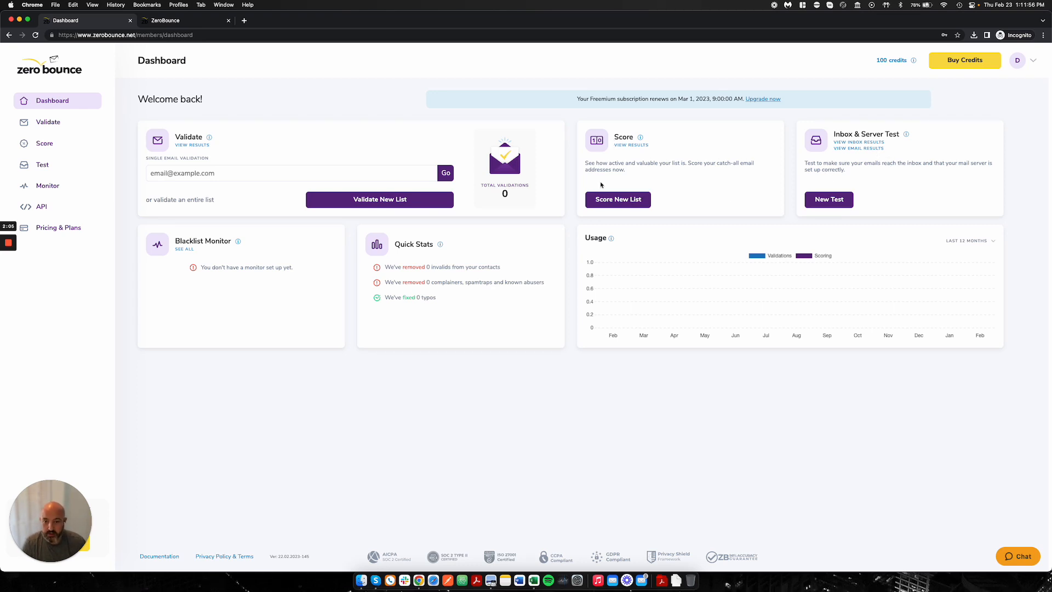
pyautogui.moveTo(581, 258)
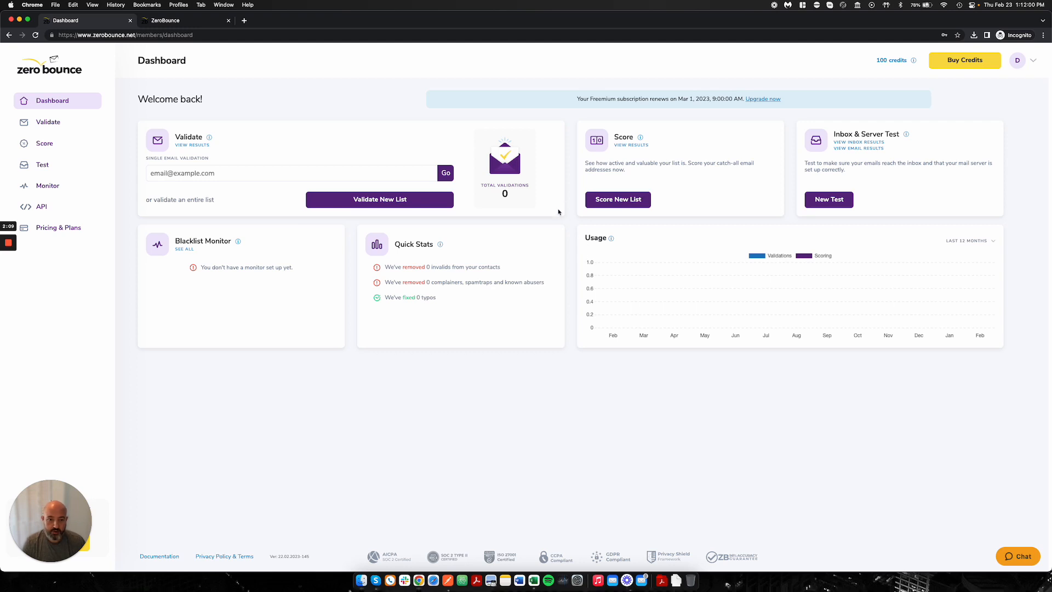
pyautogui.moveTo(114, 116)
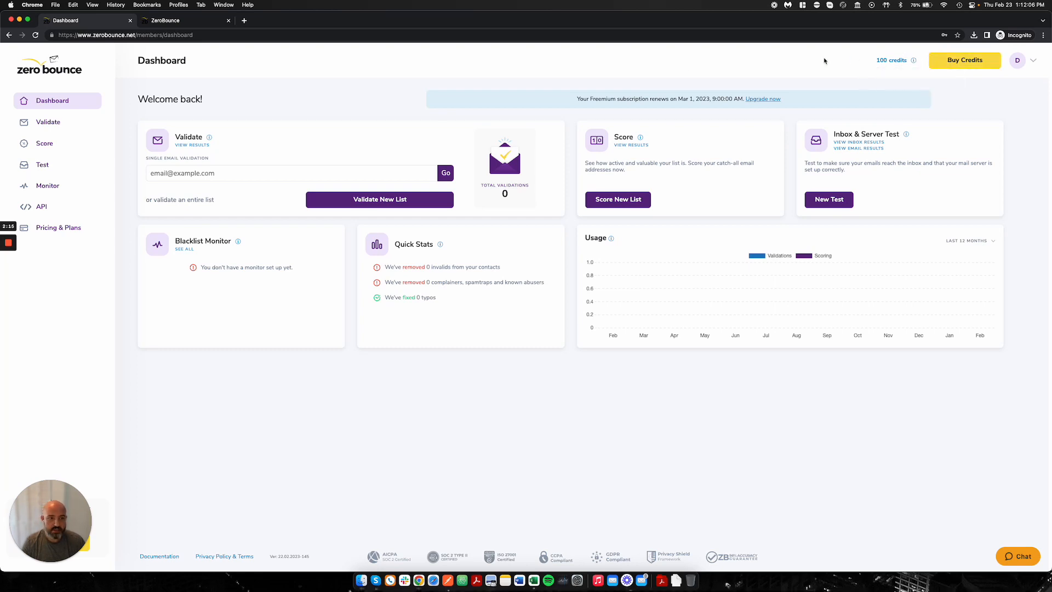
pyautogui.click(1020, 556)
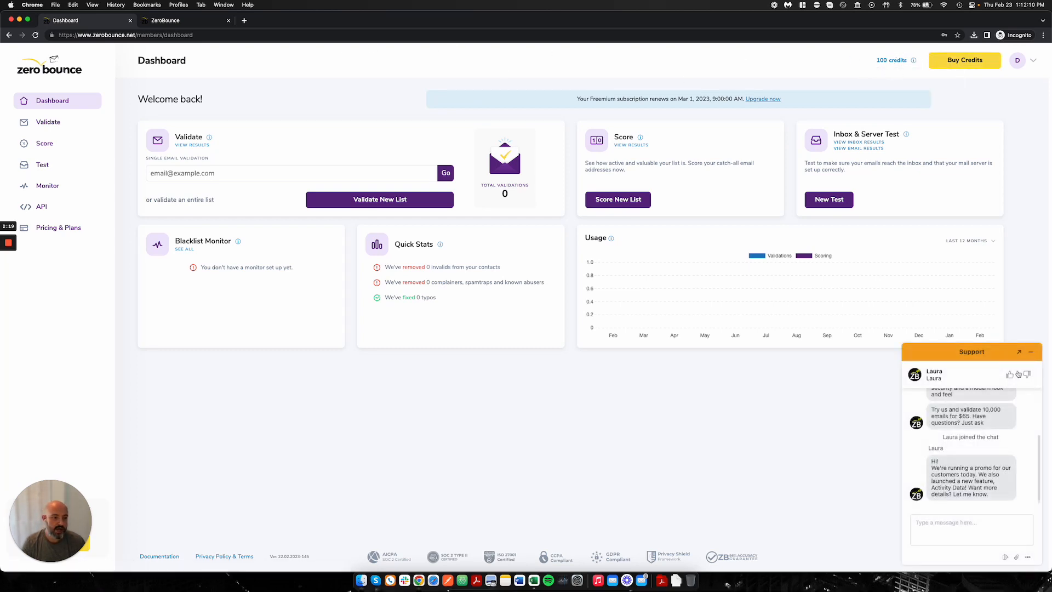
pyautogui.click(1027, 352)
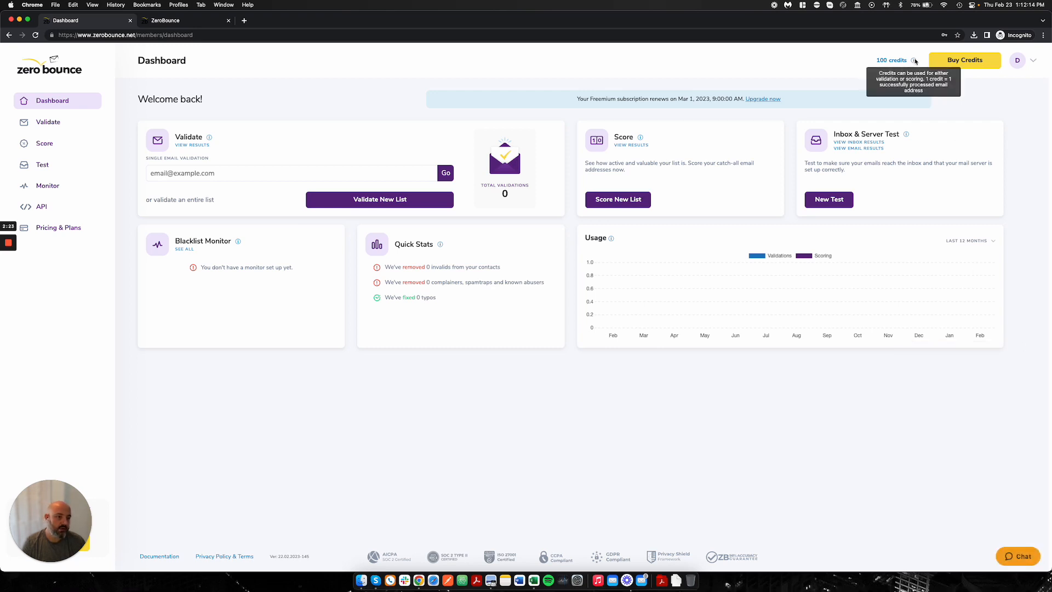
pyautogui.moveTo(948, 79)
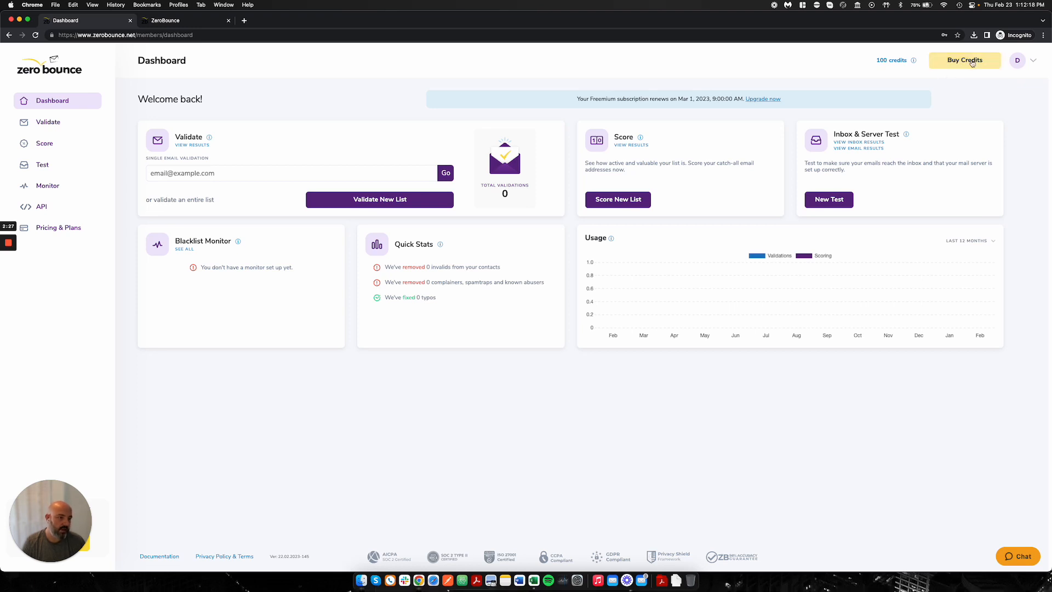
pyautogui.click(1017, 61)
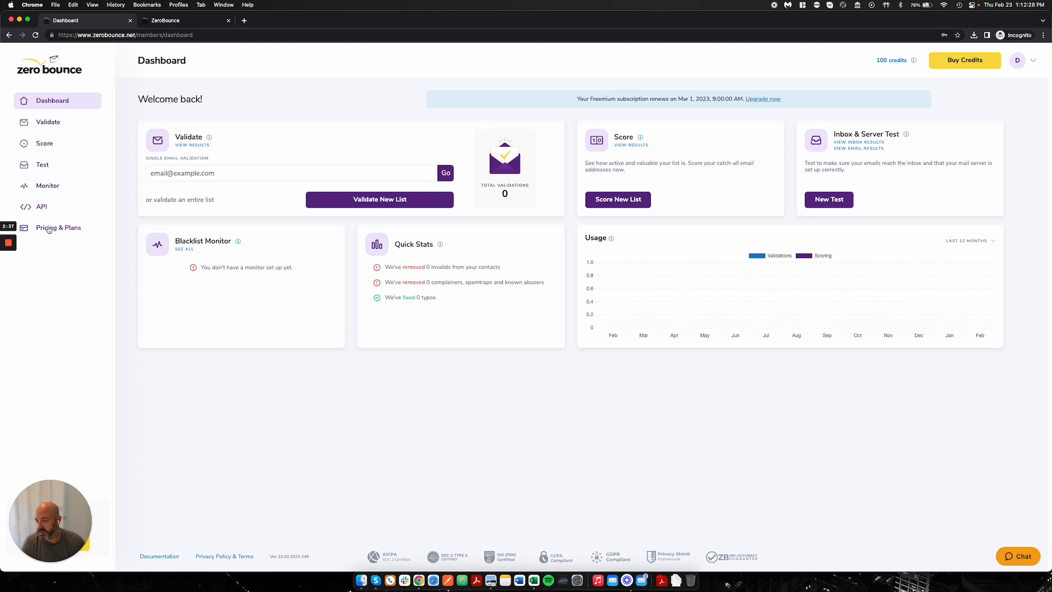
pyautogui.moveTo(547, 190)
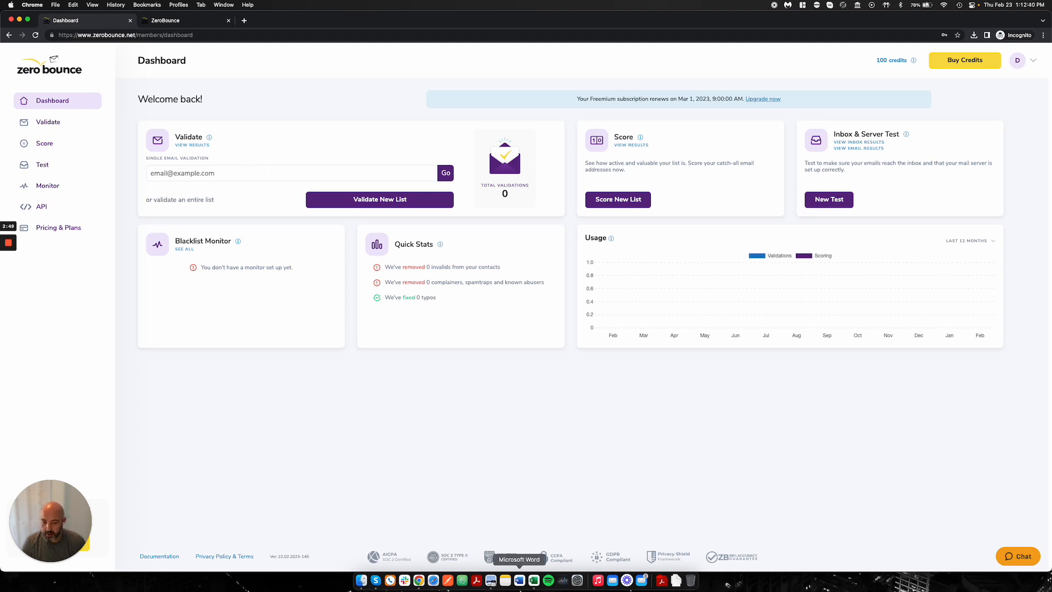
pyautogui.moveTo(535, 580)
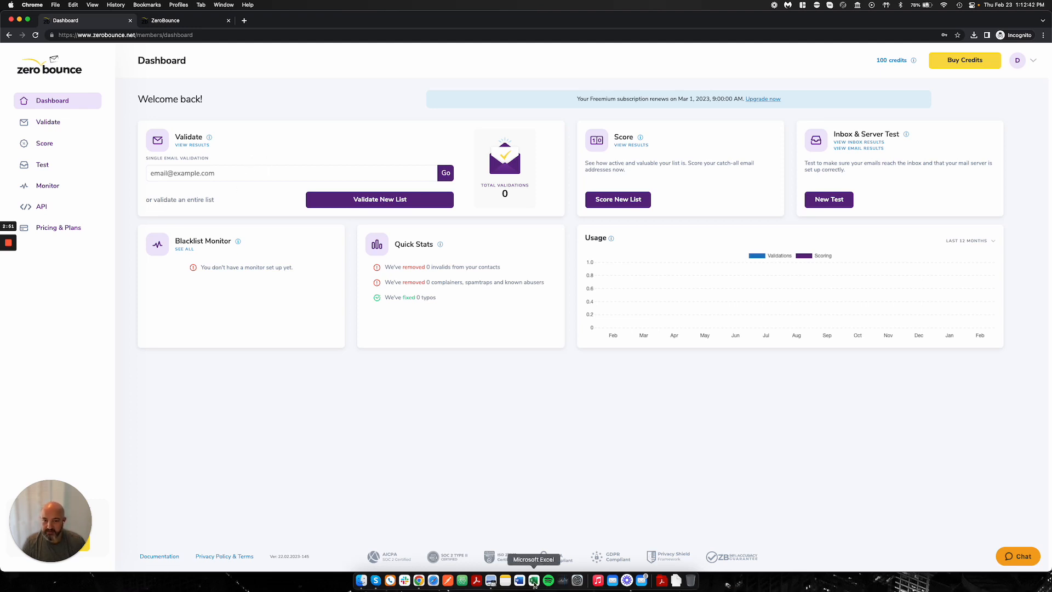
# Bring Excel's demo.csv, with five emails and their locations, to the front
pyautogui.click(533, 580)
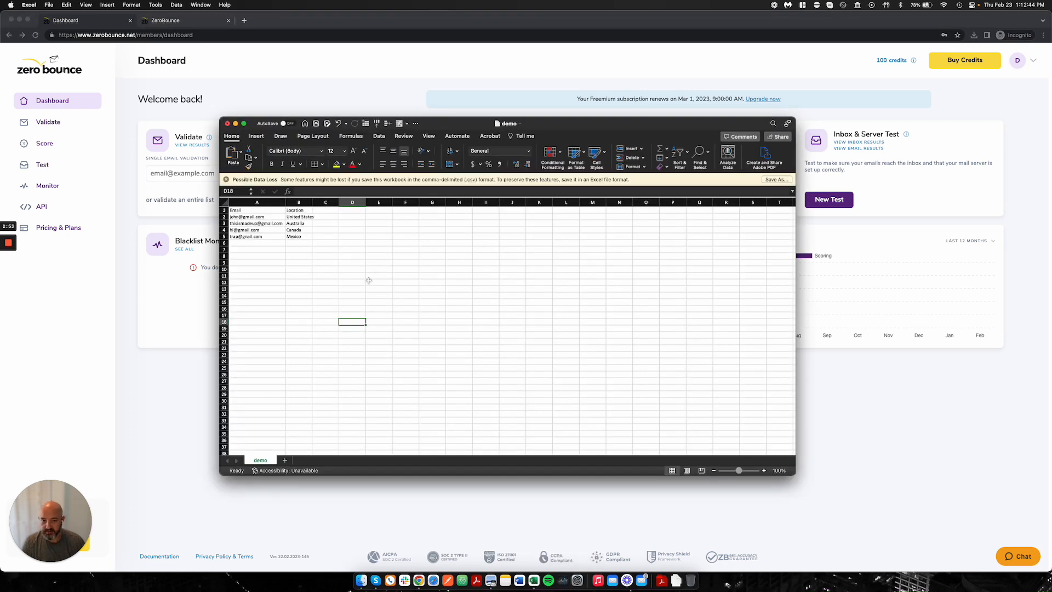
pyautogui.moveTo(253, 258)
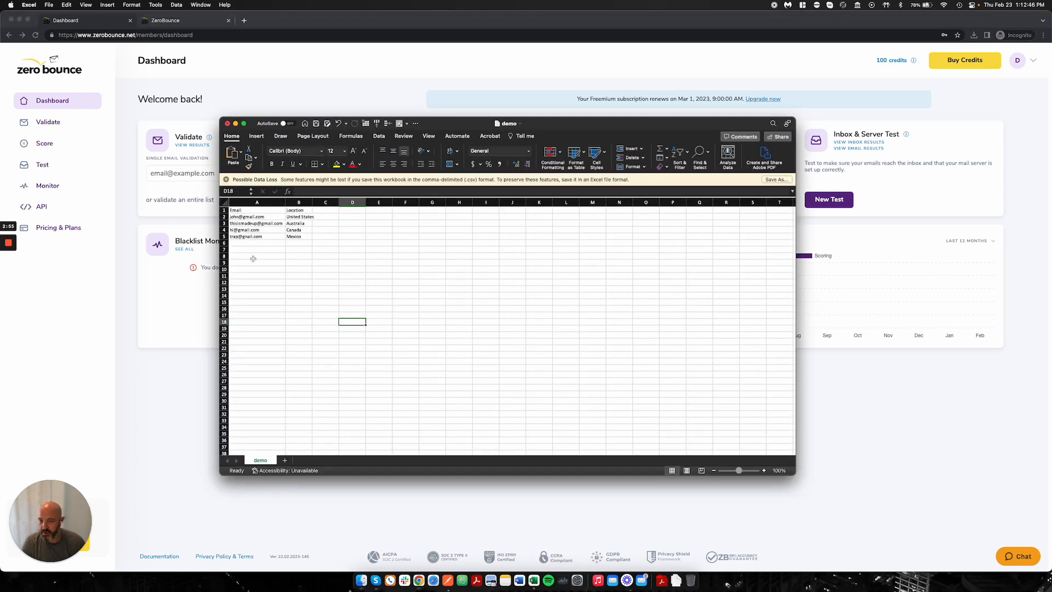
pyautogui.moveTo(248, 267)
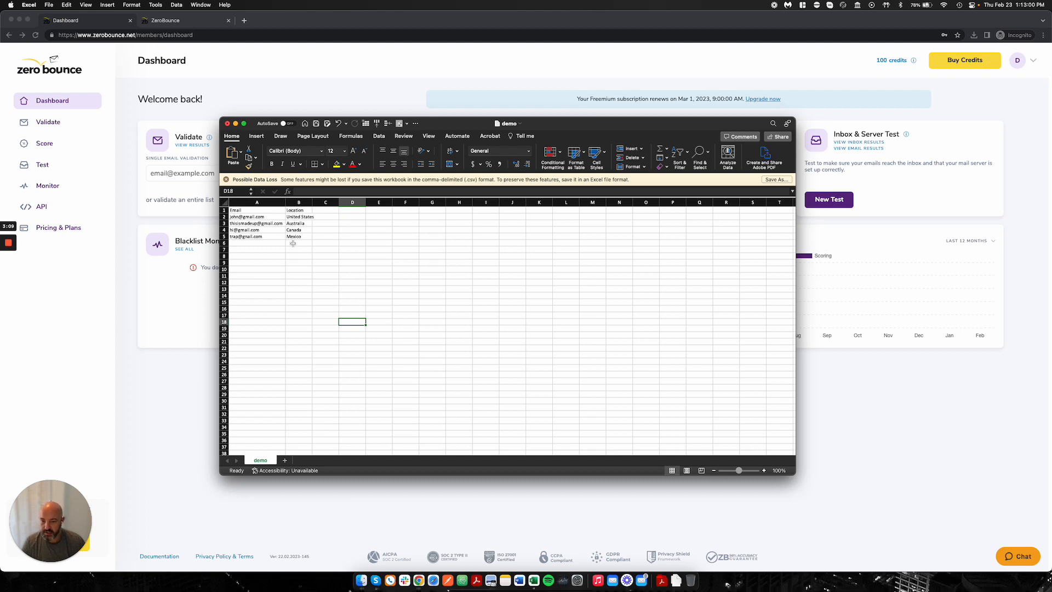
pyautogui.moveTo(292, 266)
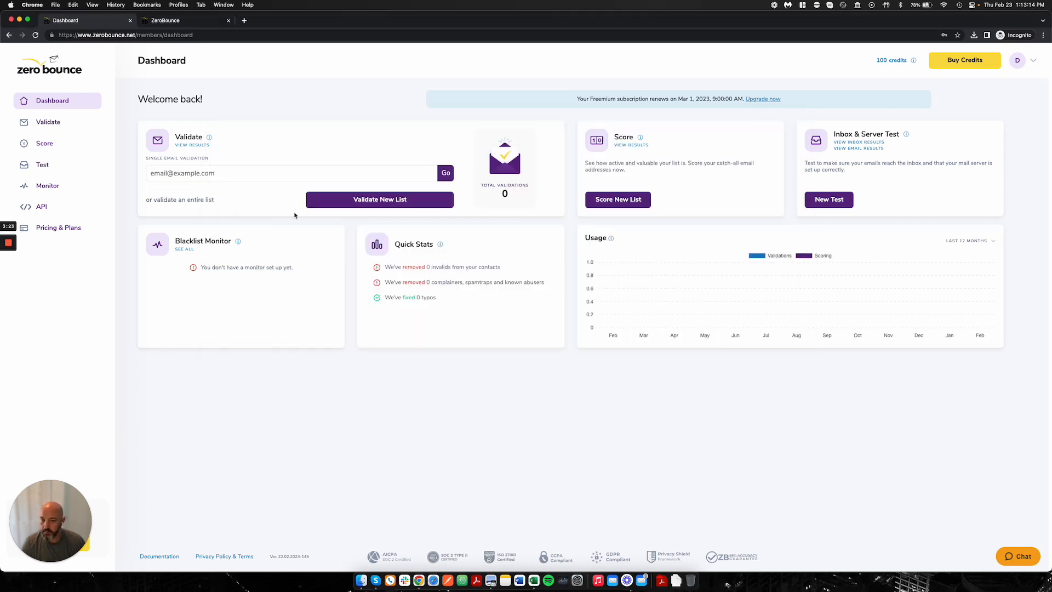
pyautogui.moveTo(458, 423)
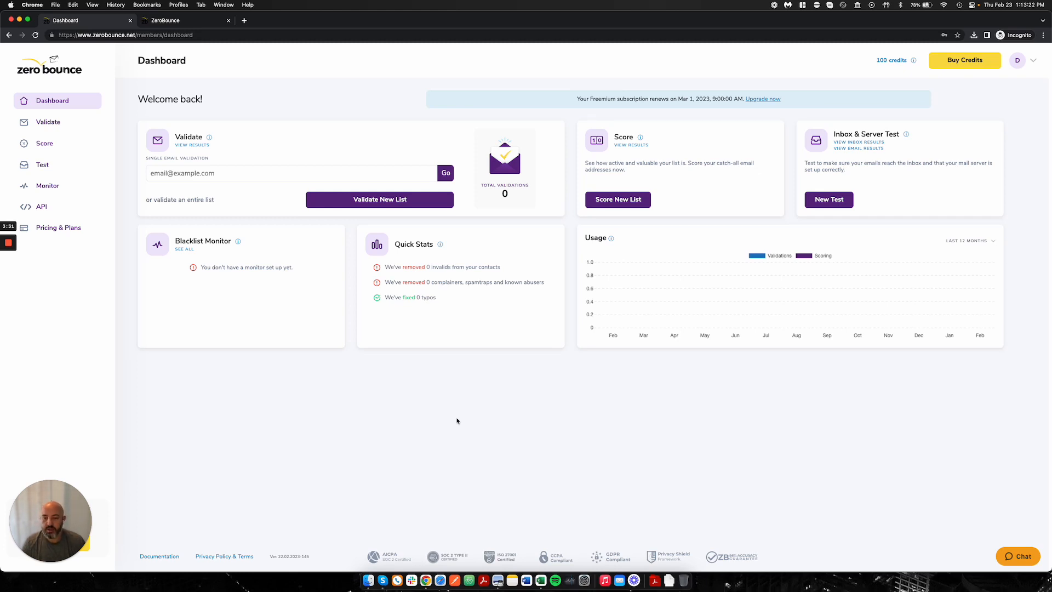
pyautogui.moveTo(425, 448)
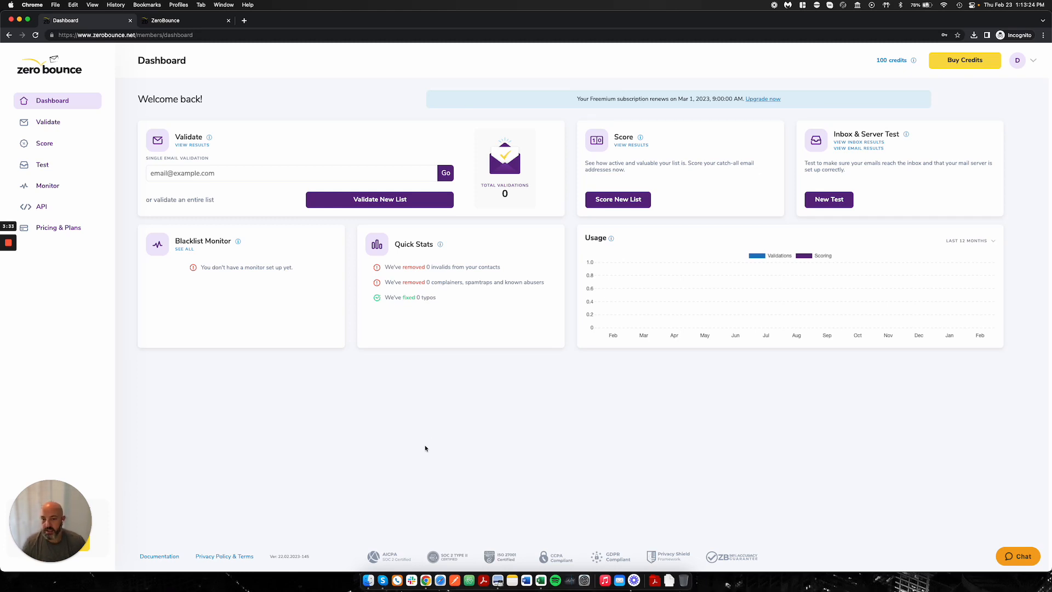
pyautogui.moveTo(405, 419)
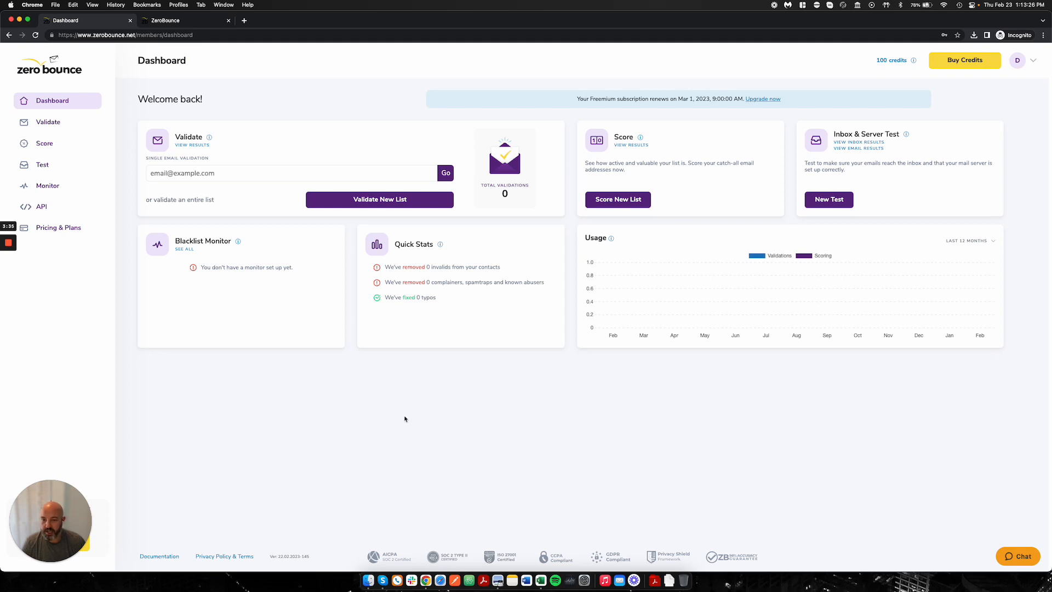
pyautogui.moveTo(342, 320)
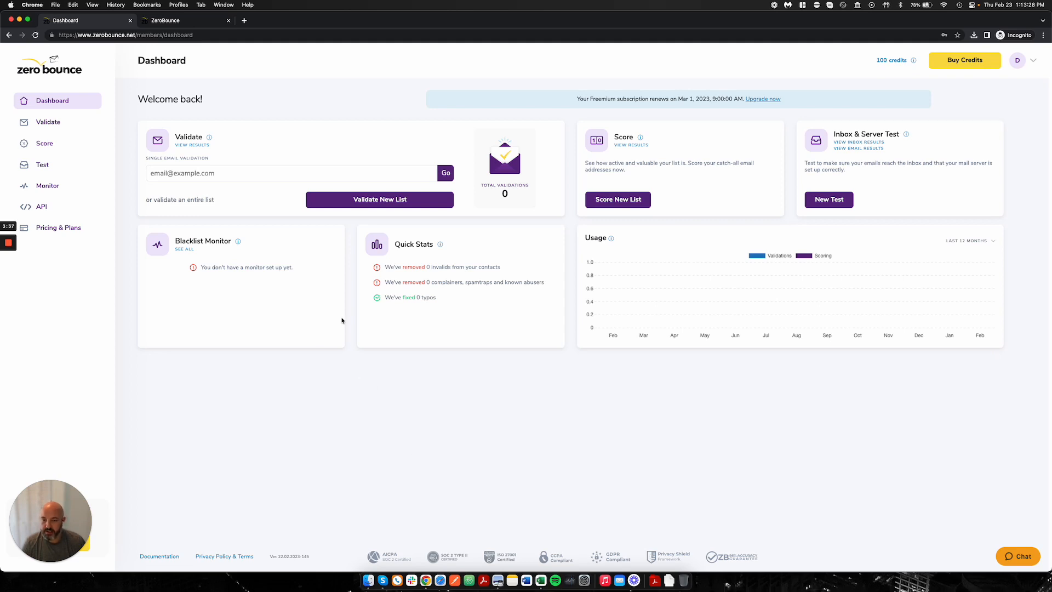
pyautogui.moveTo(361, 233)
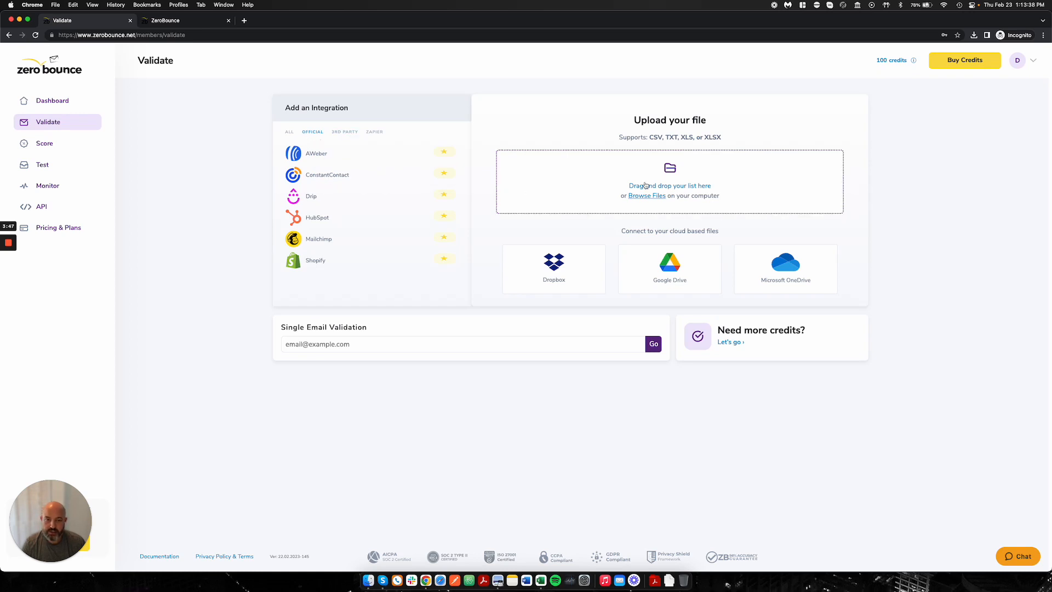
pyautogui.moveTo(664, 185)
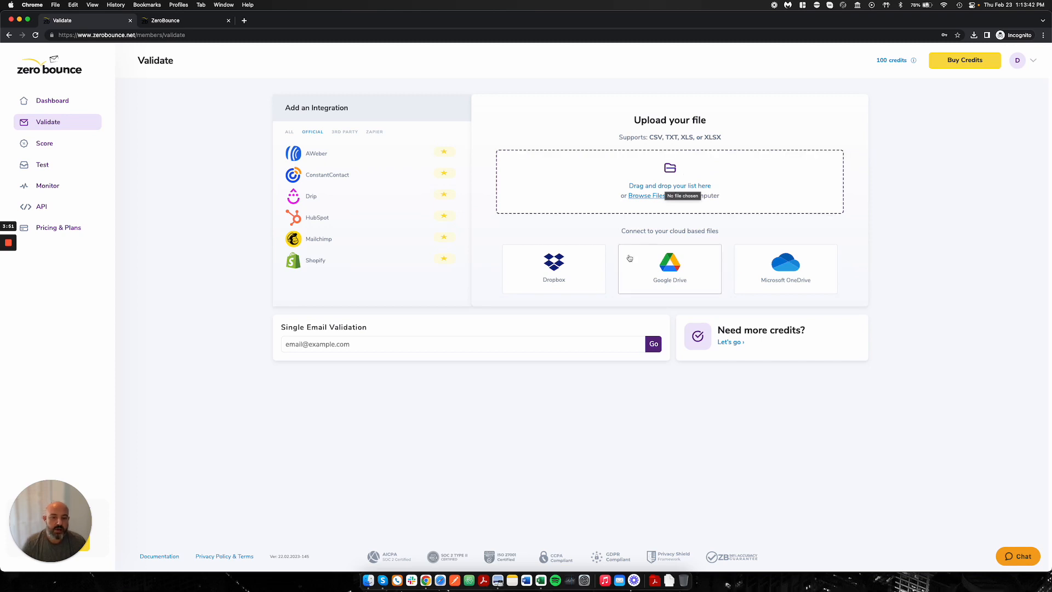
pyautogui.moveTo(715, 282)
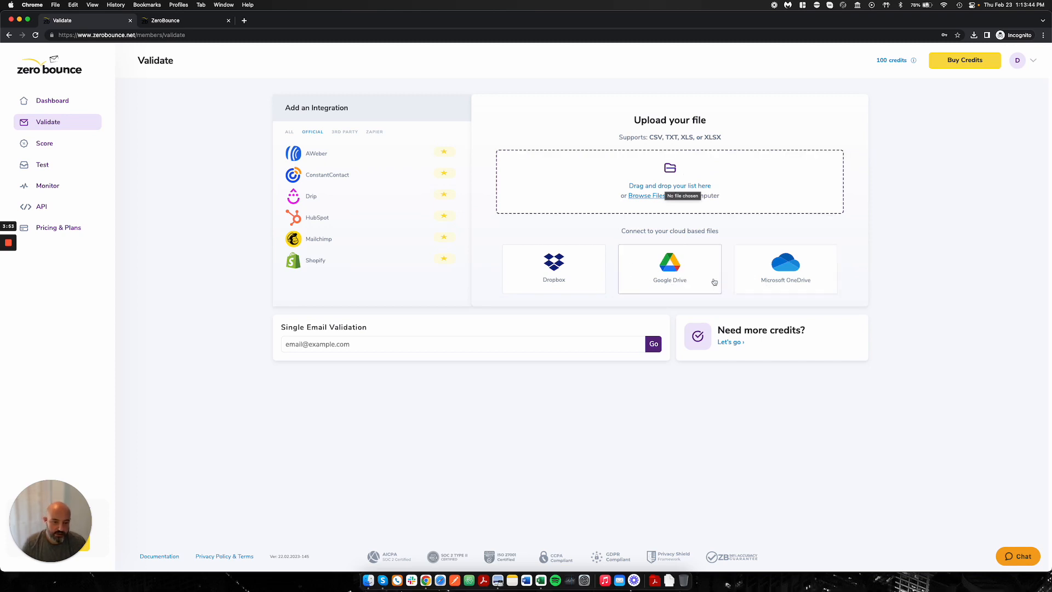
pyautogui.moveTo(666, 236)
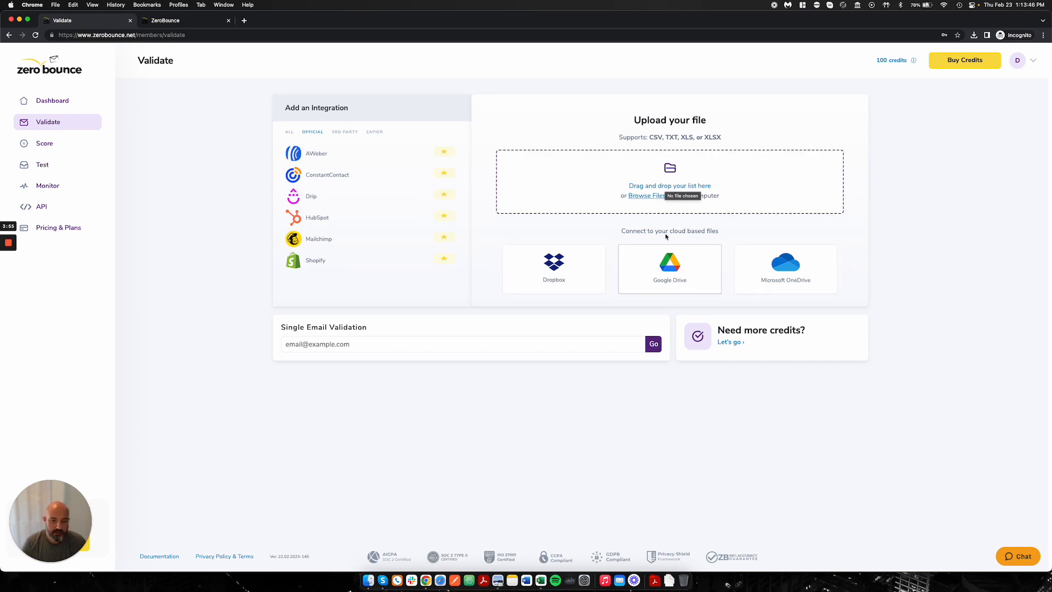
# Upload demo.csv from the Desktop through Browse Files
pyautogui.click(645, 195)
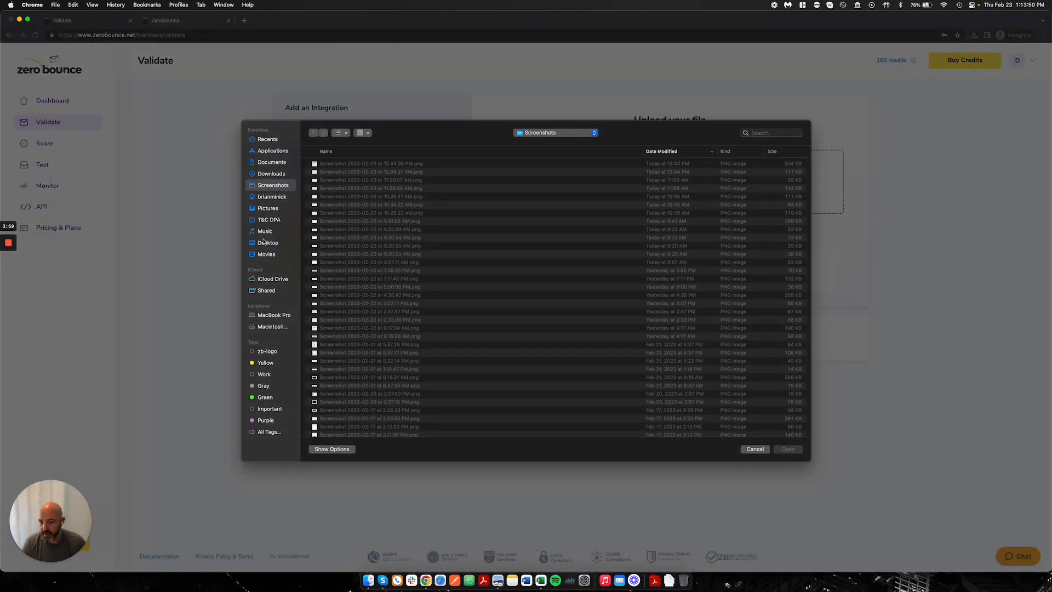
pyautogui.click(268, 242)
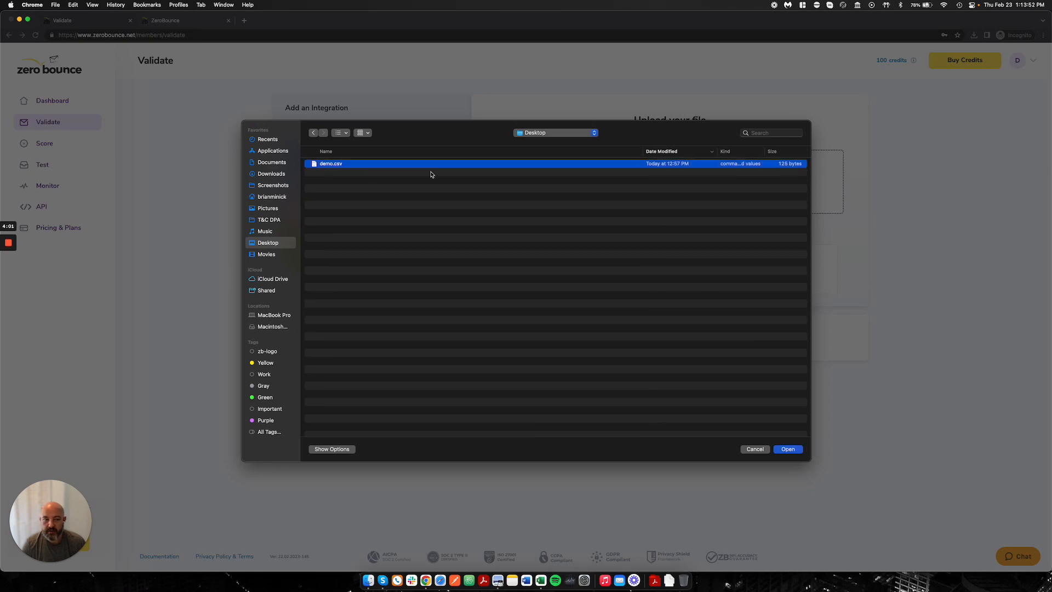
pyautogui.click(788, 449)
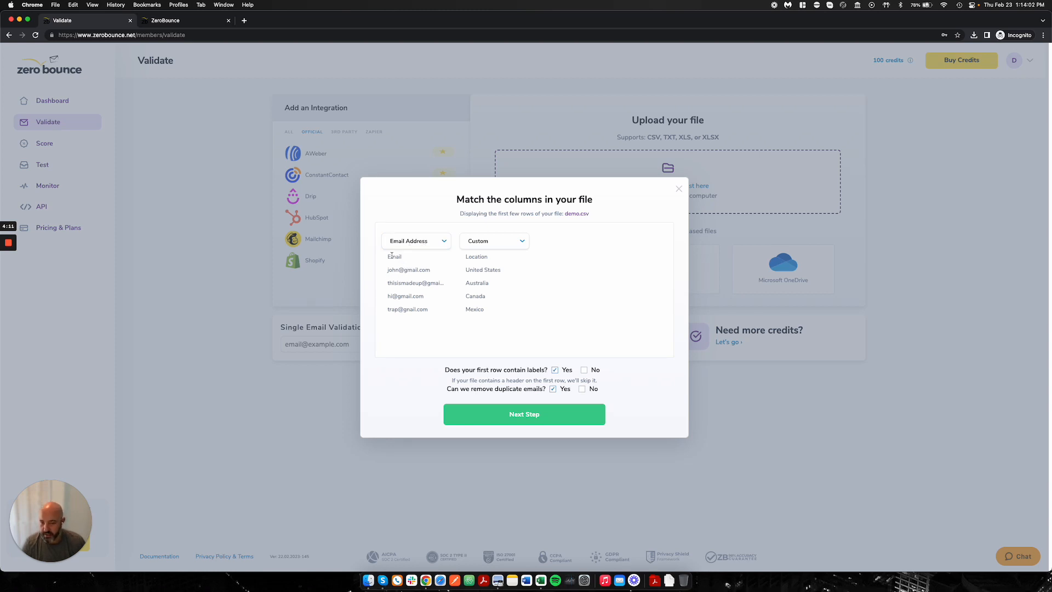
pyautogui.click(415, 240)
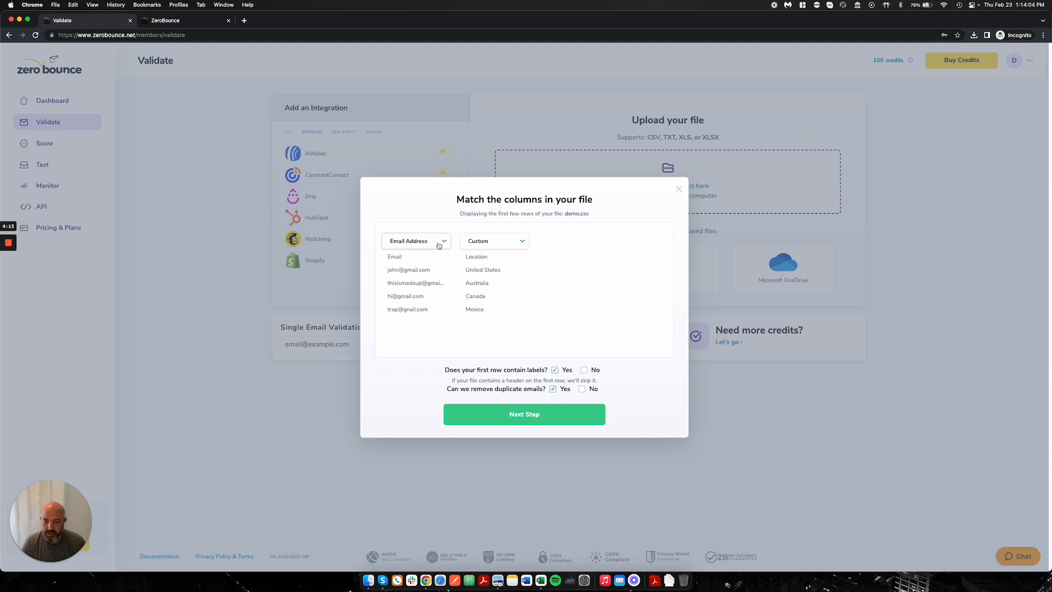
pyautogui.click(494, 241)
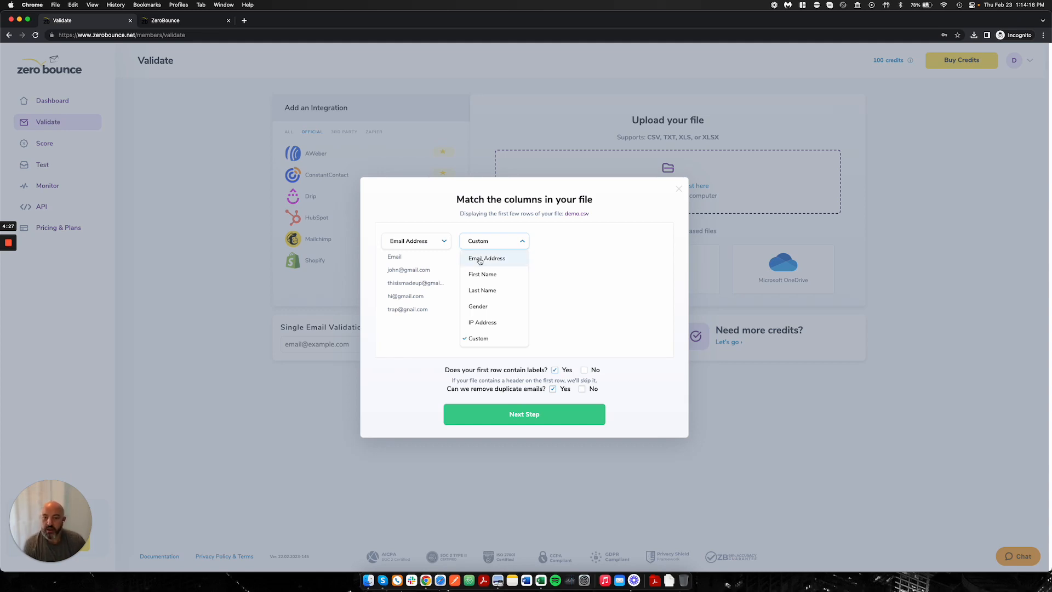
pyautogui.click(486, 258)
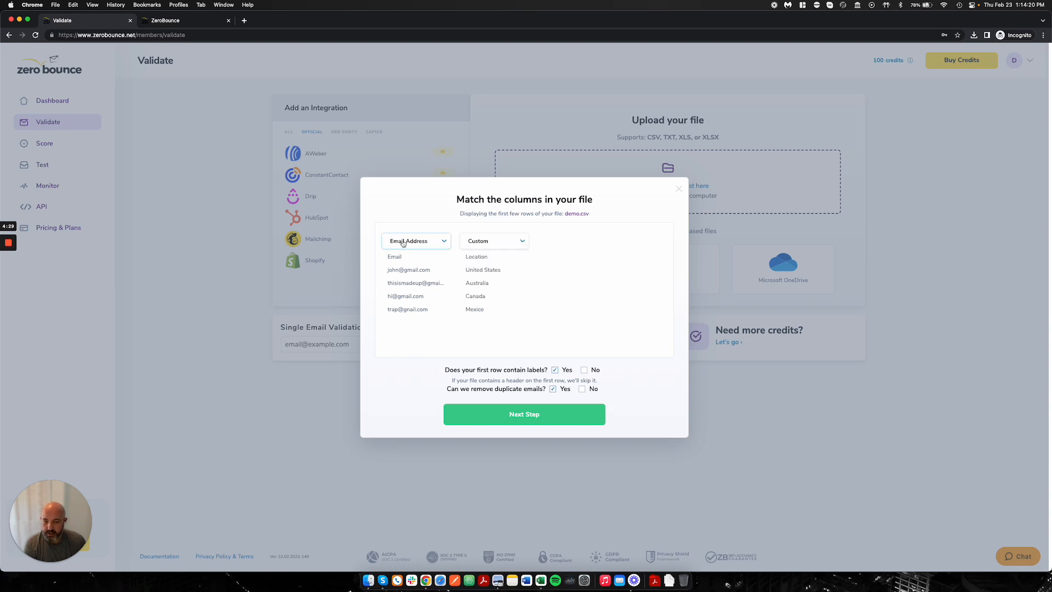
pyautogui.click(493, 241)
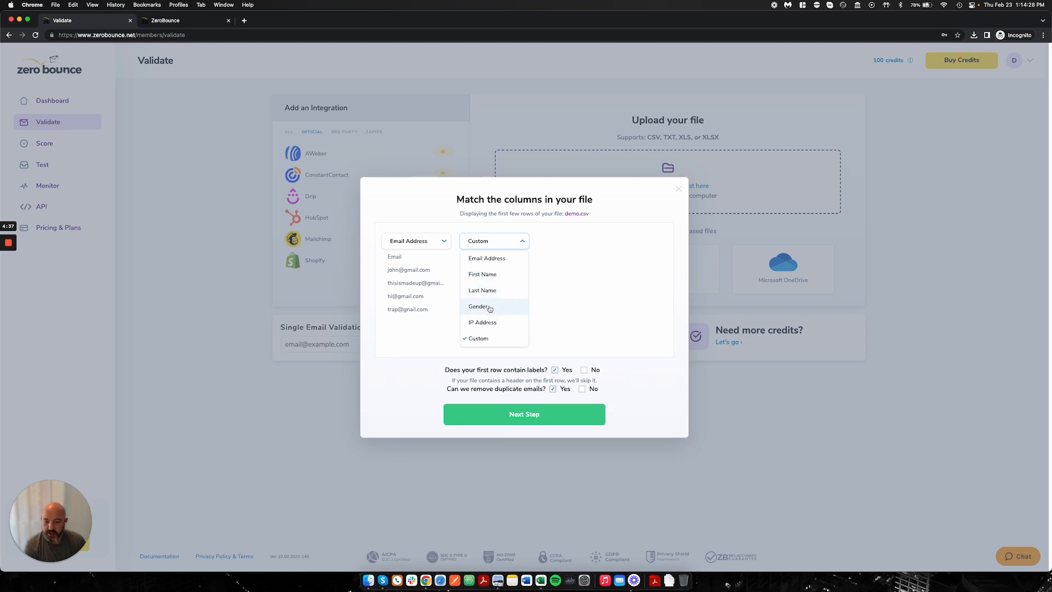
pyautogui.moveTo(482, 322)
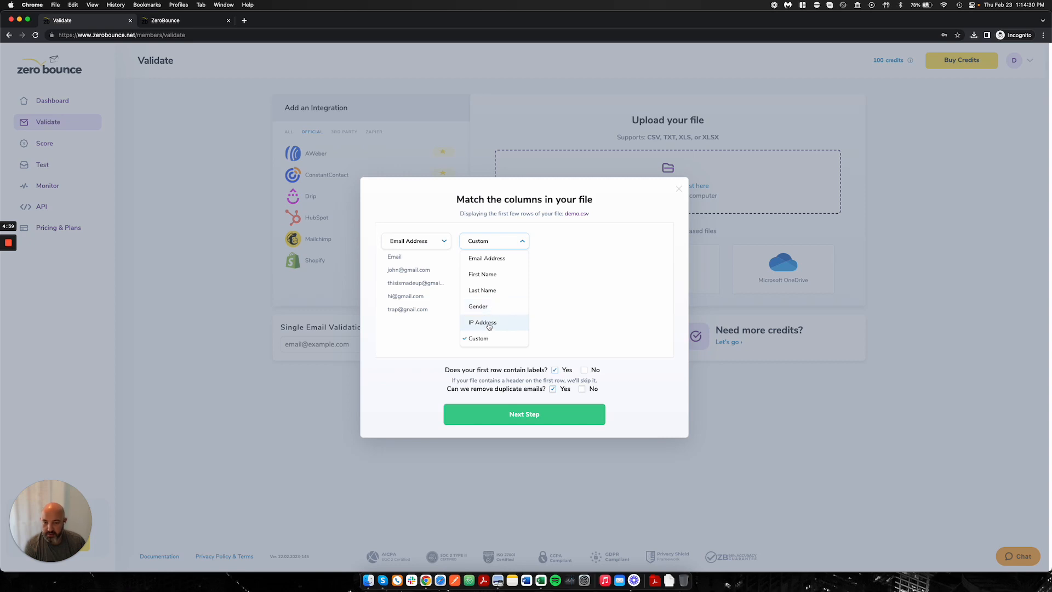
pyautogui.moveTo(488, 324)
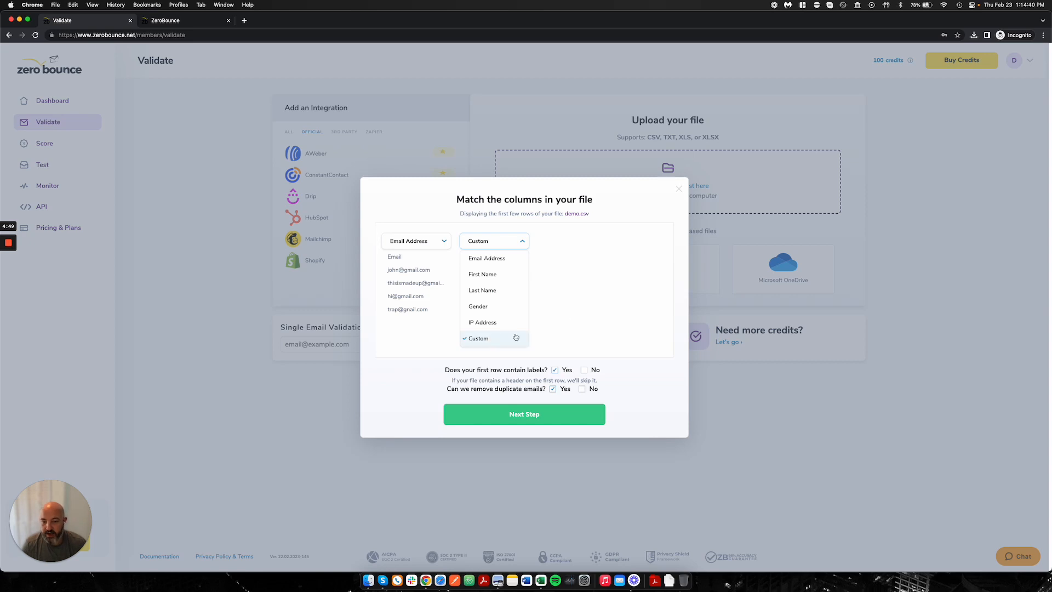
pyautogui.click(478, 338)
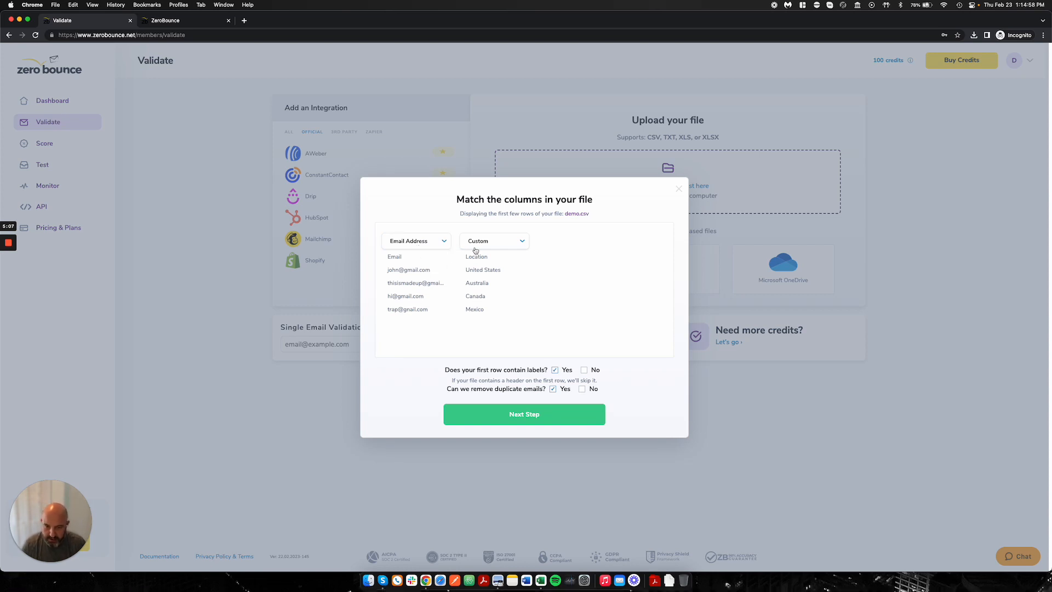
pyautogui.moveTo(520, 378)
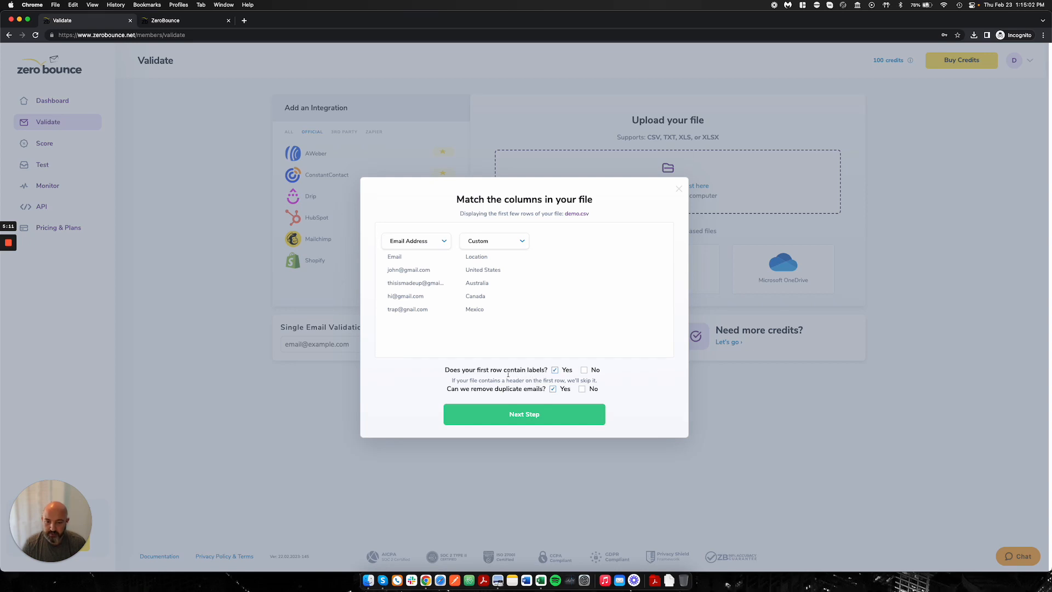
pyautogui.moveTo(495, 259)
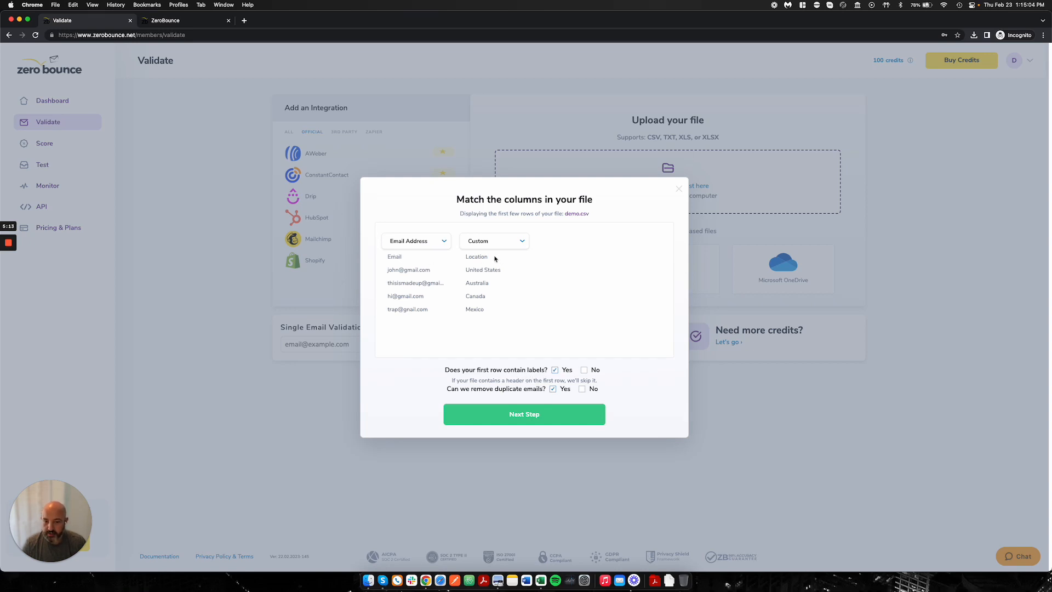
pyautogui.doubleClick(395, 256)
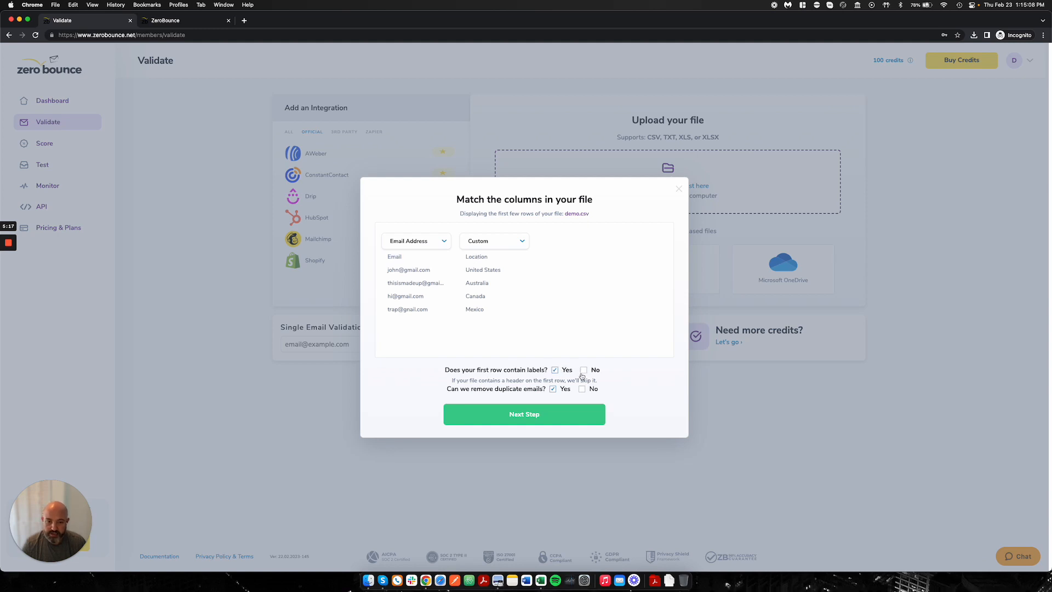
pyautogui.moveTo(583, 373)
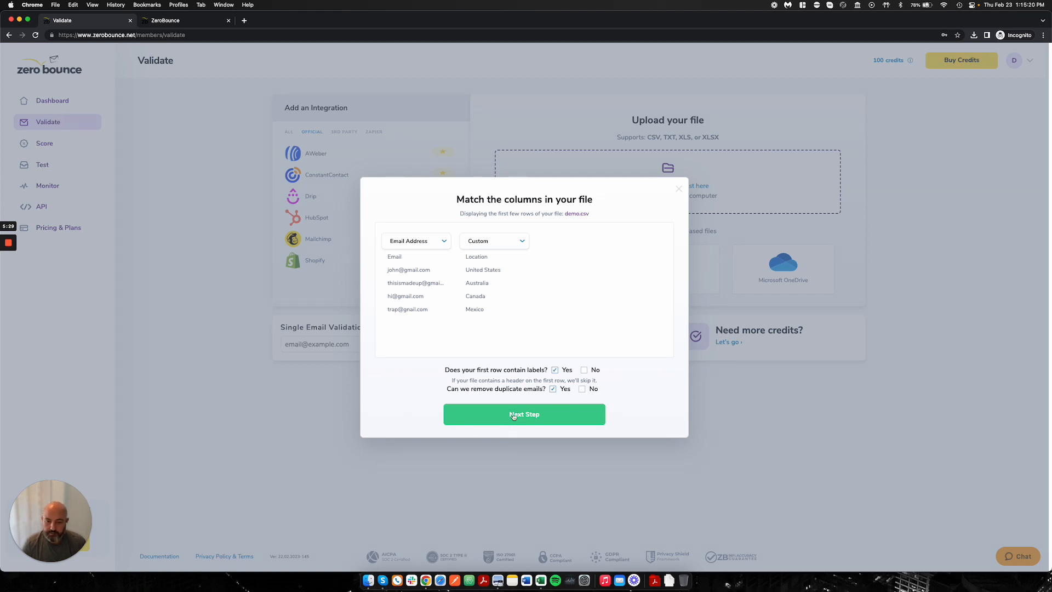
# Confirm the column matching and start validating the four uploaded emails
pyautogui.click(524, 415)
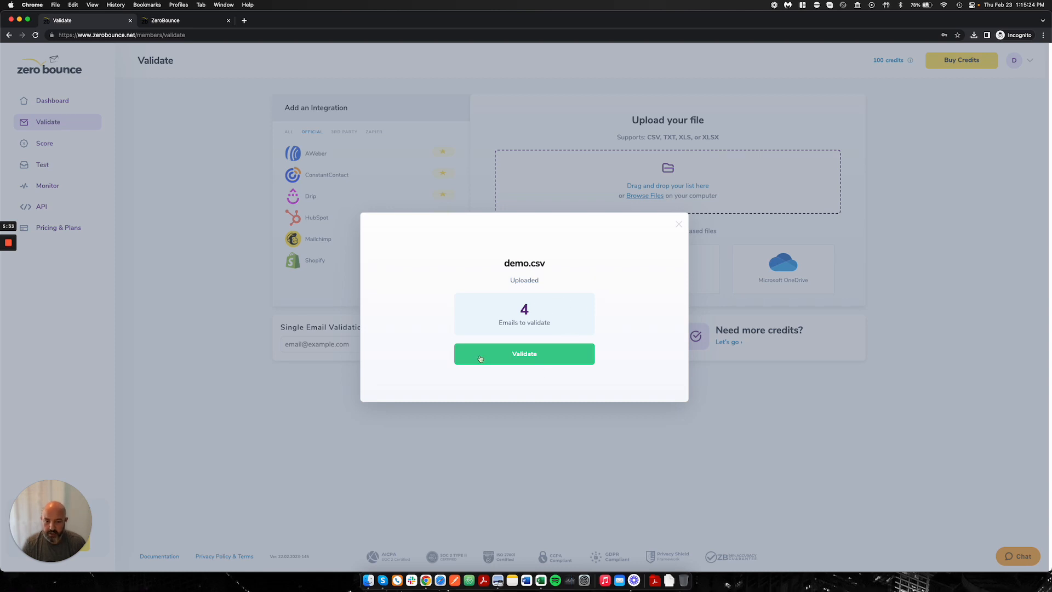
pyautogui.click(524, 353)
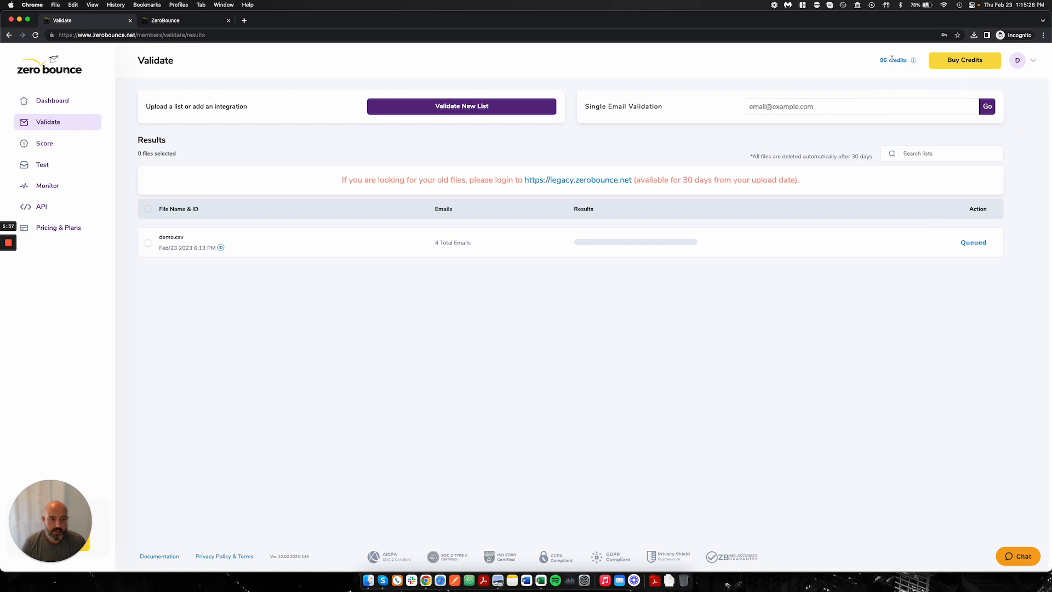
pyautogui.moveTo(476, 300)
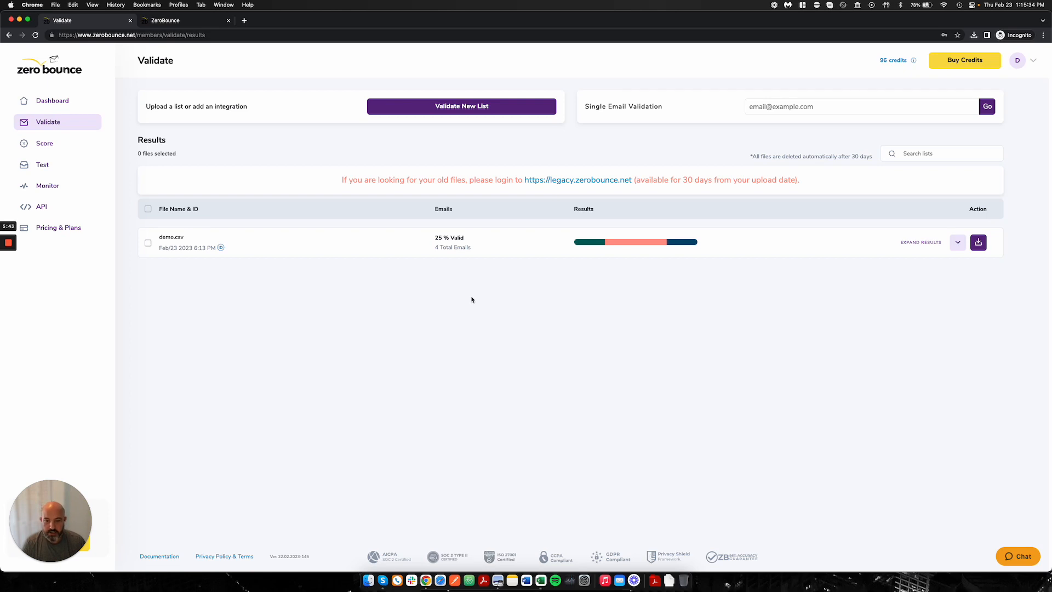
pyautogui.moveTo(475, 318)
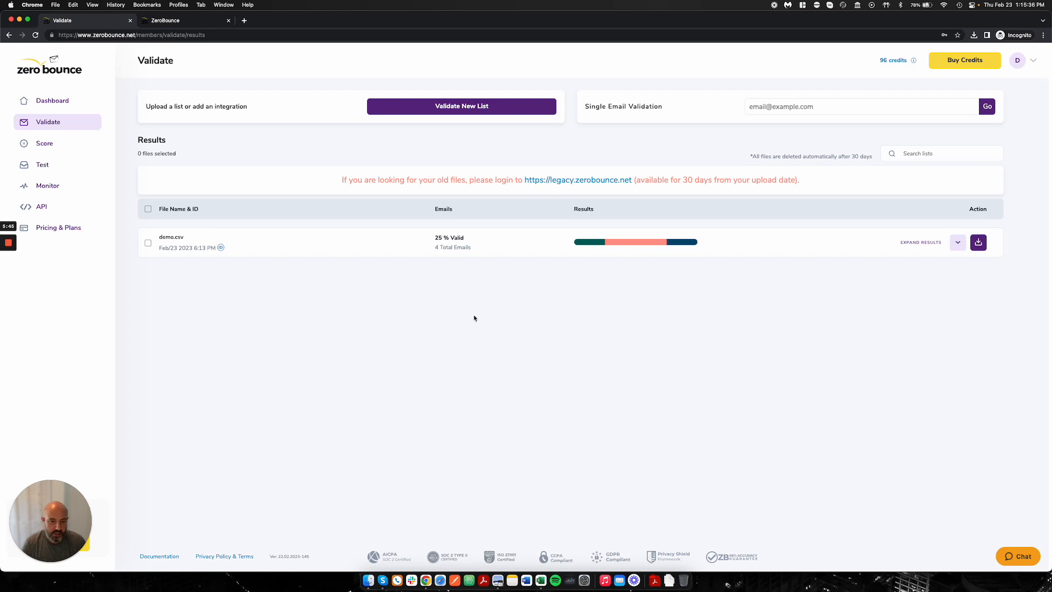
pyautogui.moveTo(618, 243)
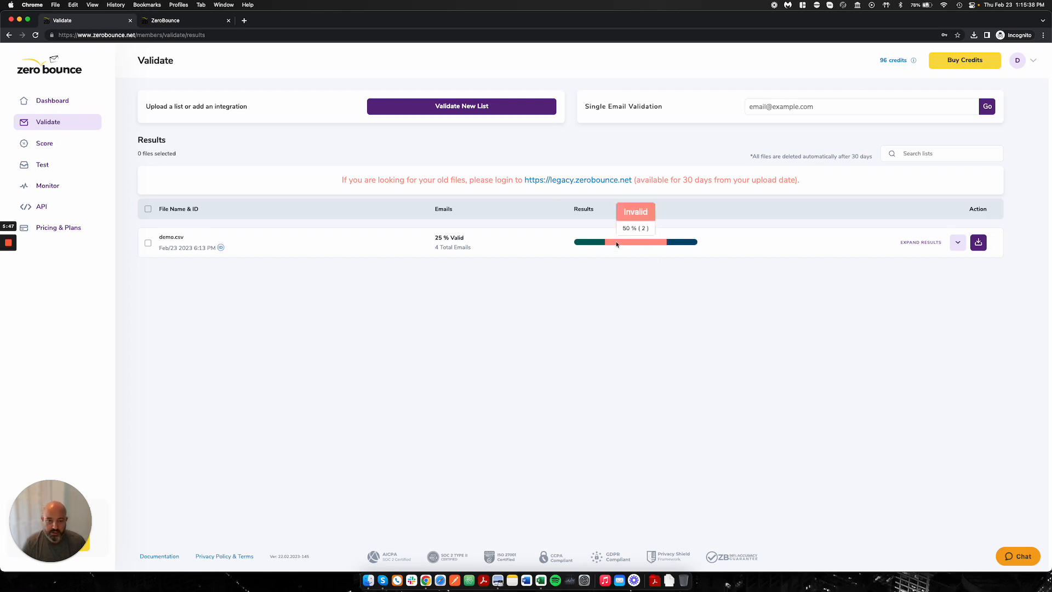
pyautogui.moveTo(570, 279)
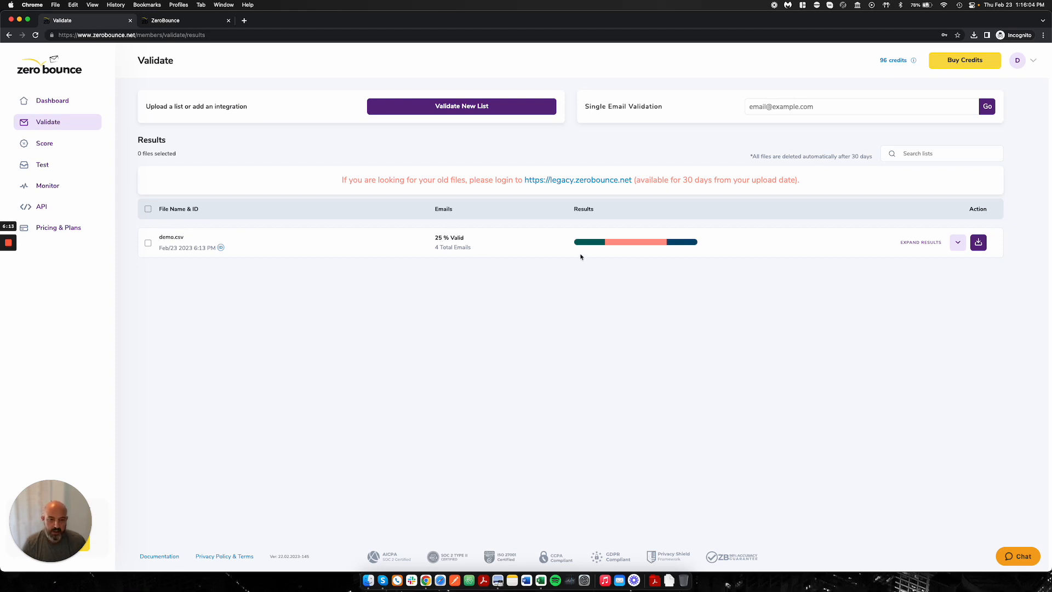
pyautogui.moveTo(678, 242)
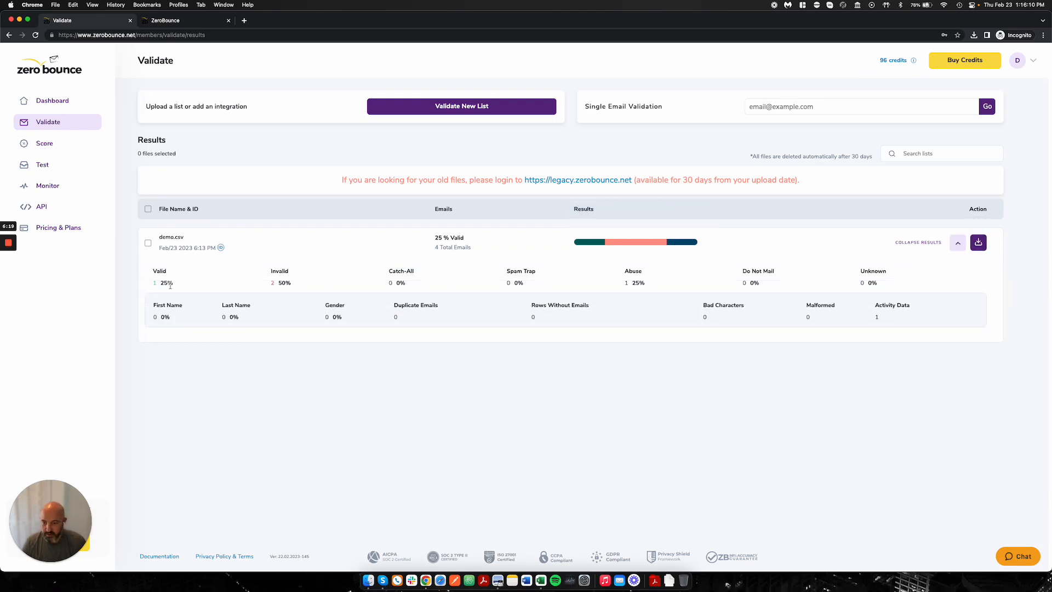
pyautogui.moveTo(418, 296)
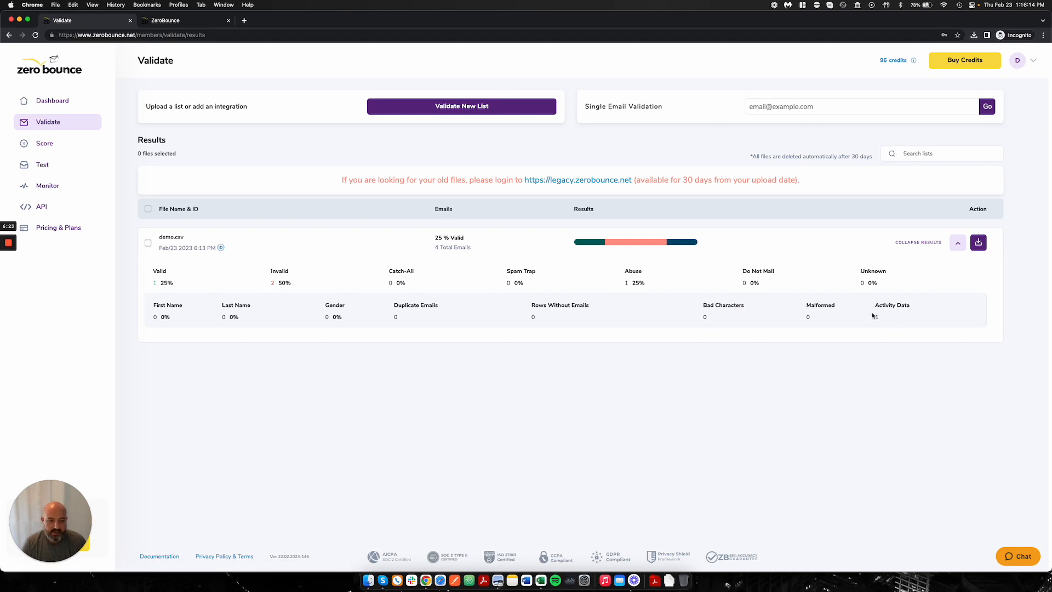
pyautogui.moveTo(876, 313)
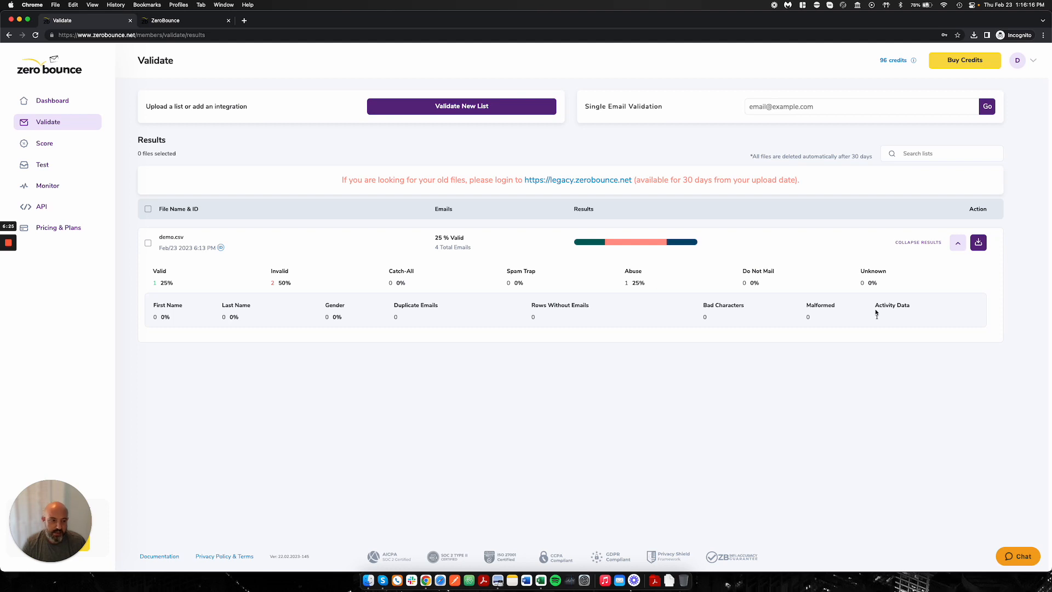
pyautogui.moveTo(979, 242)
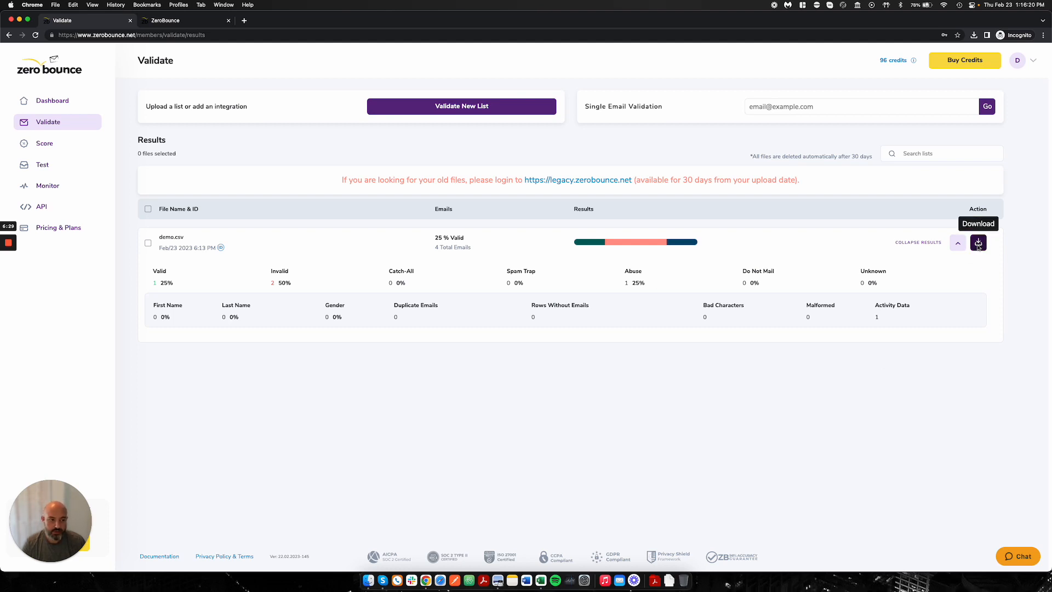
# Download the demo.csv results with all columns kept on and Activity Data enabled
pyautogui.click(978, 243)
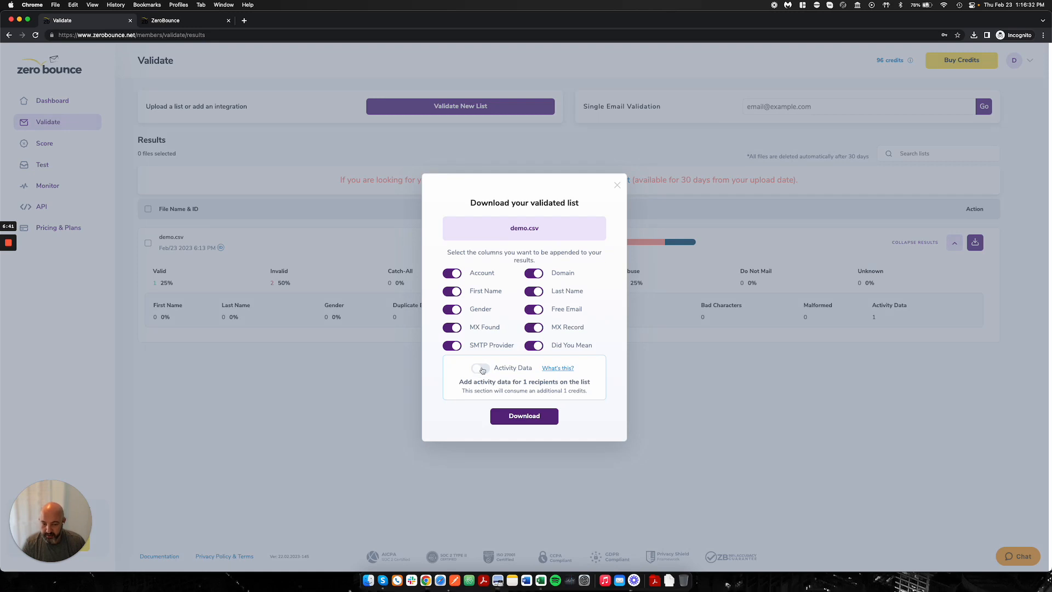
pyautogui.click(479, 368)
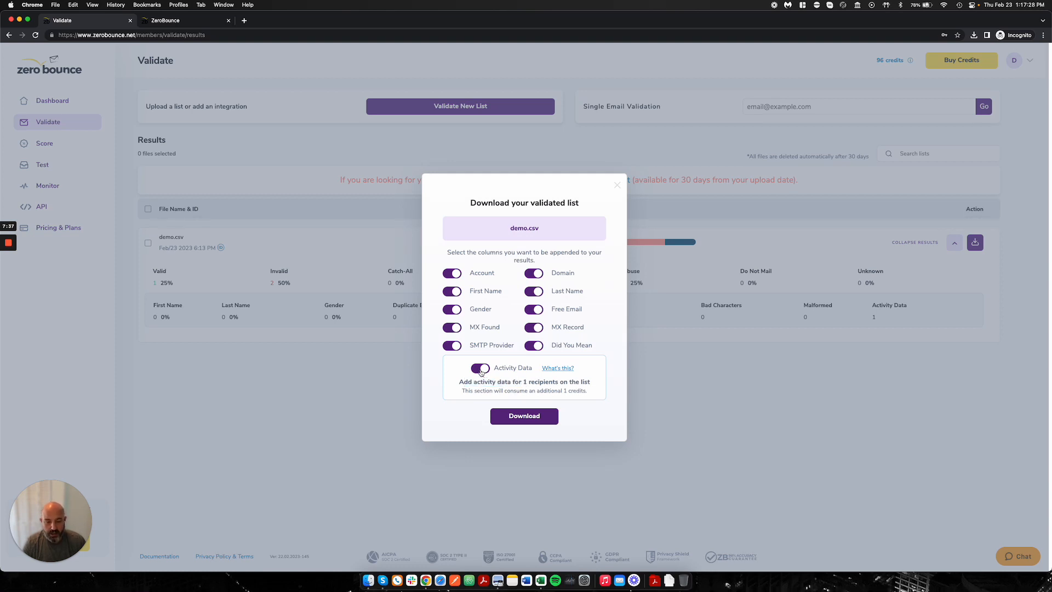
pyautogui.click(524, 415)
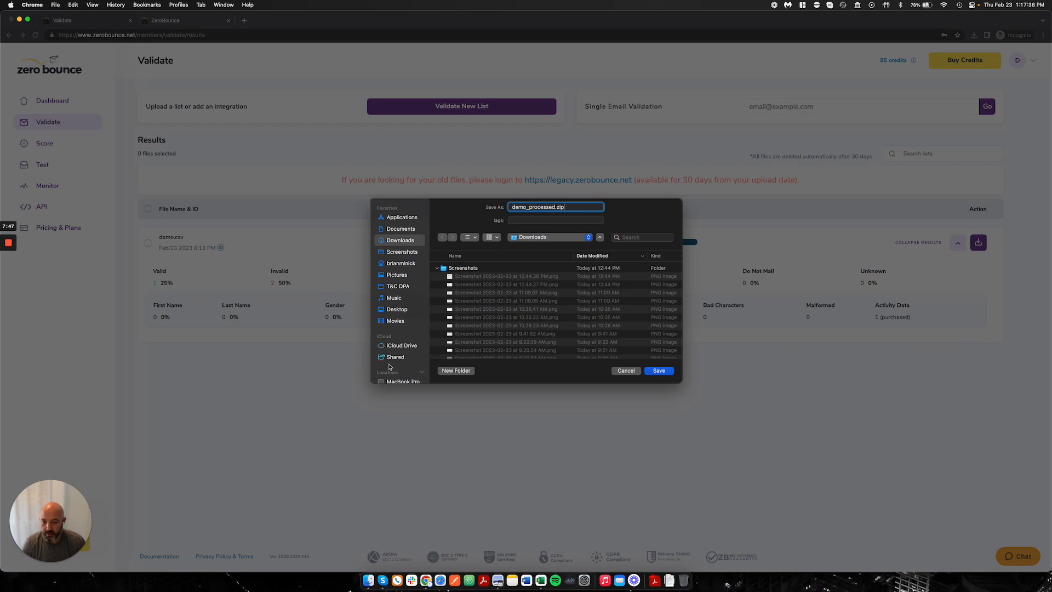
# Save demo_processed.zip and bring up Finder showing the Desktop
pyautogui.click(658, 371)
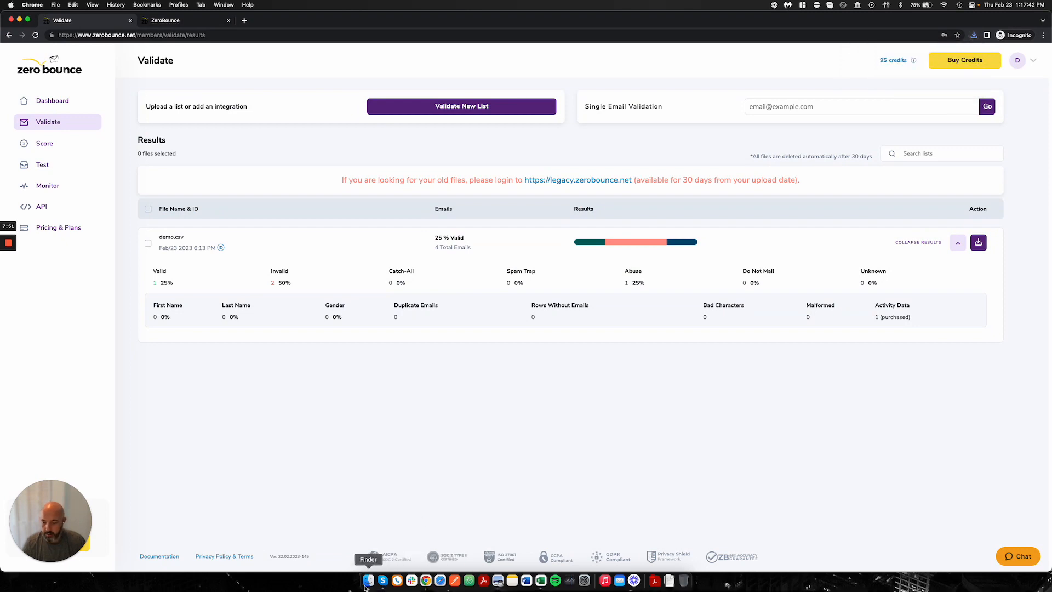
pyautogui.click(368, 579)
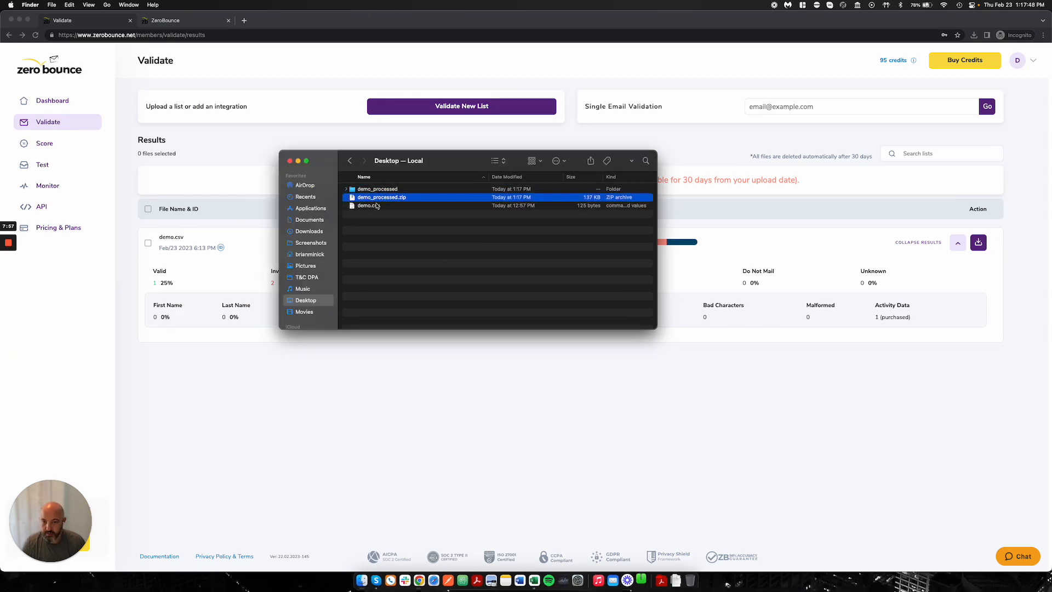
# Open demo_processed and select demo_valid.csv, demo_catch_all.csv and demo_all_results.csv in turn
pyautogui.click(377, 188)
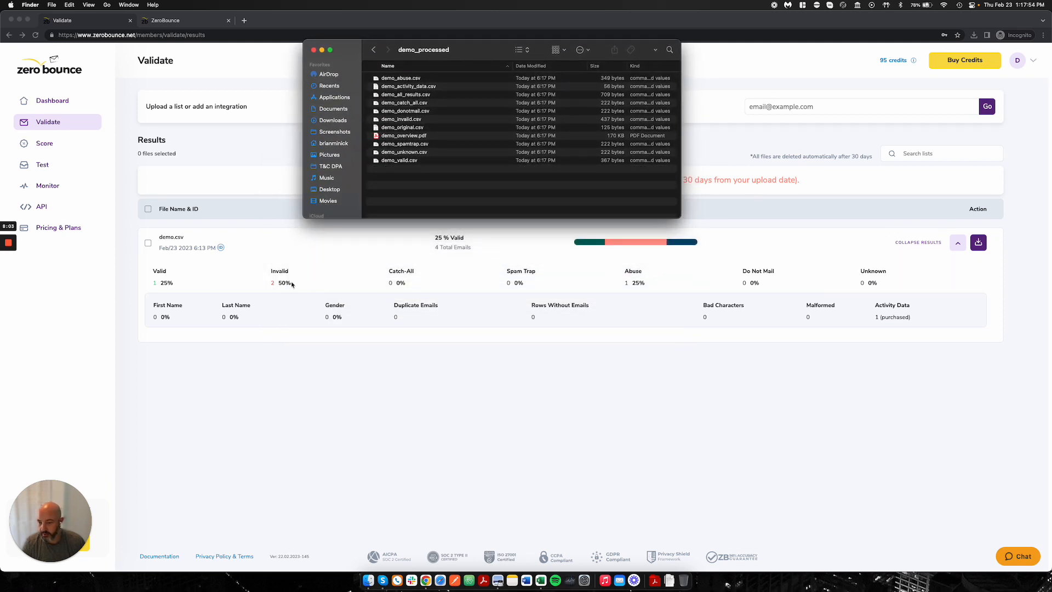
pyautogui.moveTo(276, 278)
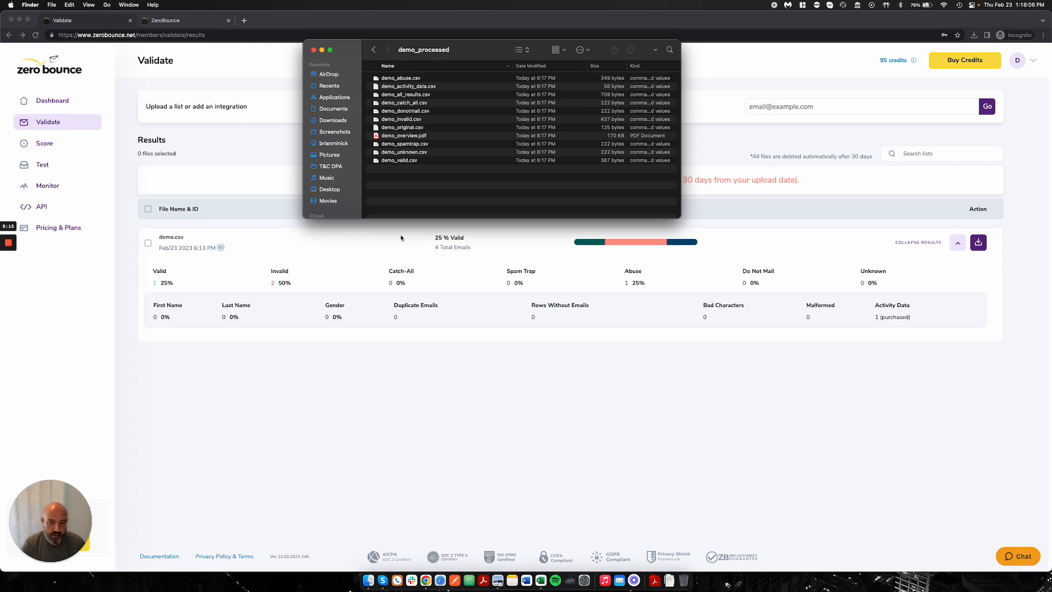
pyautogui.click(399, 160)
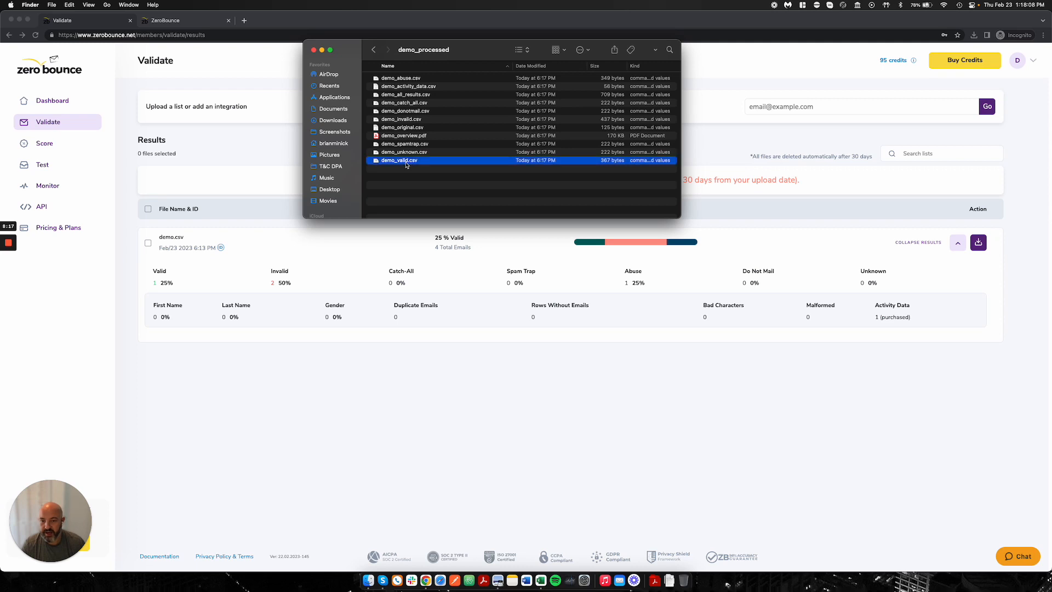
pyautogui.moveTo(403, 167)
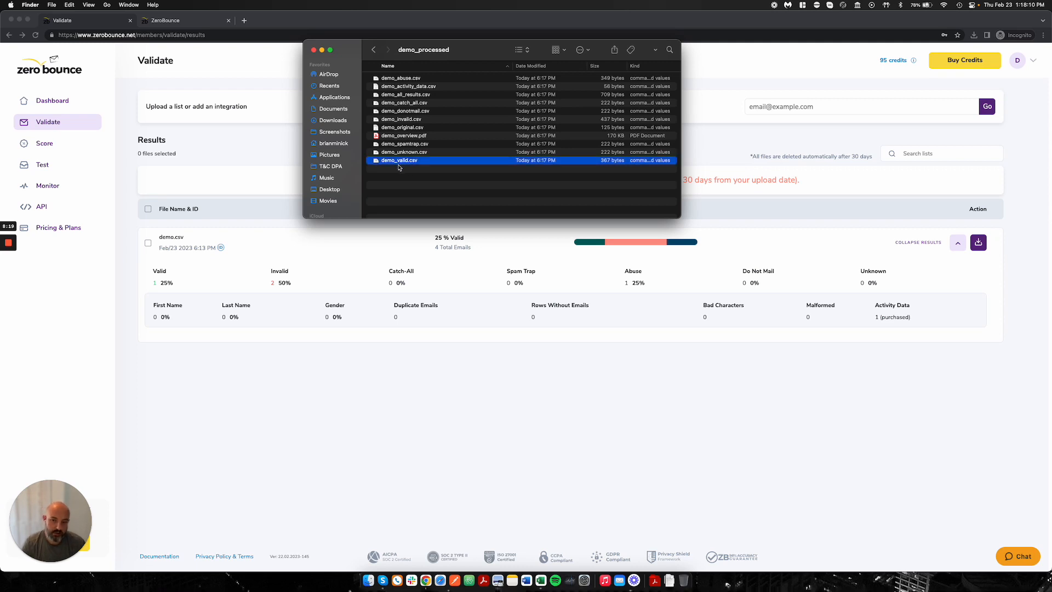
pyautogui.moveTo(415, 114)
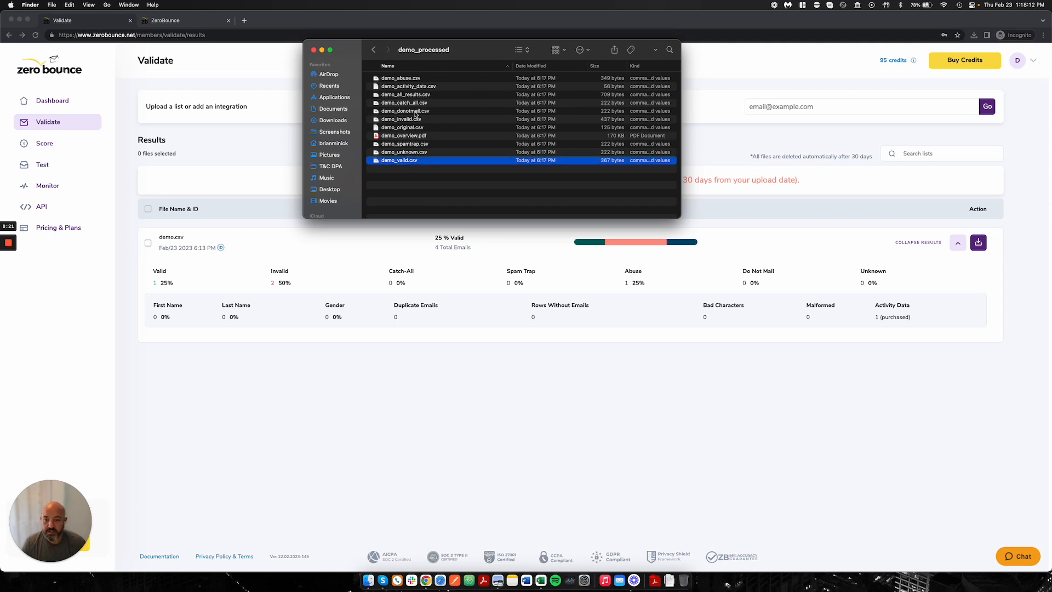
pyautogui.click(404, 103)
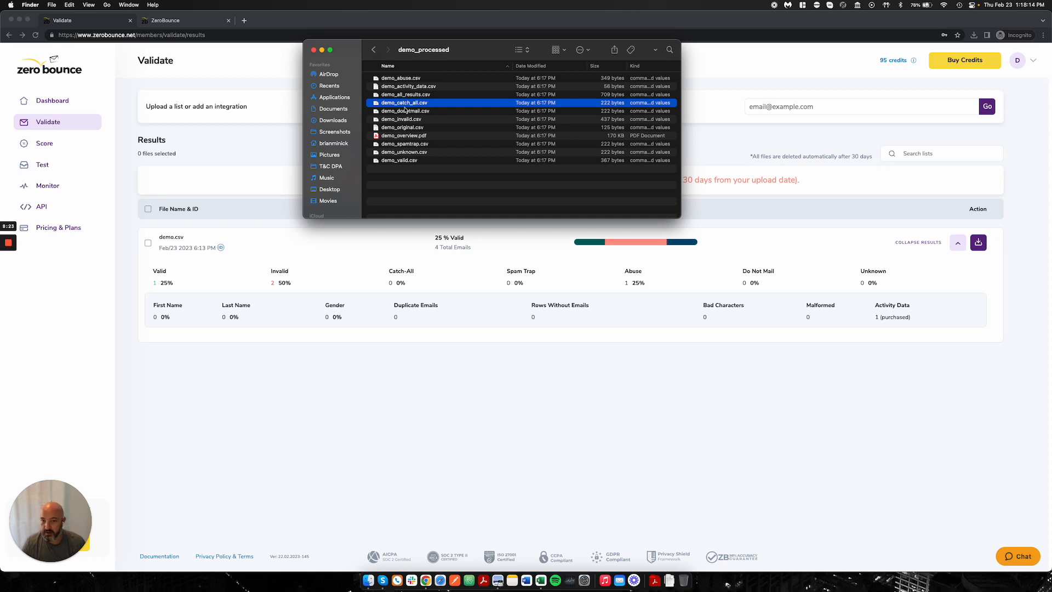
pyautogui.click(406, 93)
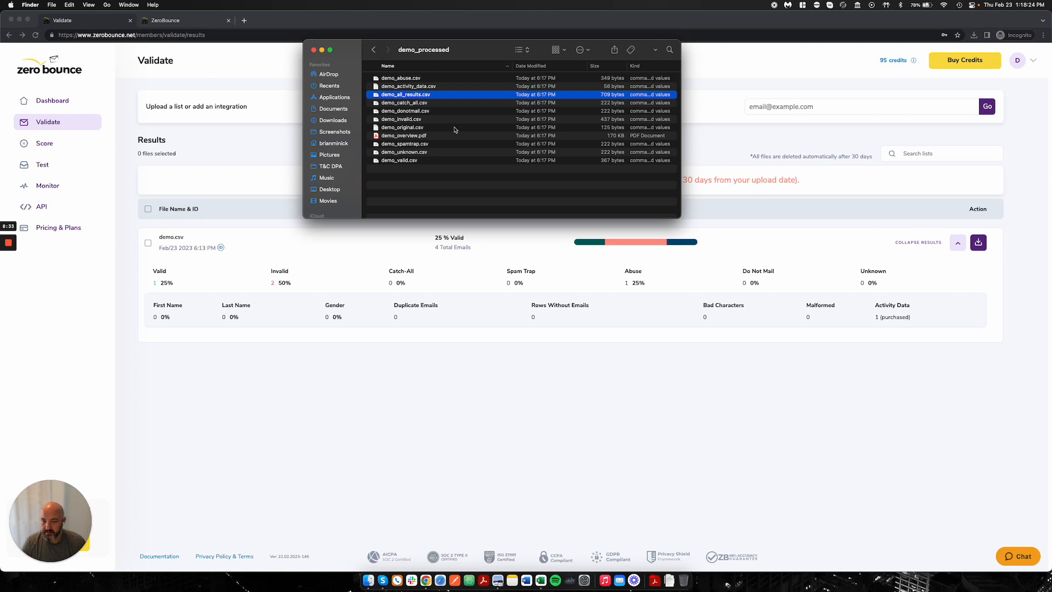
pyautogui.doubleClick(404, 135)
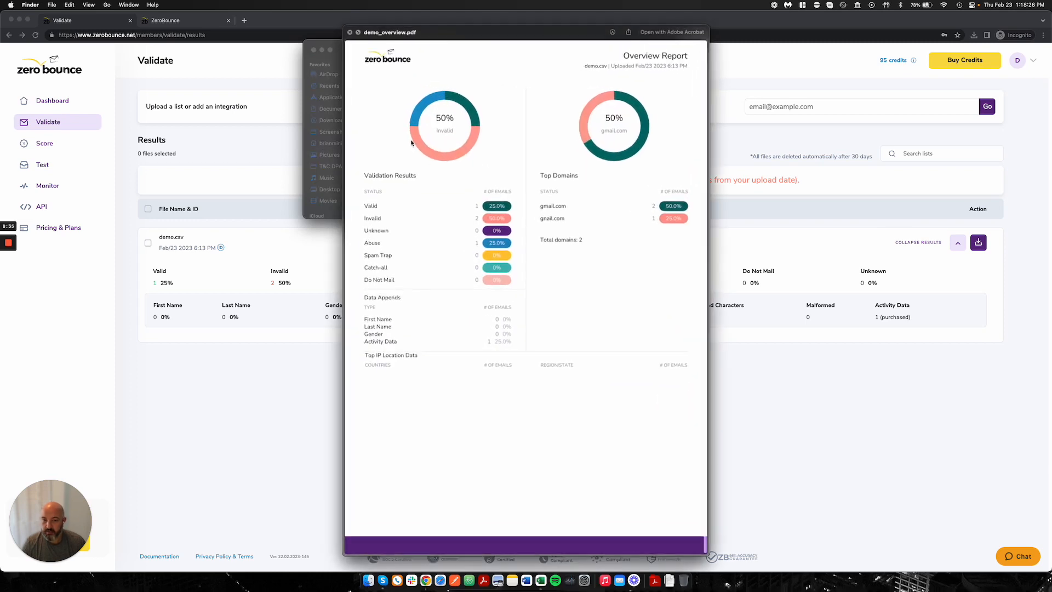
pyautogui.moveTo(567, 310)
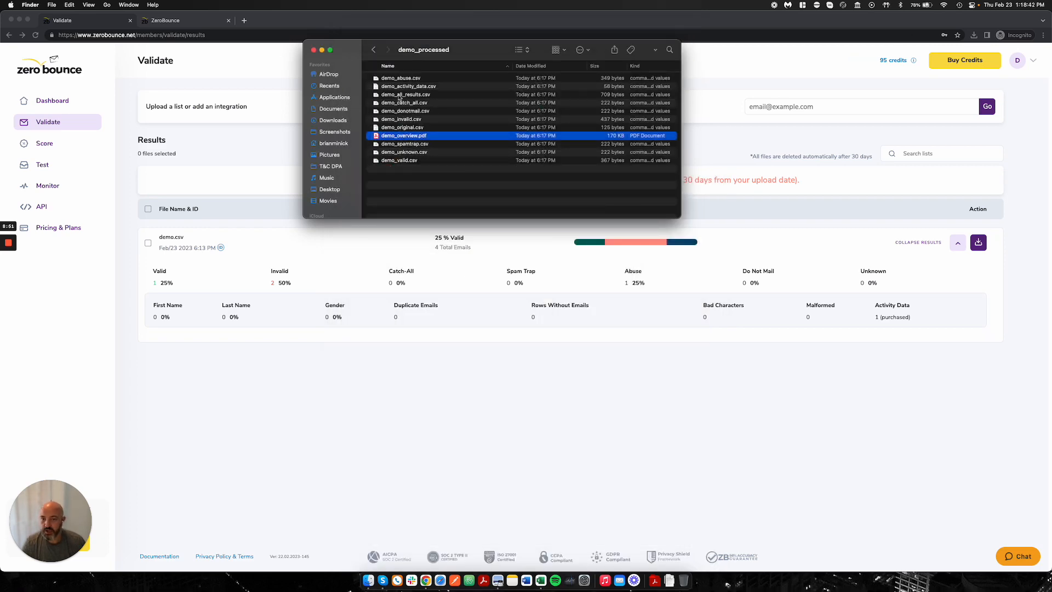
# Open demo_all_results.csv at 120% zoom and inspect ZB Account, First Name, Gender and Free Email columns
pyautogui.doubleClick(407, 94)
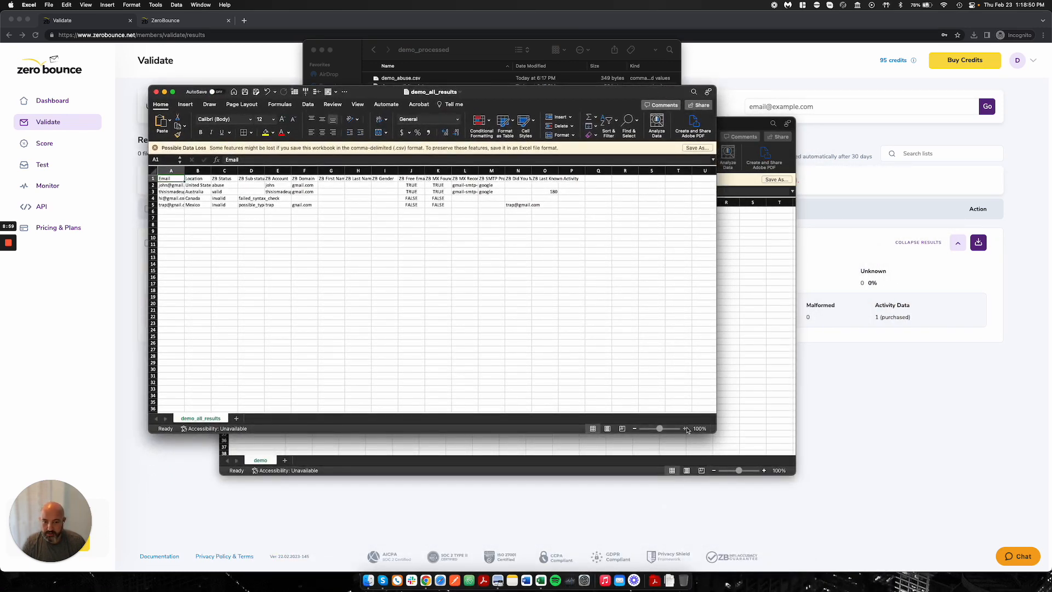
pyautogui.click(684, 428)
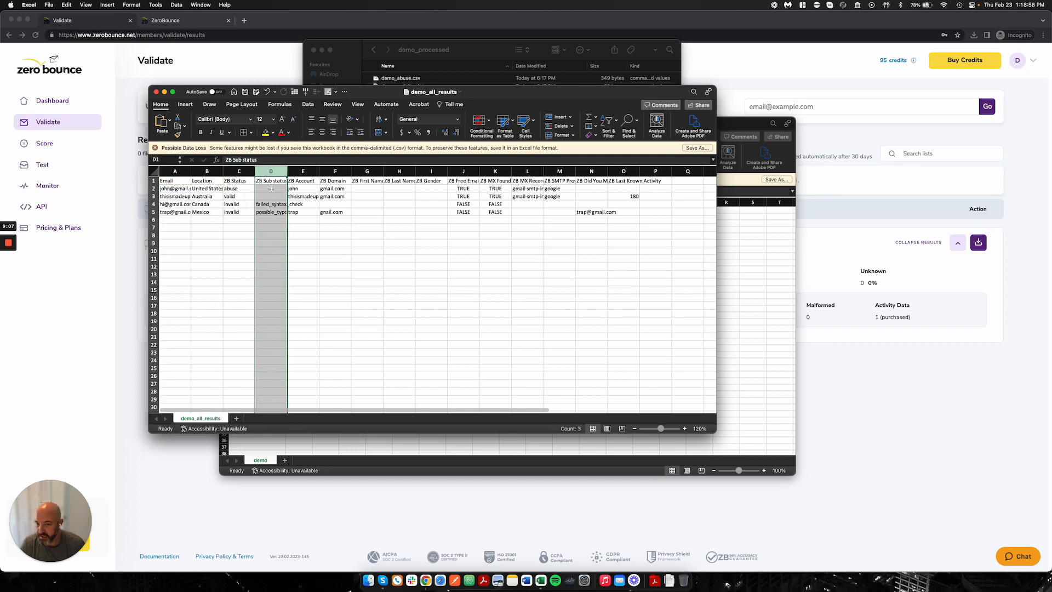
pyautogui.click(303, 181)
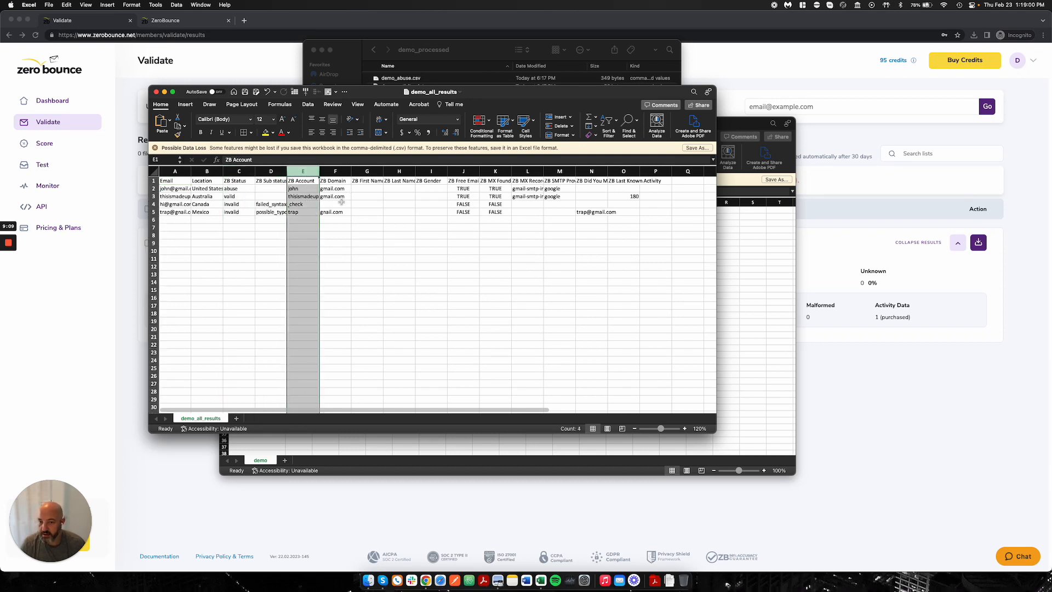
pyautogui.click(367, 189)
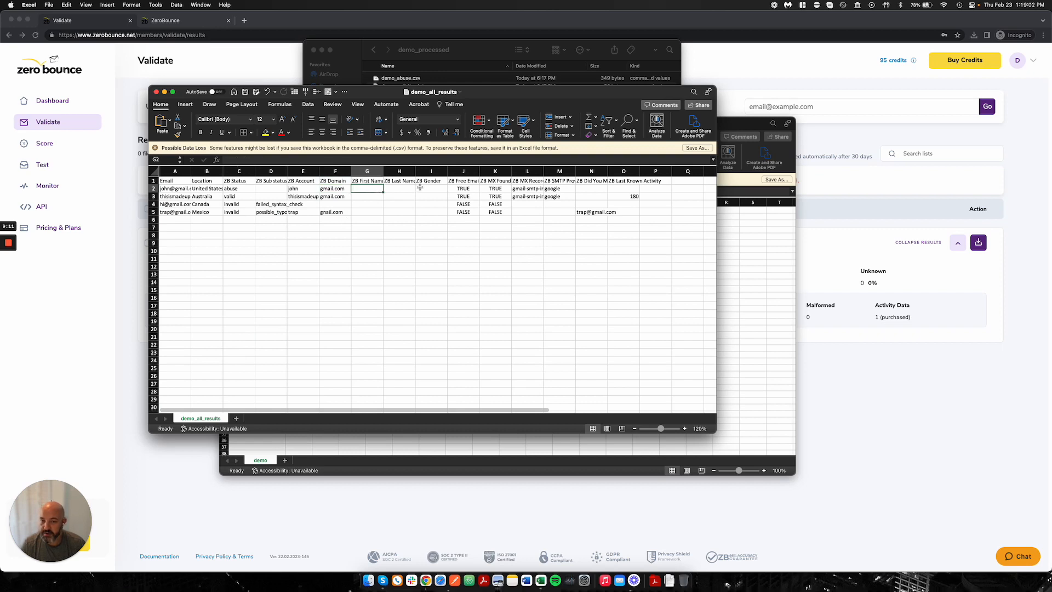
pyautogui.click(431, 188)
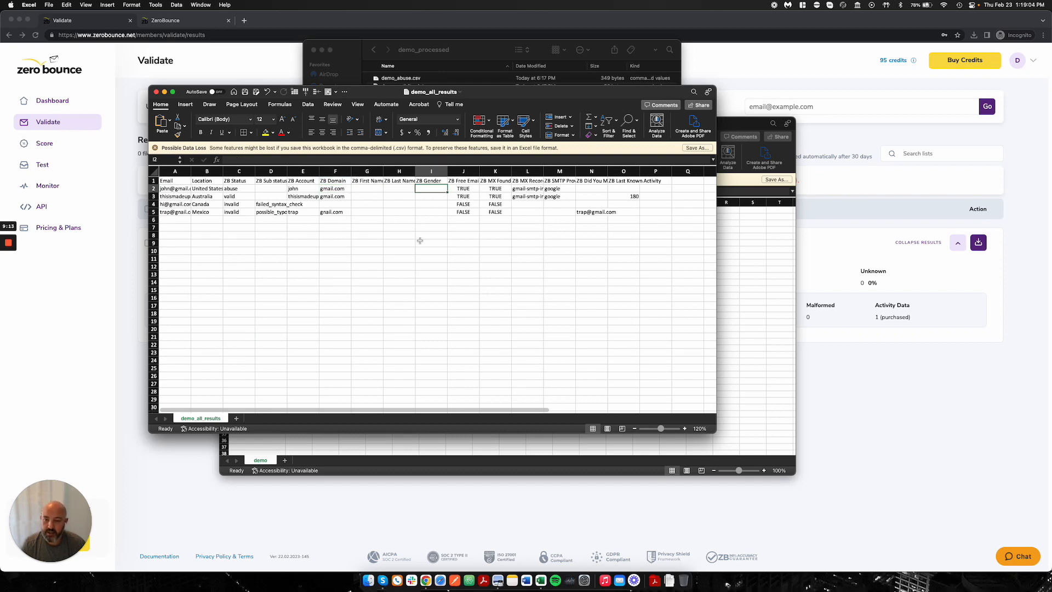
pyautogui.moveTo(431, 212)
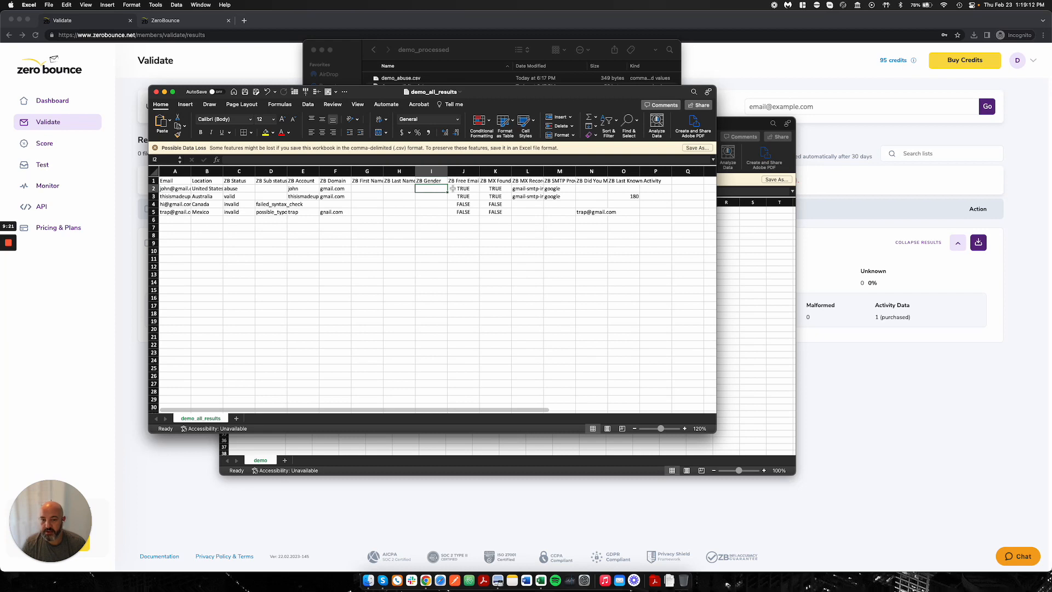
pyautogui.click(463, 189)
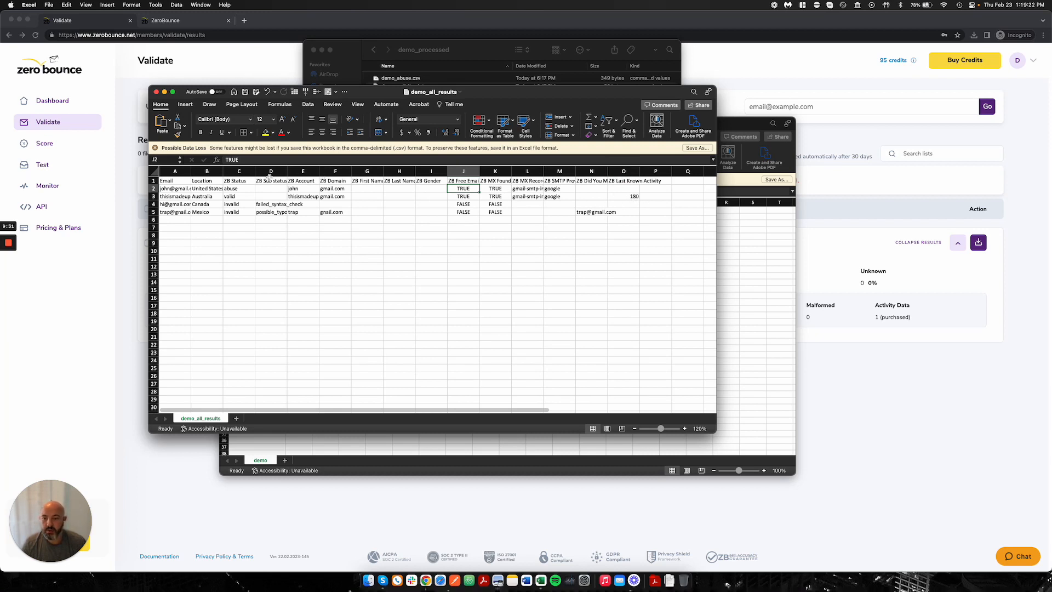
pyautogui.click(239, 171)
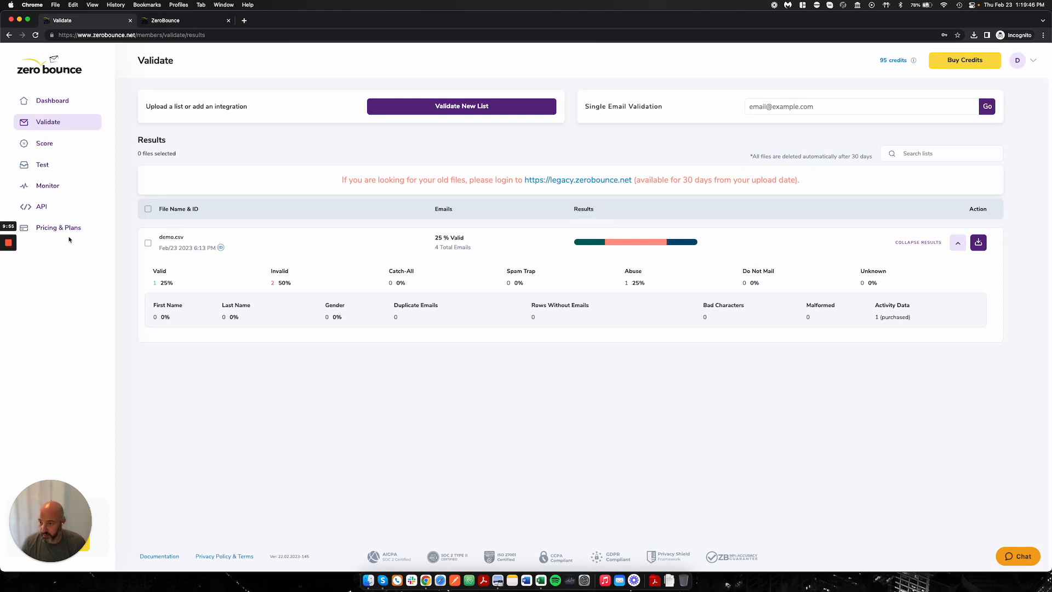
pyautogui.moveTo(395, 362)
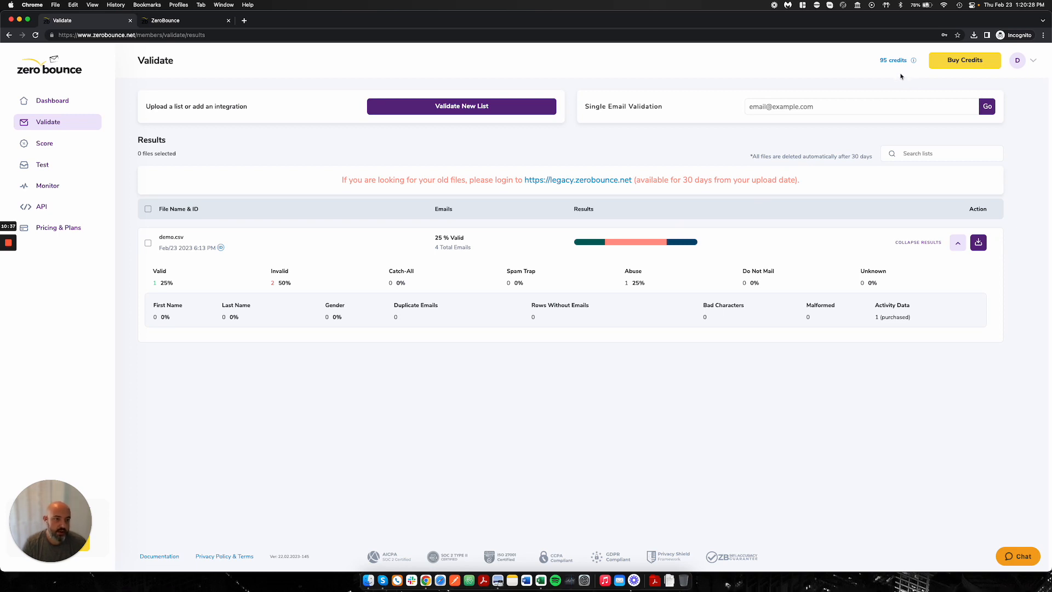
pyautogui.moveTo(894, 61)
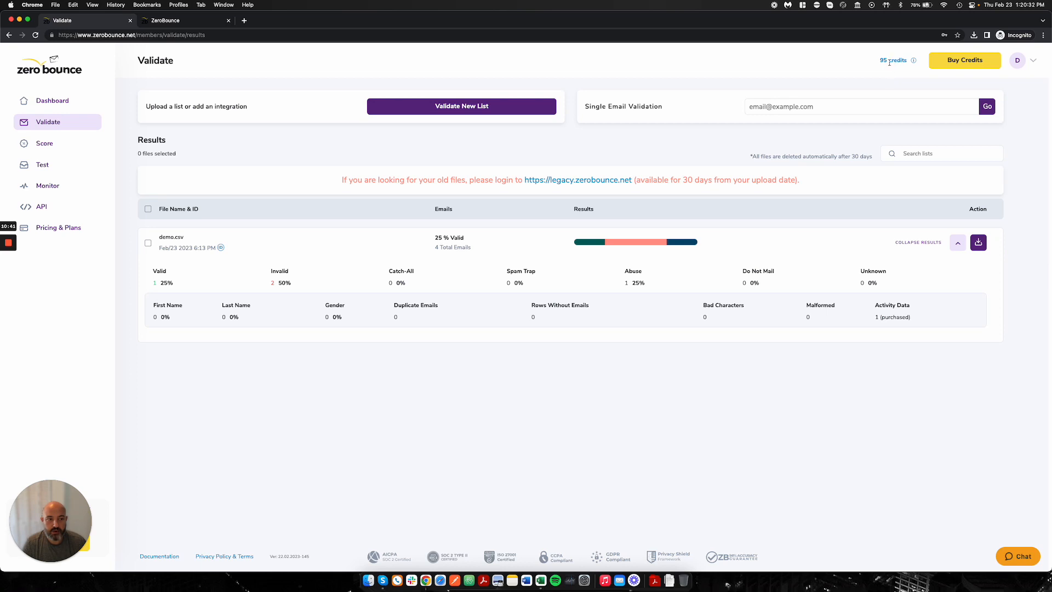
pyautogui.moveTo(689, 221)
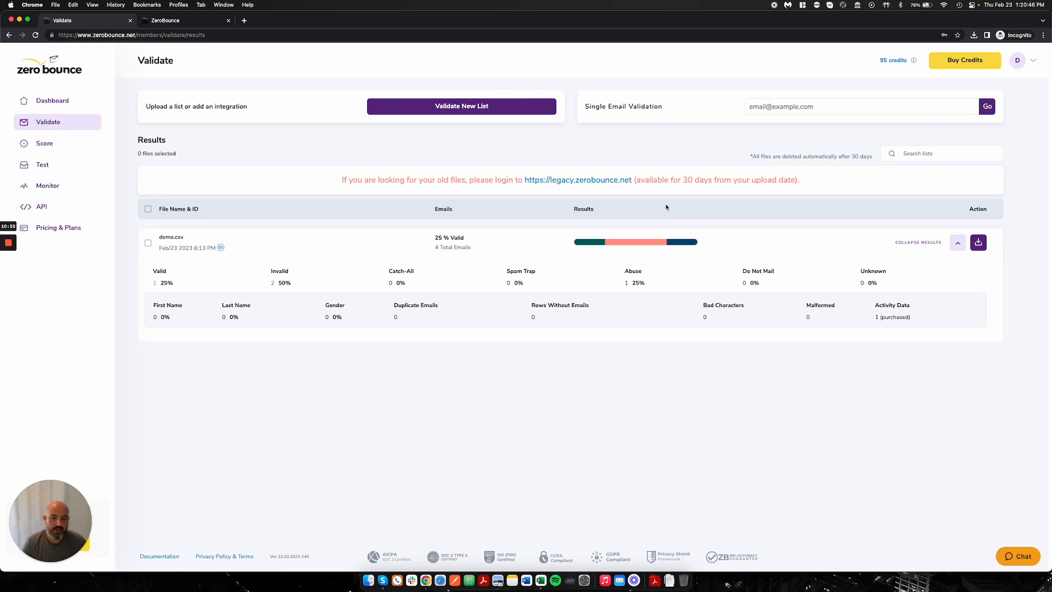
pyautogui.moveTo(631, 239)
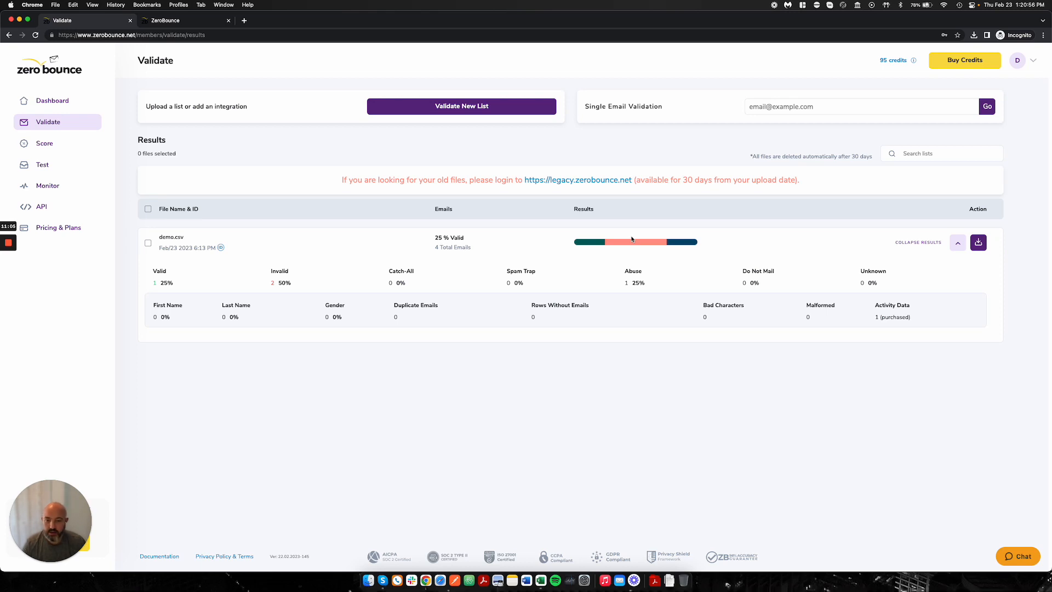
pyautogui.moveTo(598, 210)
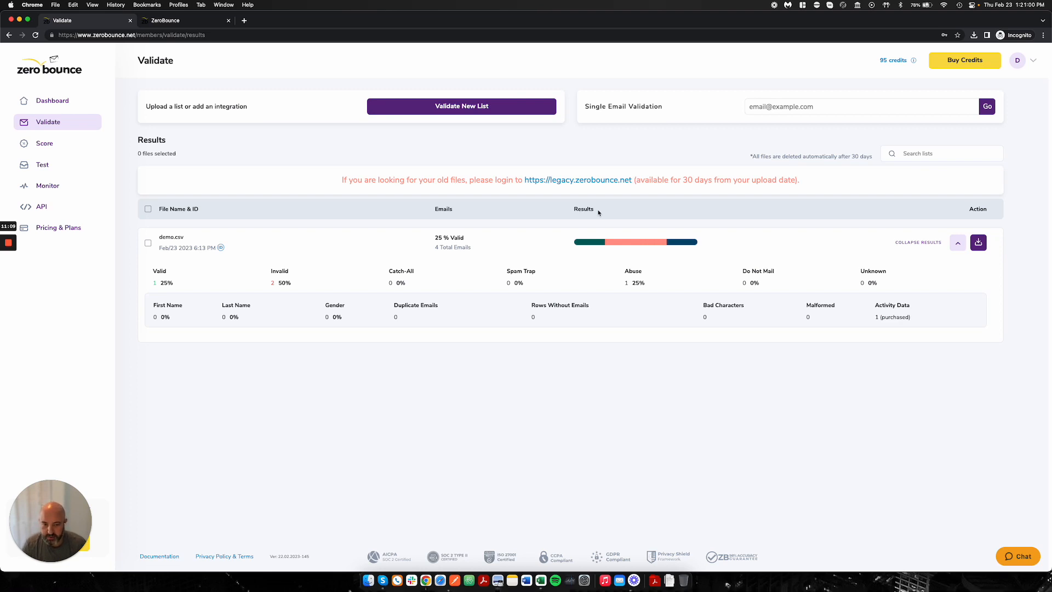
pyautogui.moveTo(785, 160)
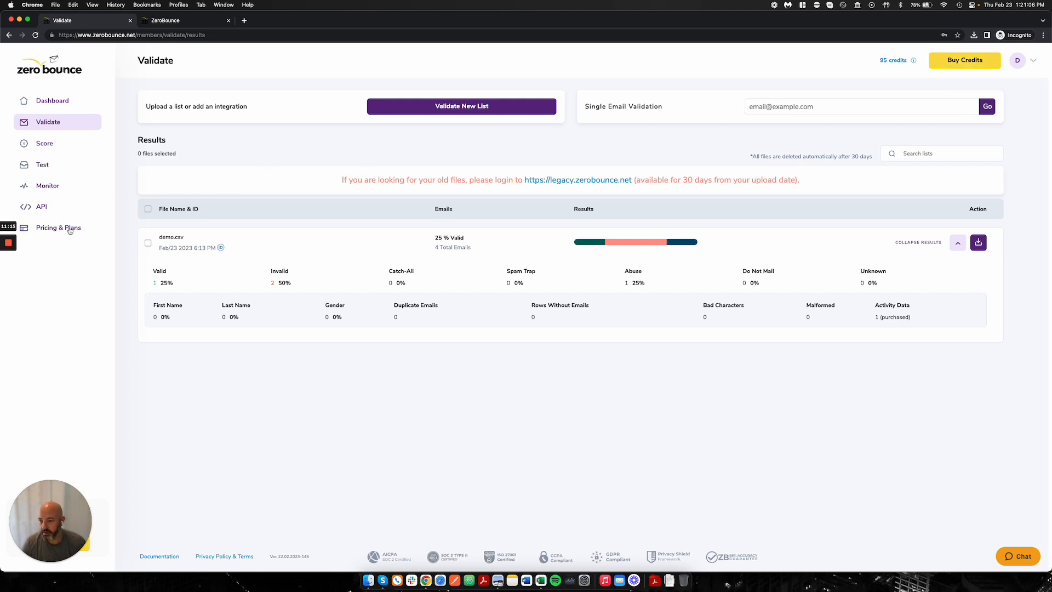
# On Pricing & Plans, select the 10,000-credit then the 25,000-credit monthly package ($150)
pyautogui.click(58, 228)
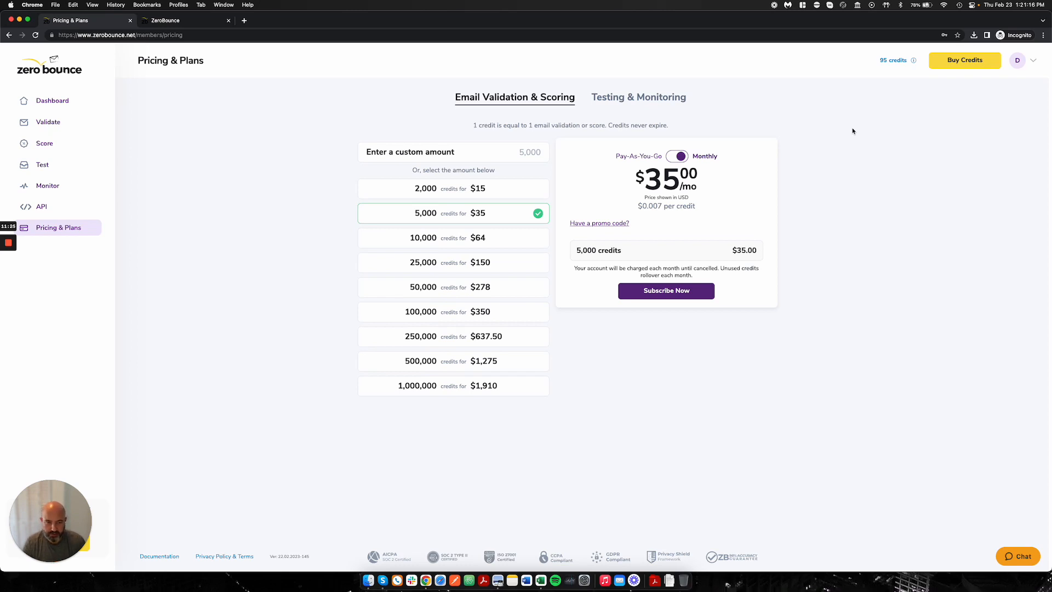
pyautogui.click(453, 237)
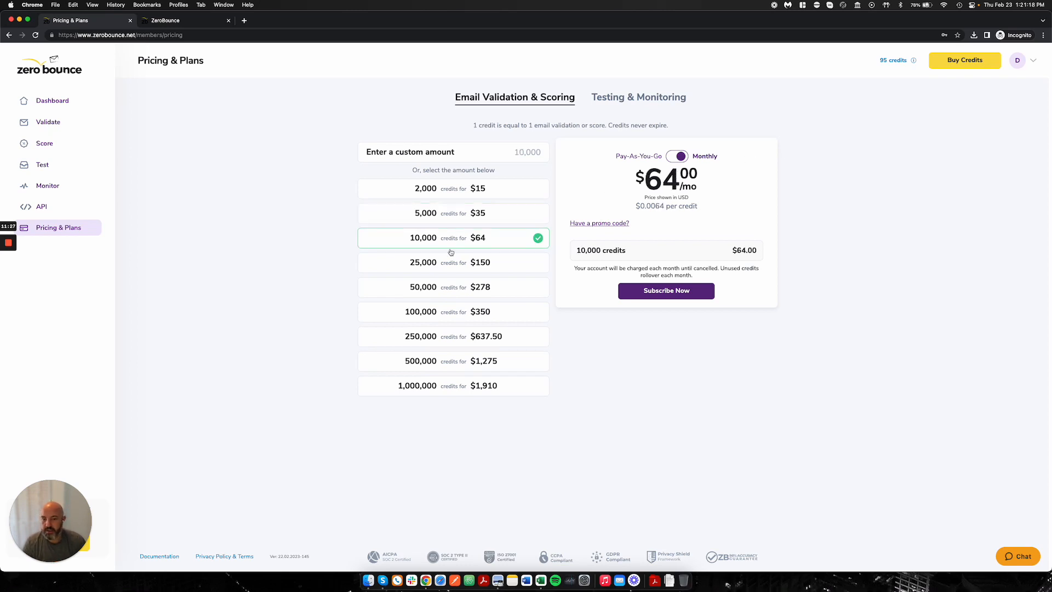
pyautogui.click(453, 263)
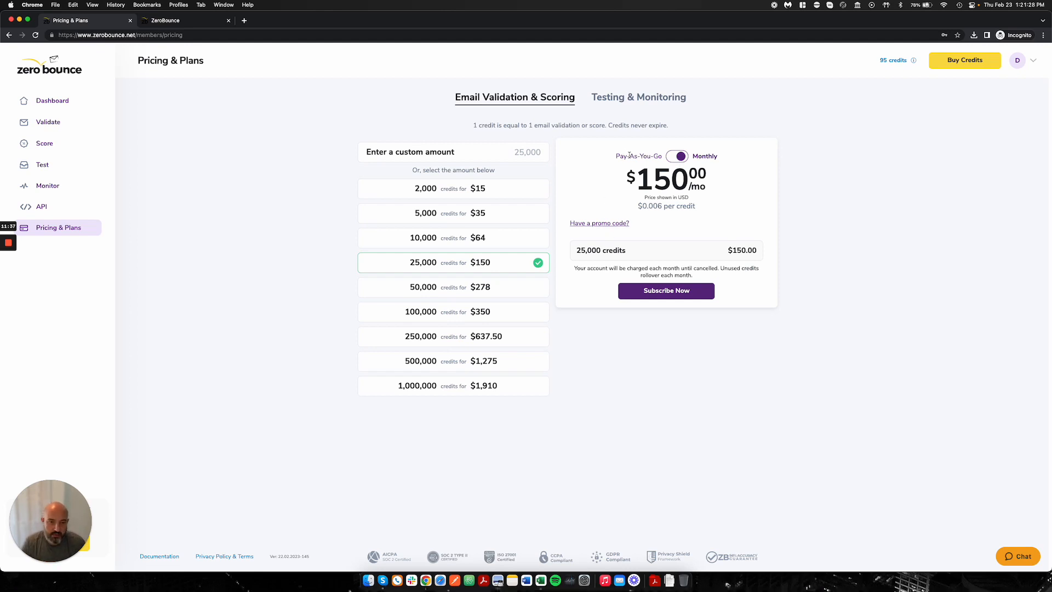
pyautogui.moveTo(630, 159)
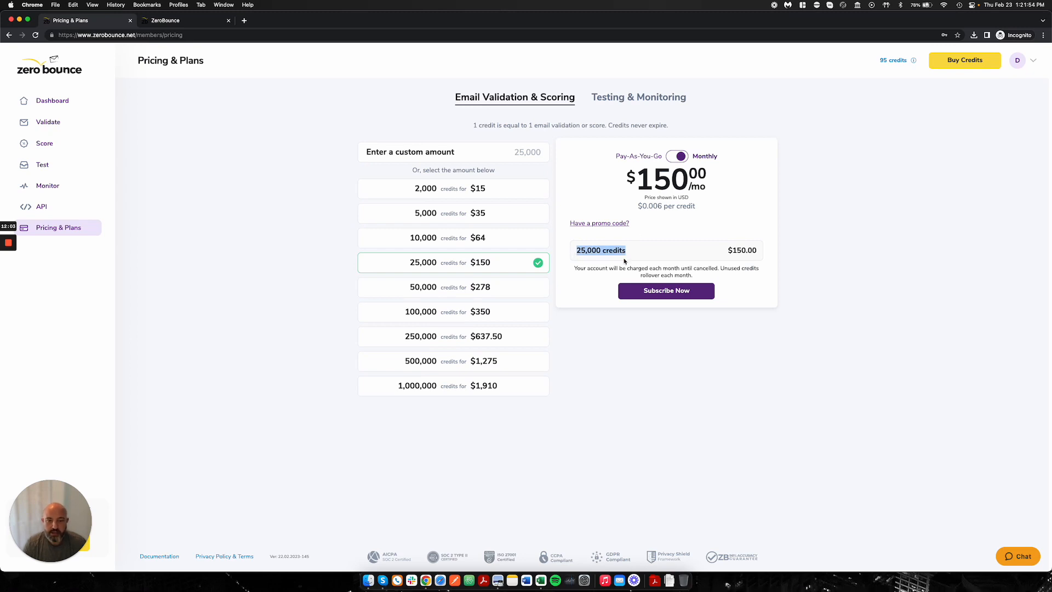
pyautogui.moveTo(626, 261)
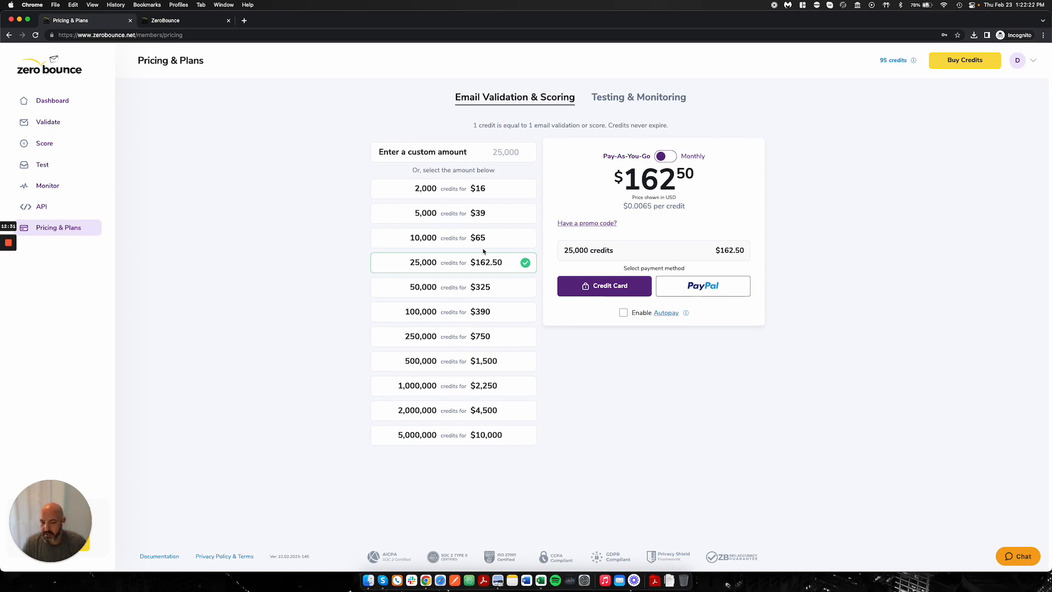
# Select the 100,000-credit package, then price a custom 142,853 credits at $557.13
pyautogui.click(454, 312)
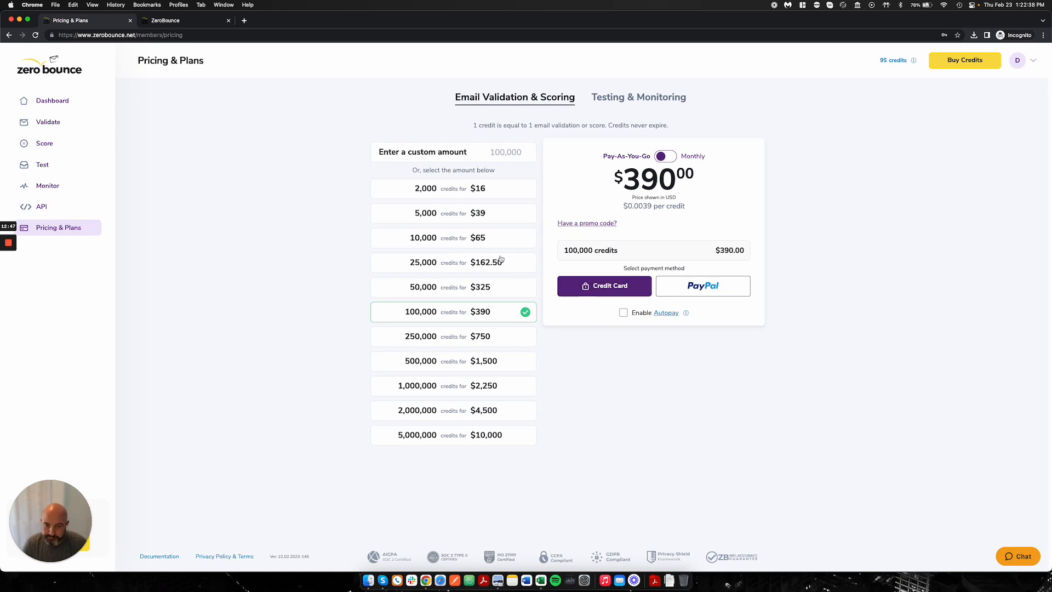
pyautogui.click(506, 152)
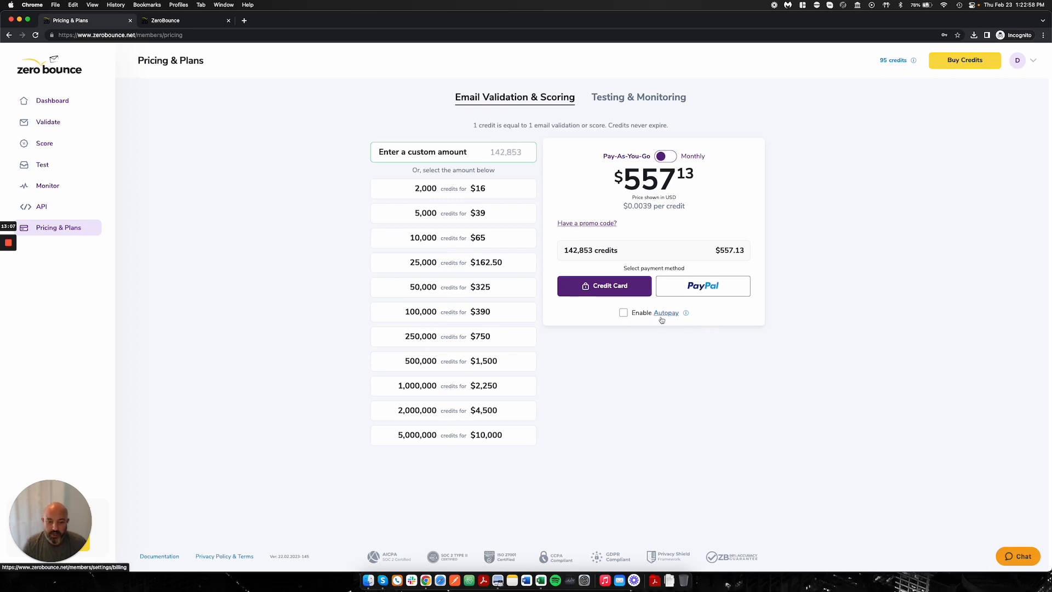
pyautogui.moveTo(674, 328)
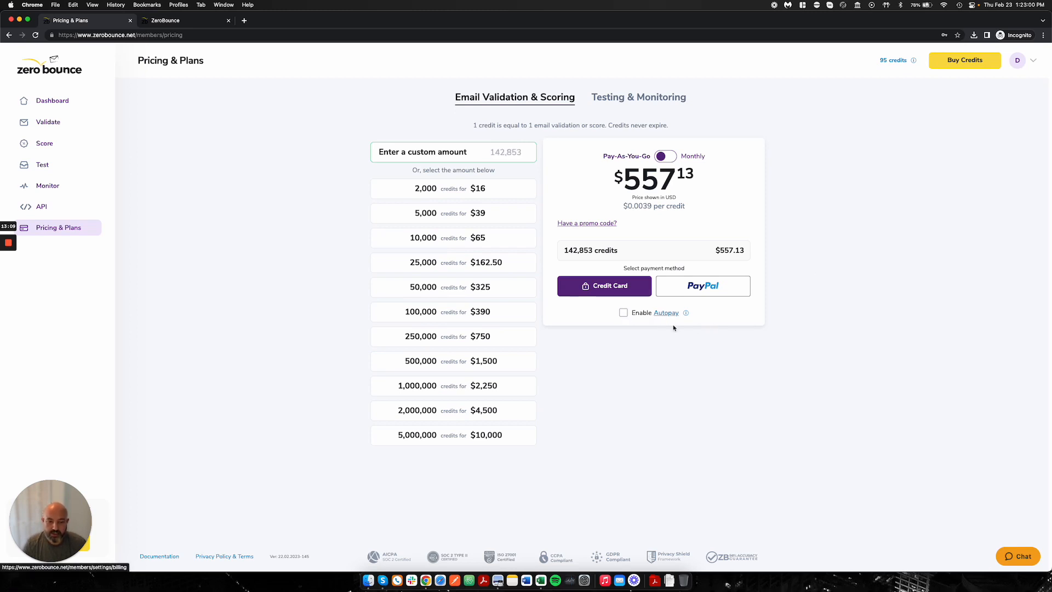
pyautogui.moveTo(674, 330)
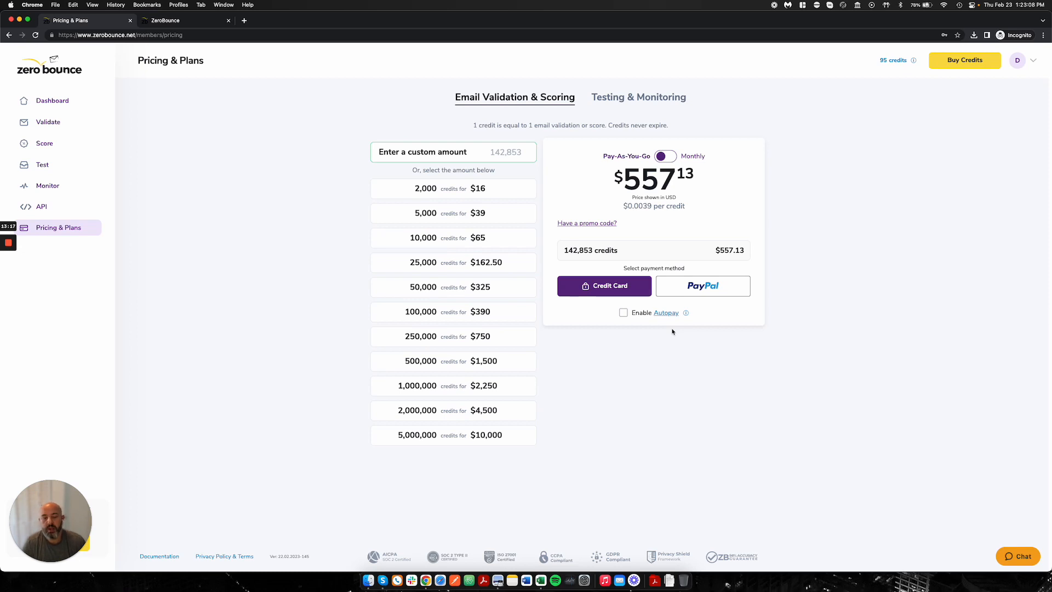
pyautogui.moveTo(685, 313)
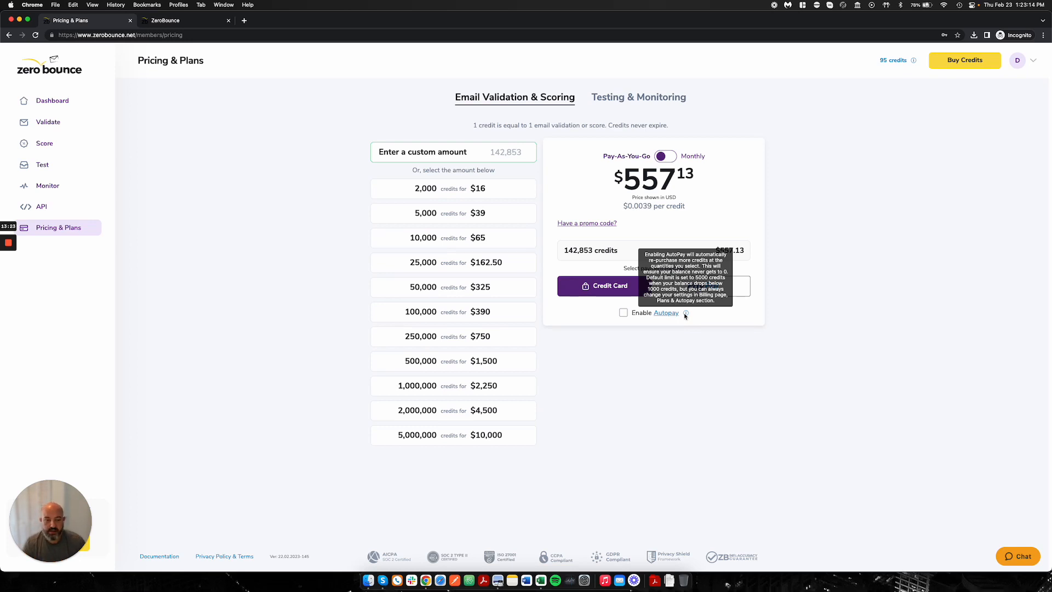
pyautogui.moveTo(661, 347)
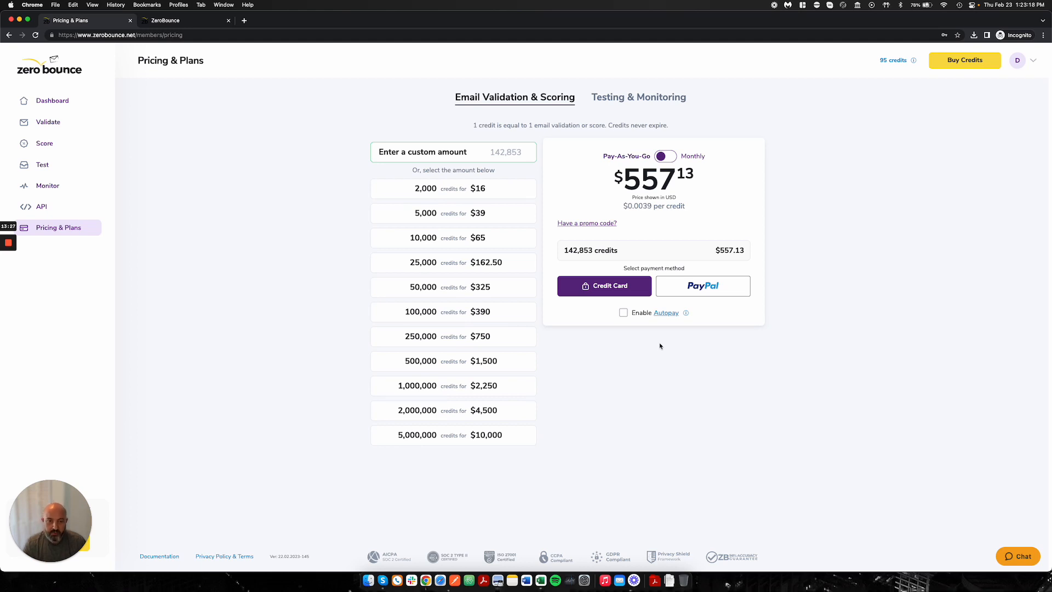
pyautogui.moveTo(633, 356)
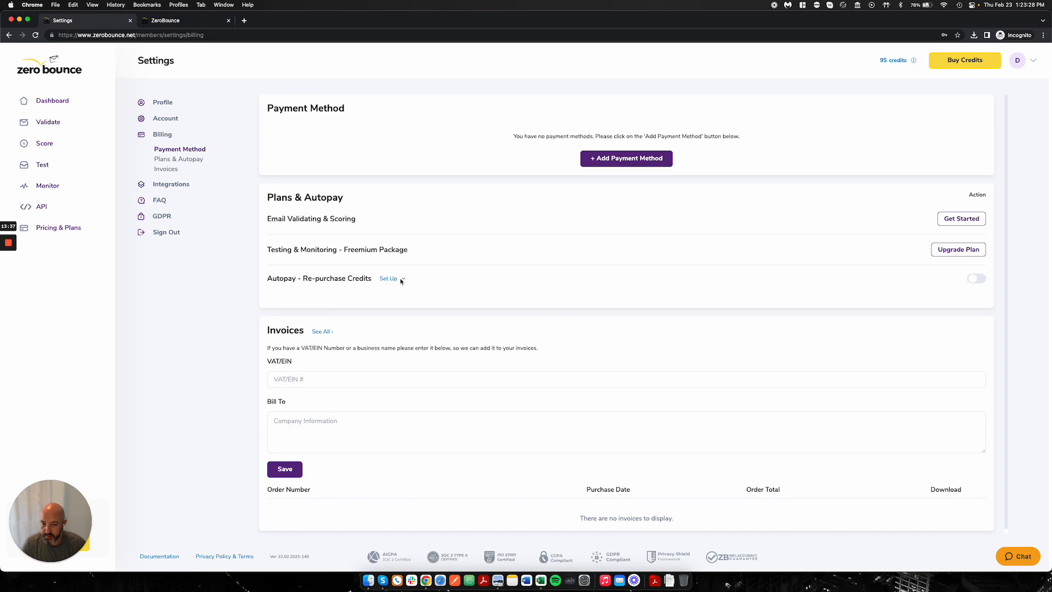
# Set up autopay with a balance threshold of 50 credits, then return to Pricing & Plans
pyautogui.click(388, 278)
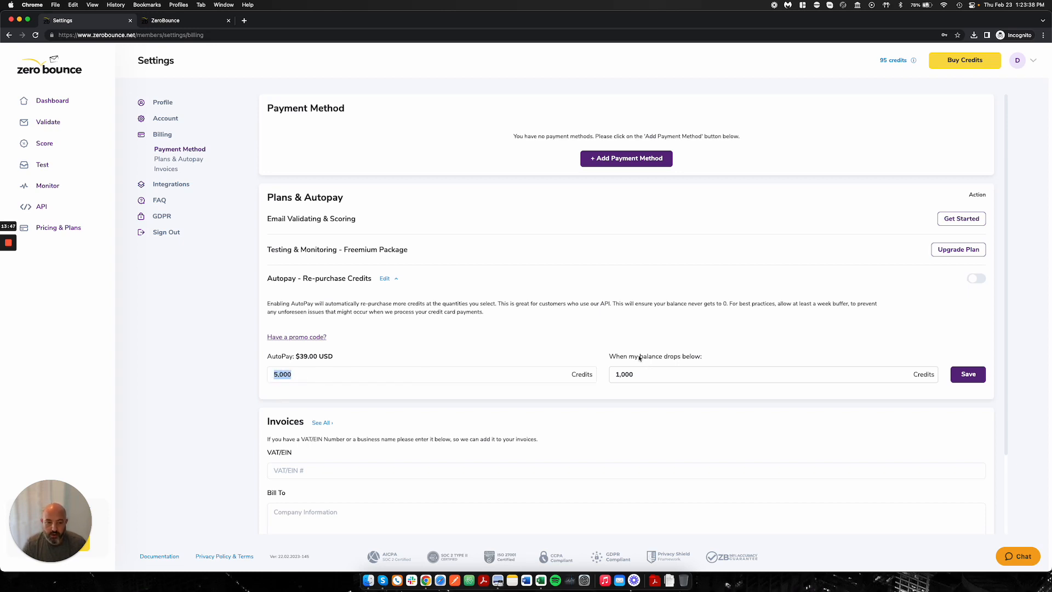
pyautogui.click(624, 374)
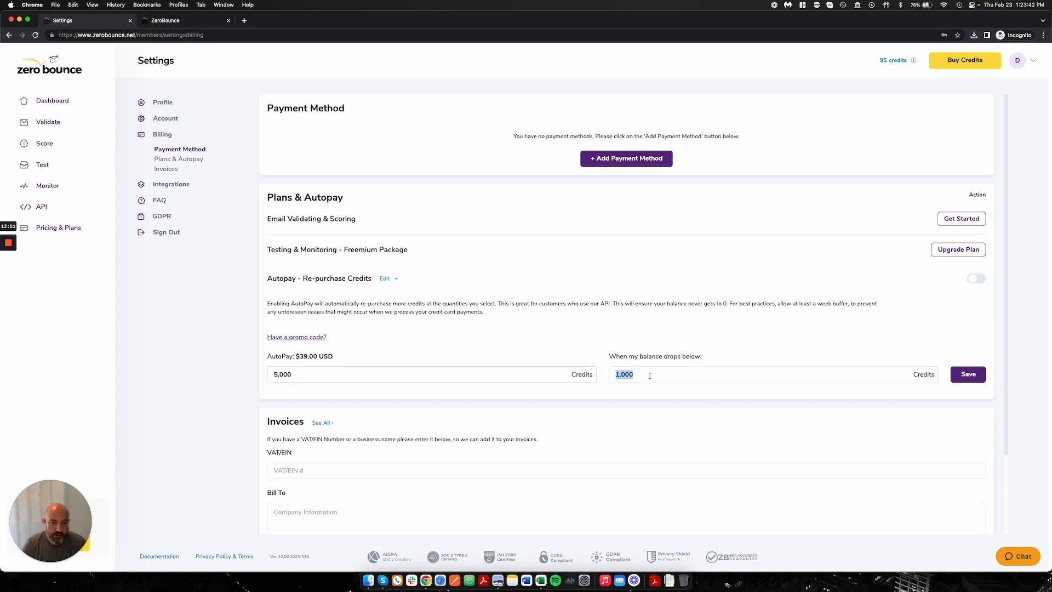
pyautogui.write('50')
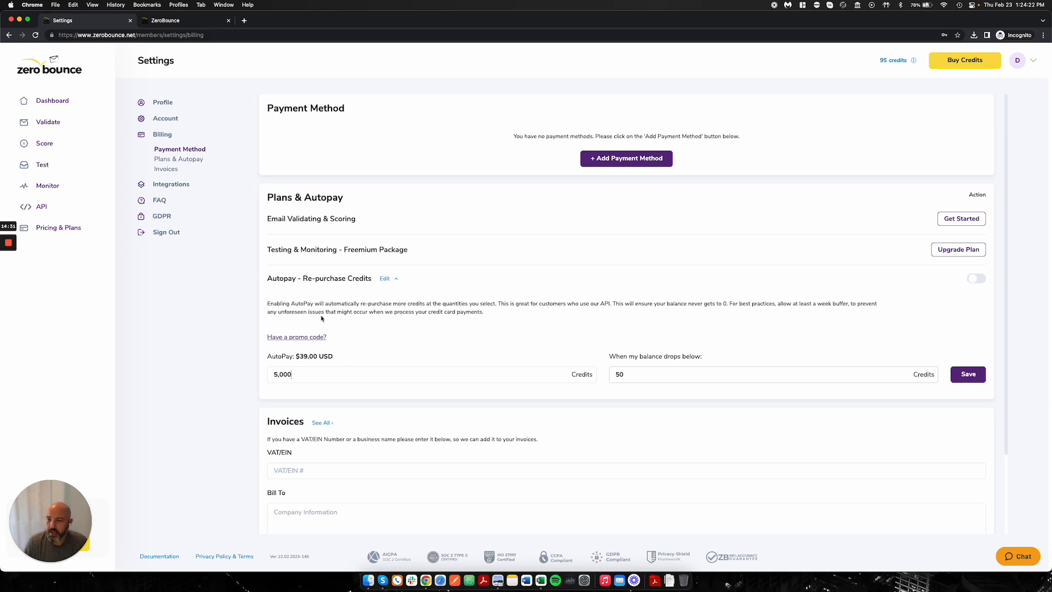
pyautogui.click(59, 227)
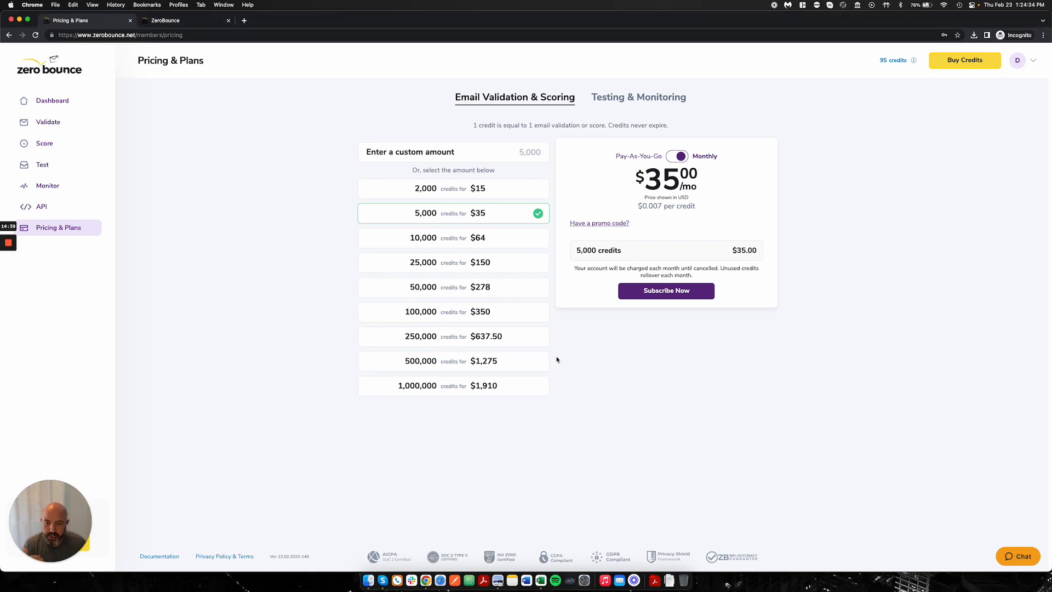
pyautogui.moveTo(479, 237)
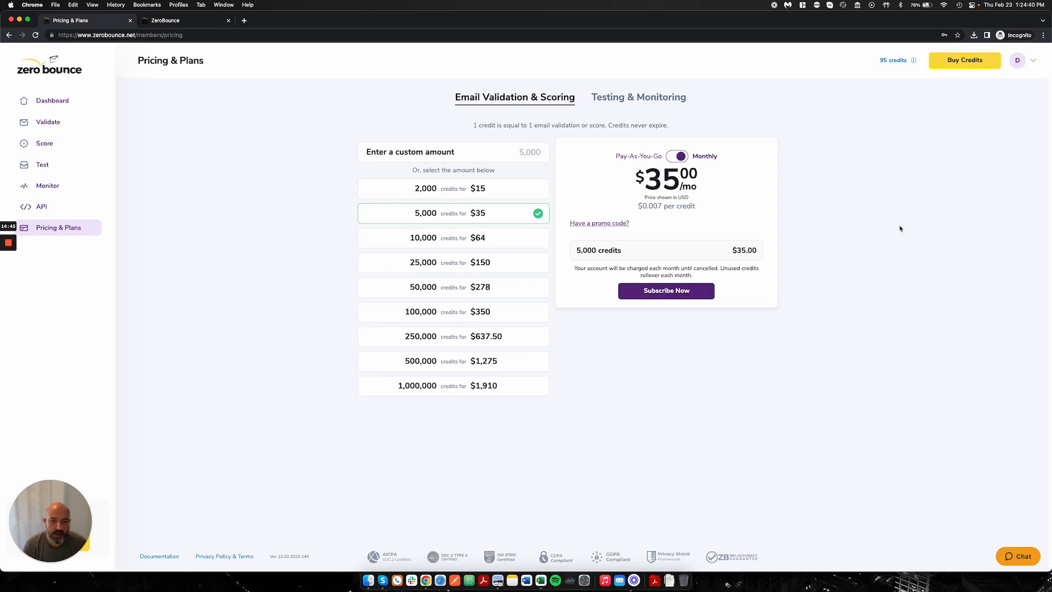
pyautogui.moveTo(445, 386)
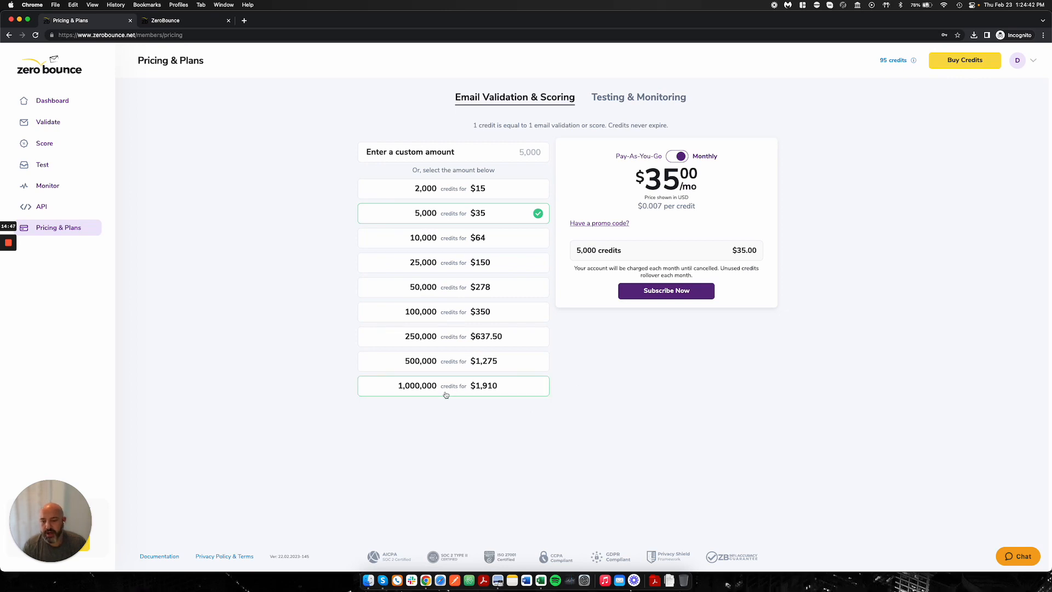
# Select the 1,000,000-credit monthly package at $1,910 per month
pyautogui.click(454, 386)
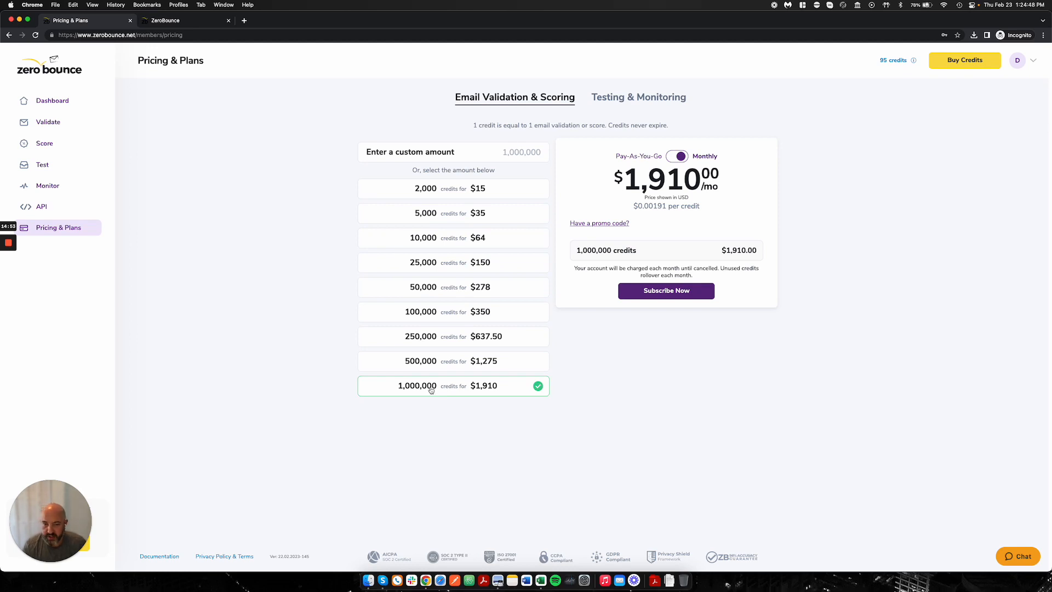
pyautogui.moveTo(562, 320)
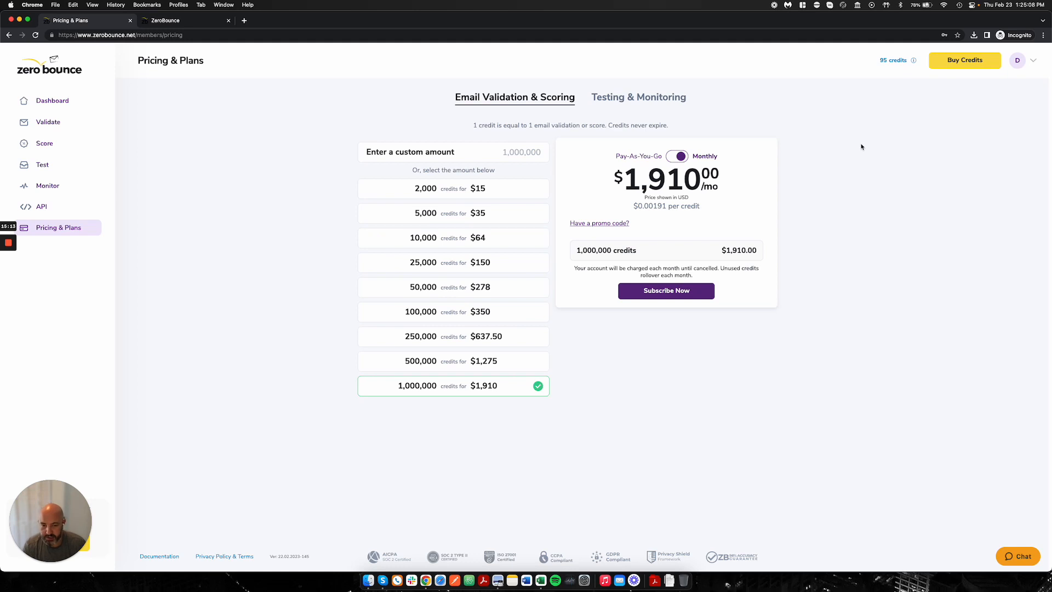
pyautogui.moveTo(460, 386)
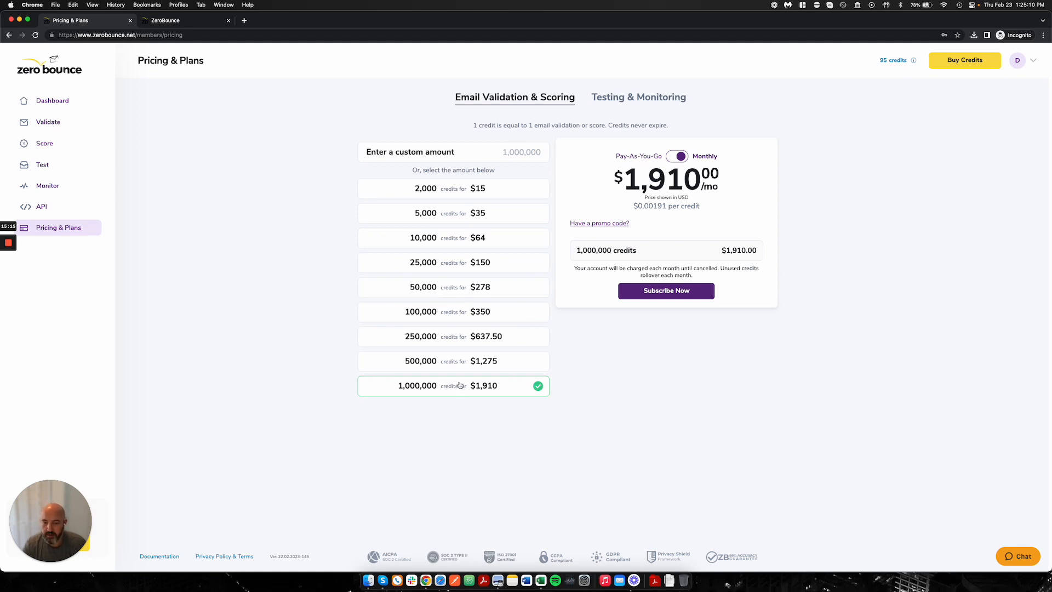
pyautogui.moveTo(460, 396)
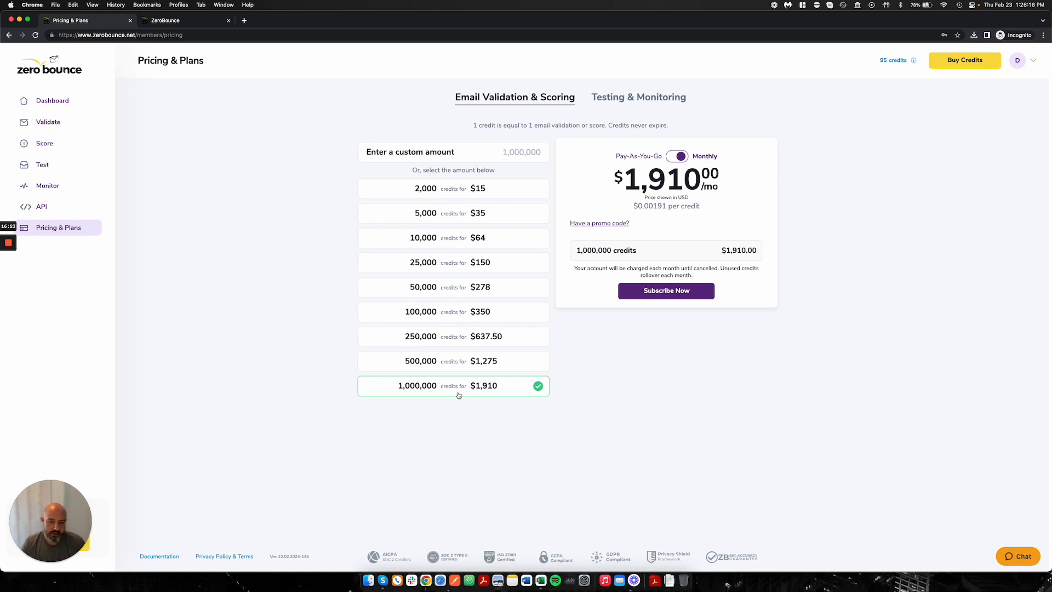
pyautogui.moveTo(1020, 556)
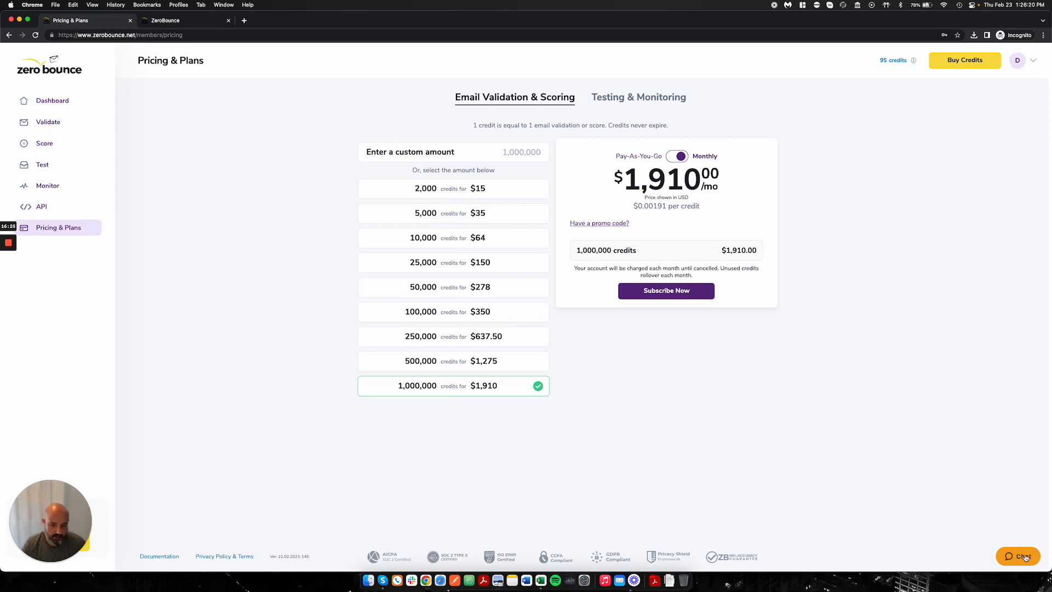
pyautogui.moveTo(682, 401)
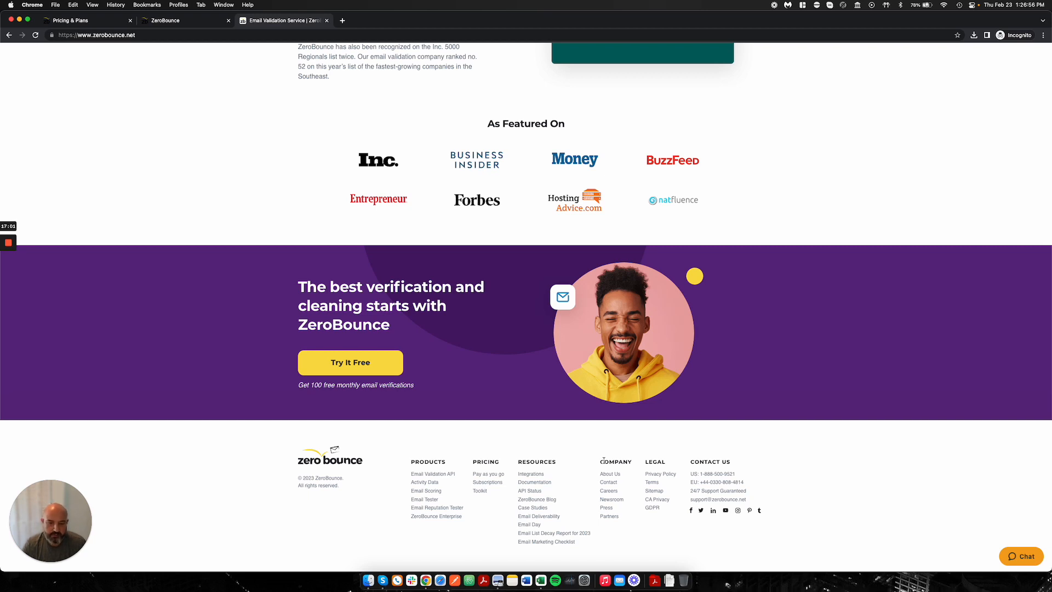
pyautogui.moveTo(499, 418)
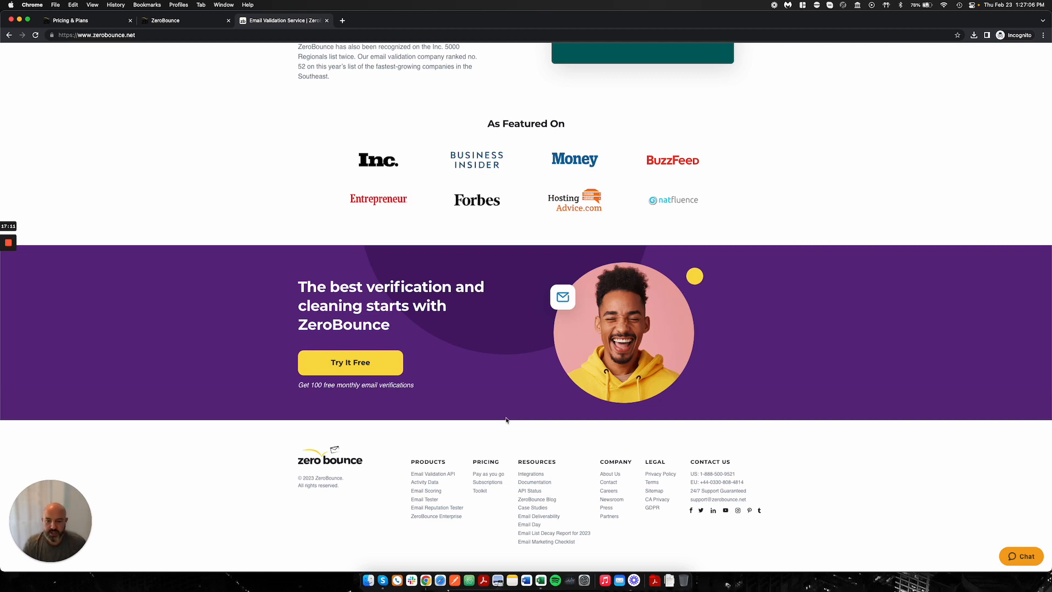
pyautogui.moveTo(455, 360)
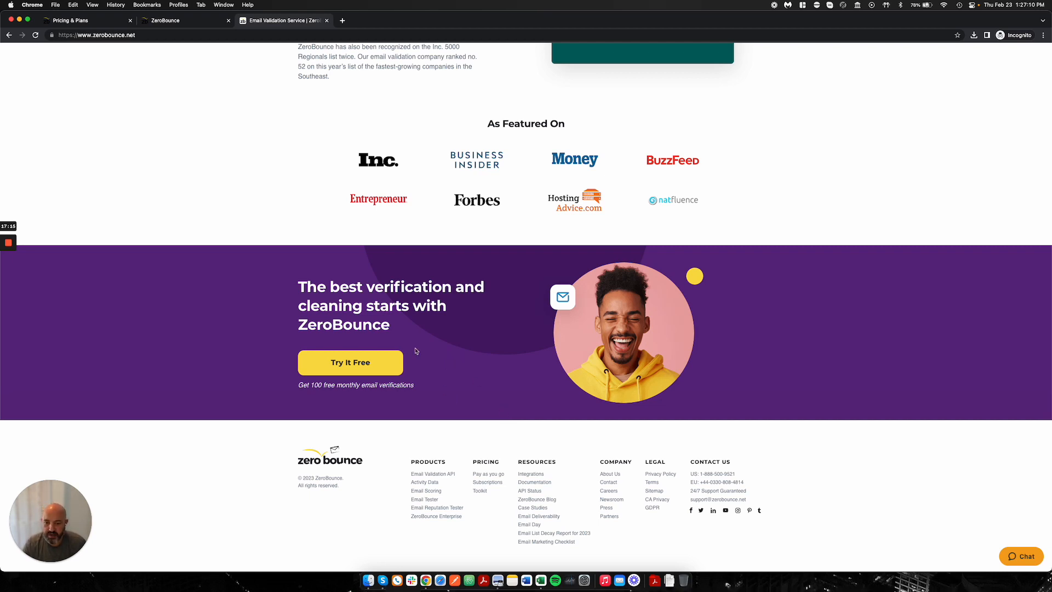
pyautogui.moveTo(338, 235)
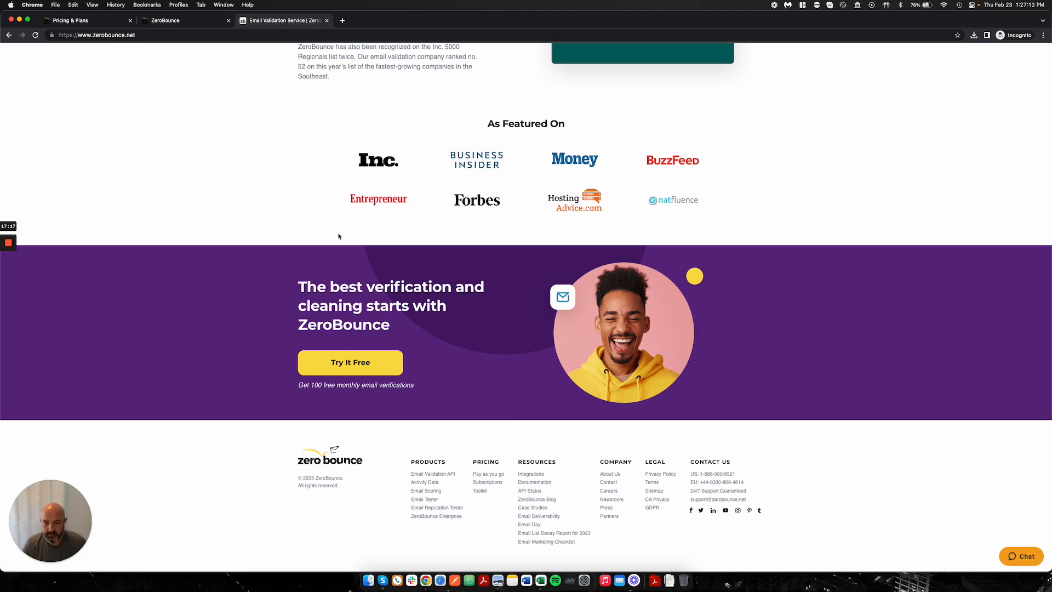